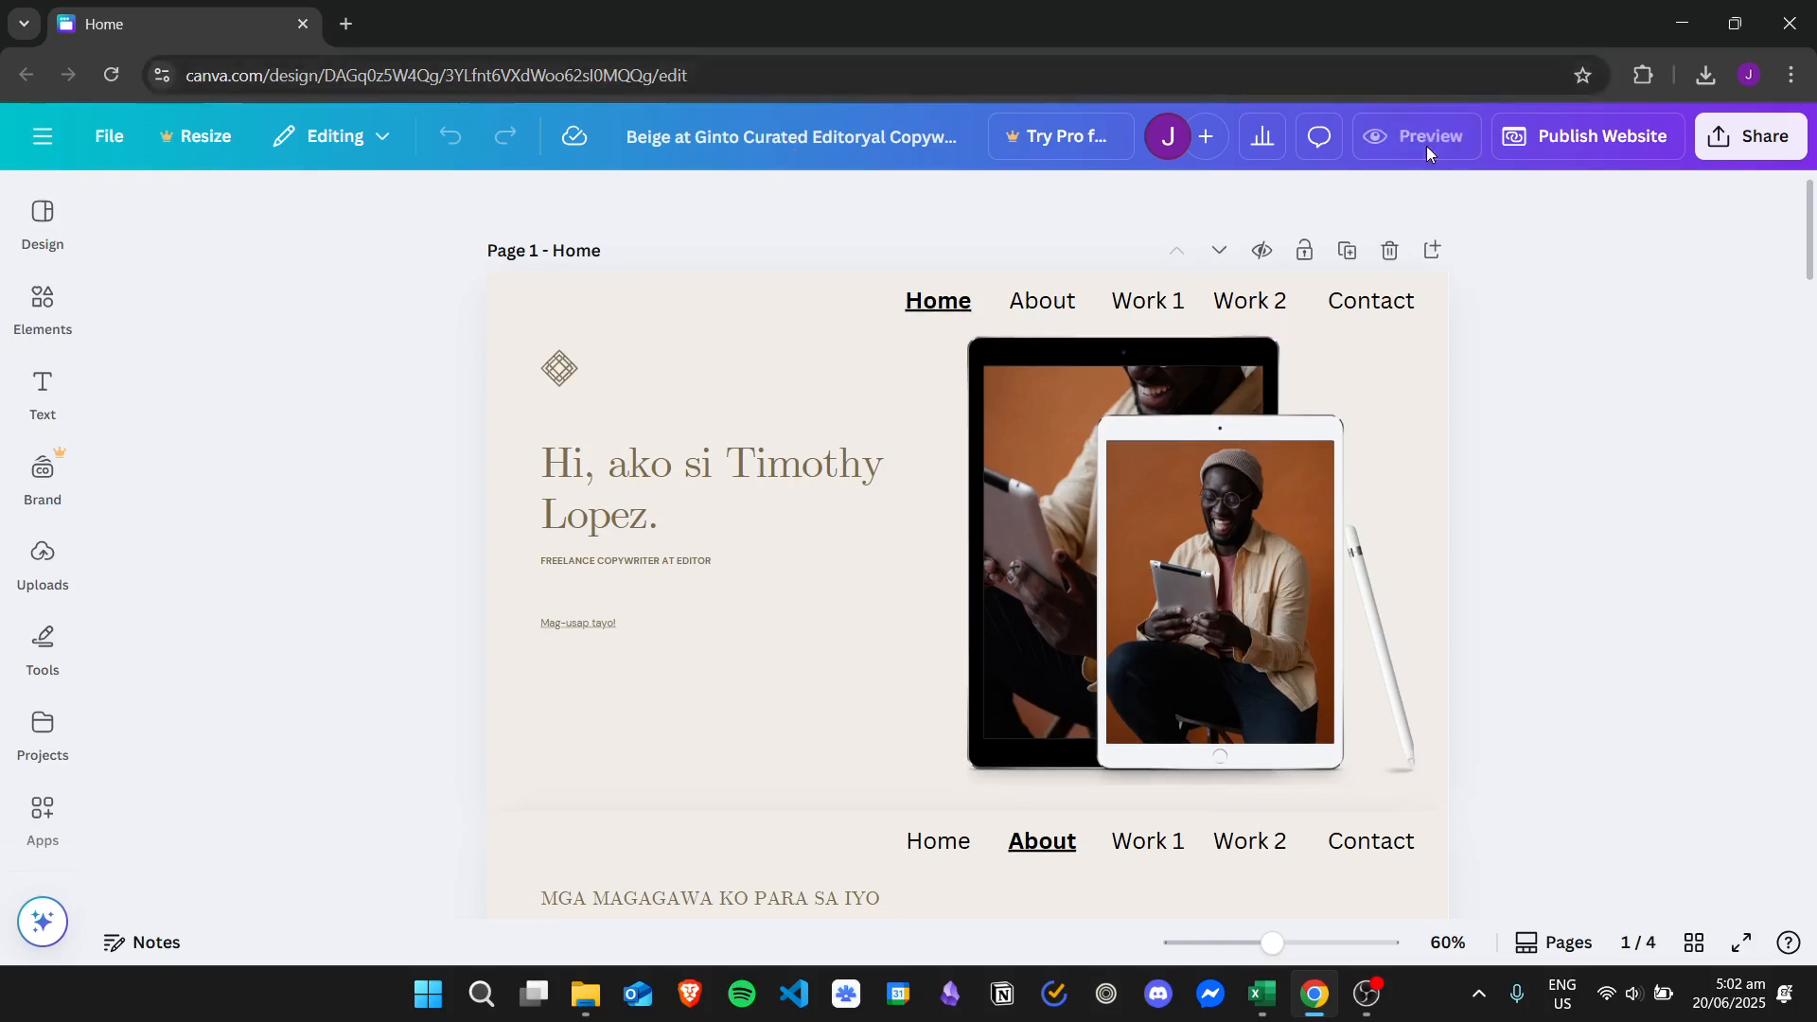
Preview the site in the mobile layout and turn on Include navigation menu.
{"action": "left_click", "coordinate": [1428, 136]}
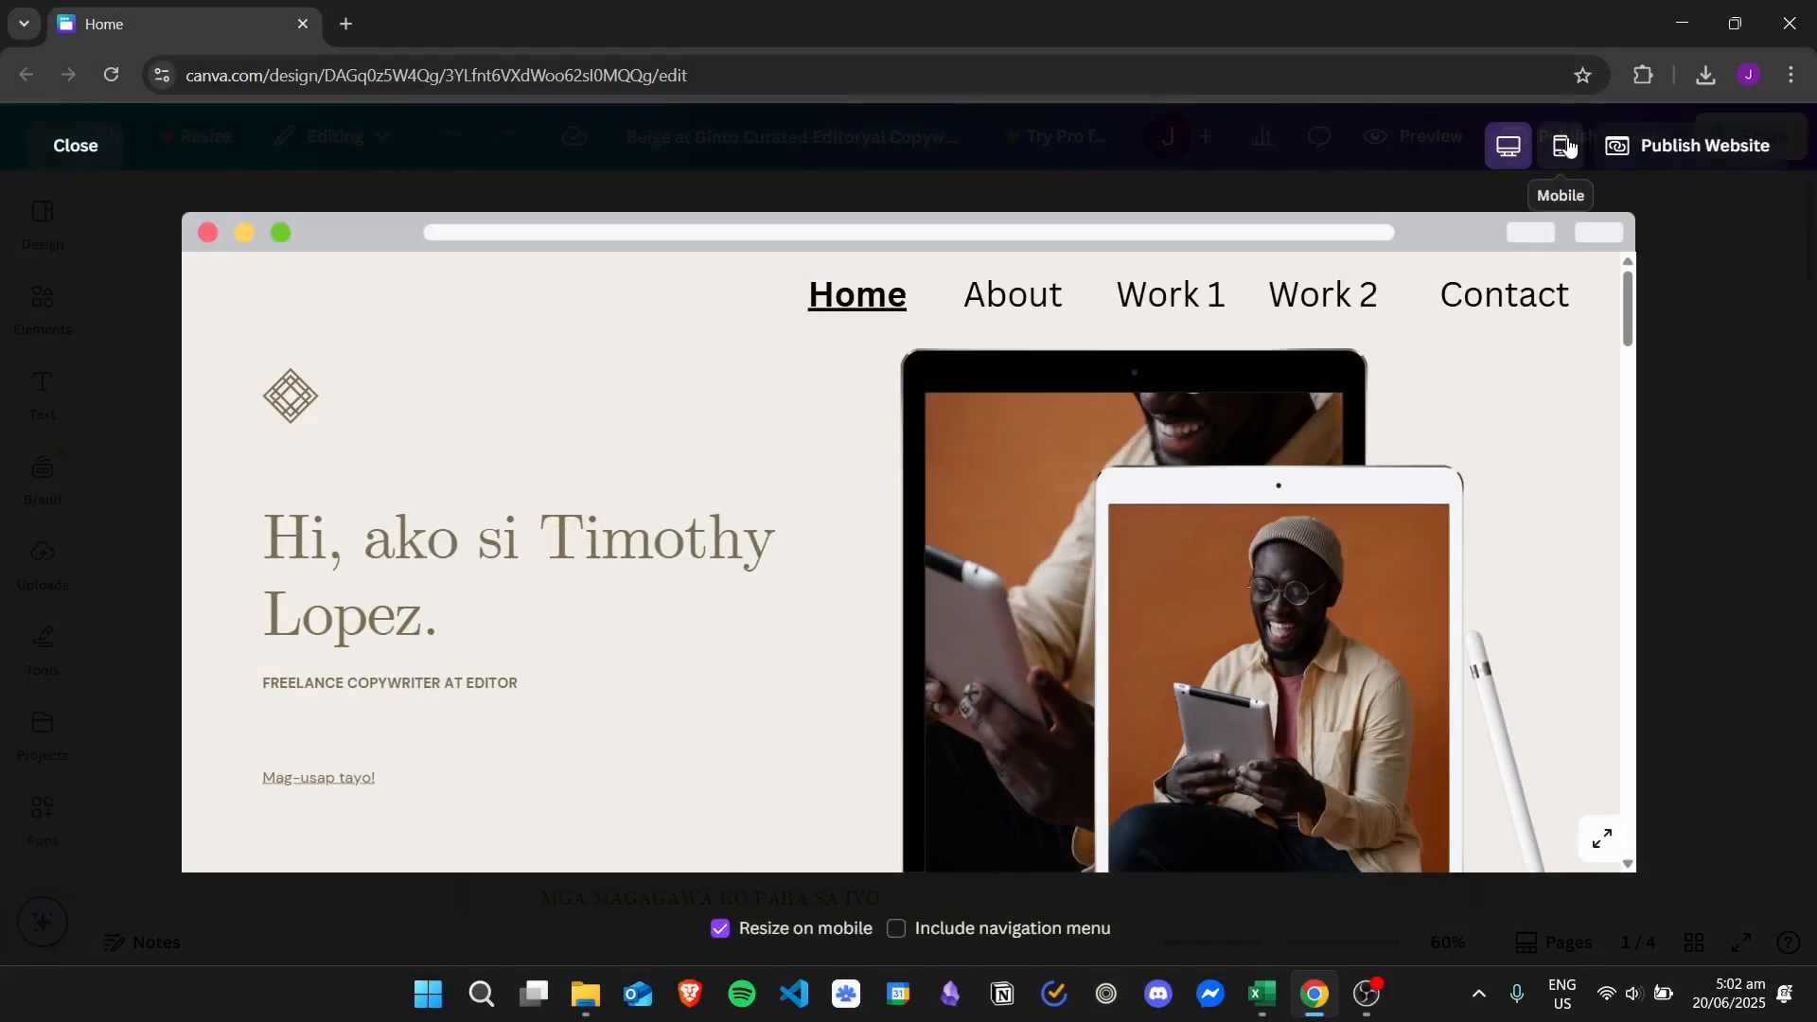
{"action": "left_click", "coordinate": [1560, 145]}
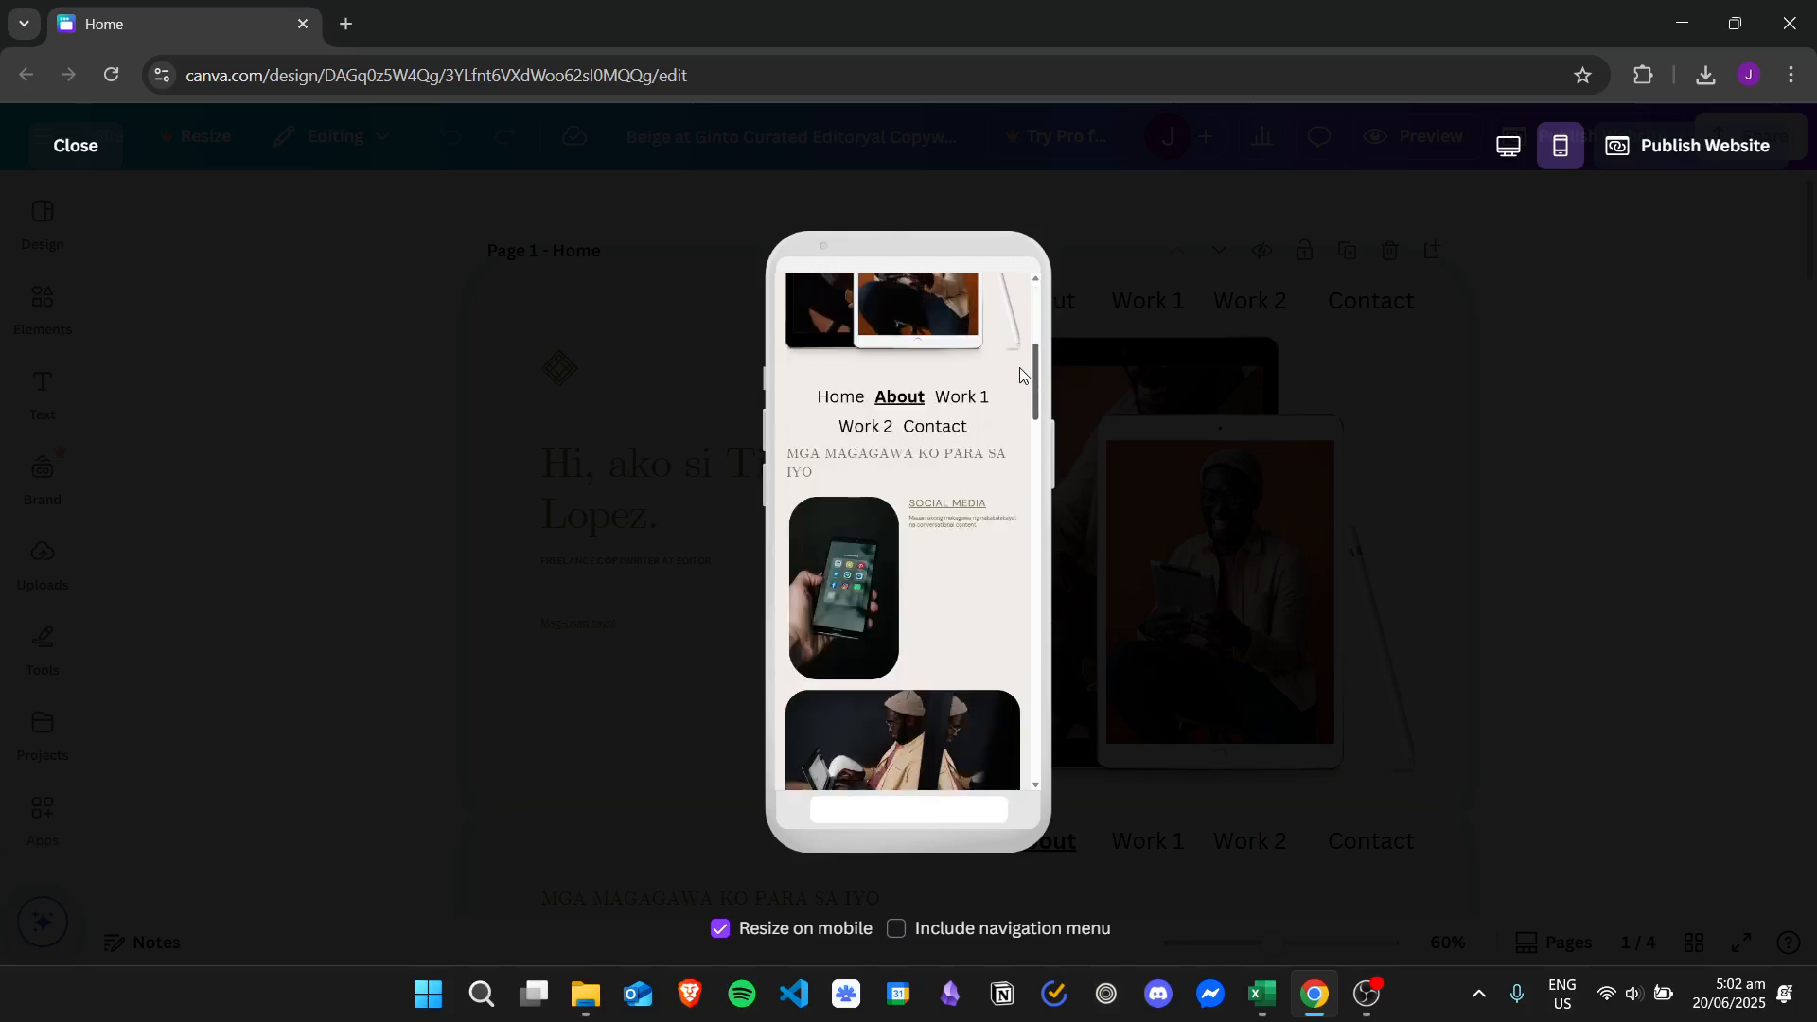
{"action": "scroll", "scroll_direction": "down", "scroll_amount": 3}
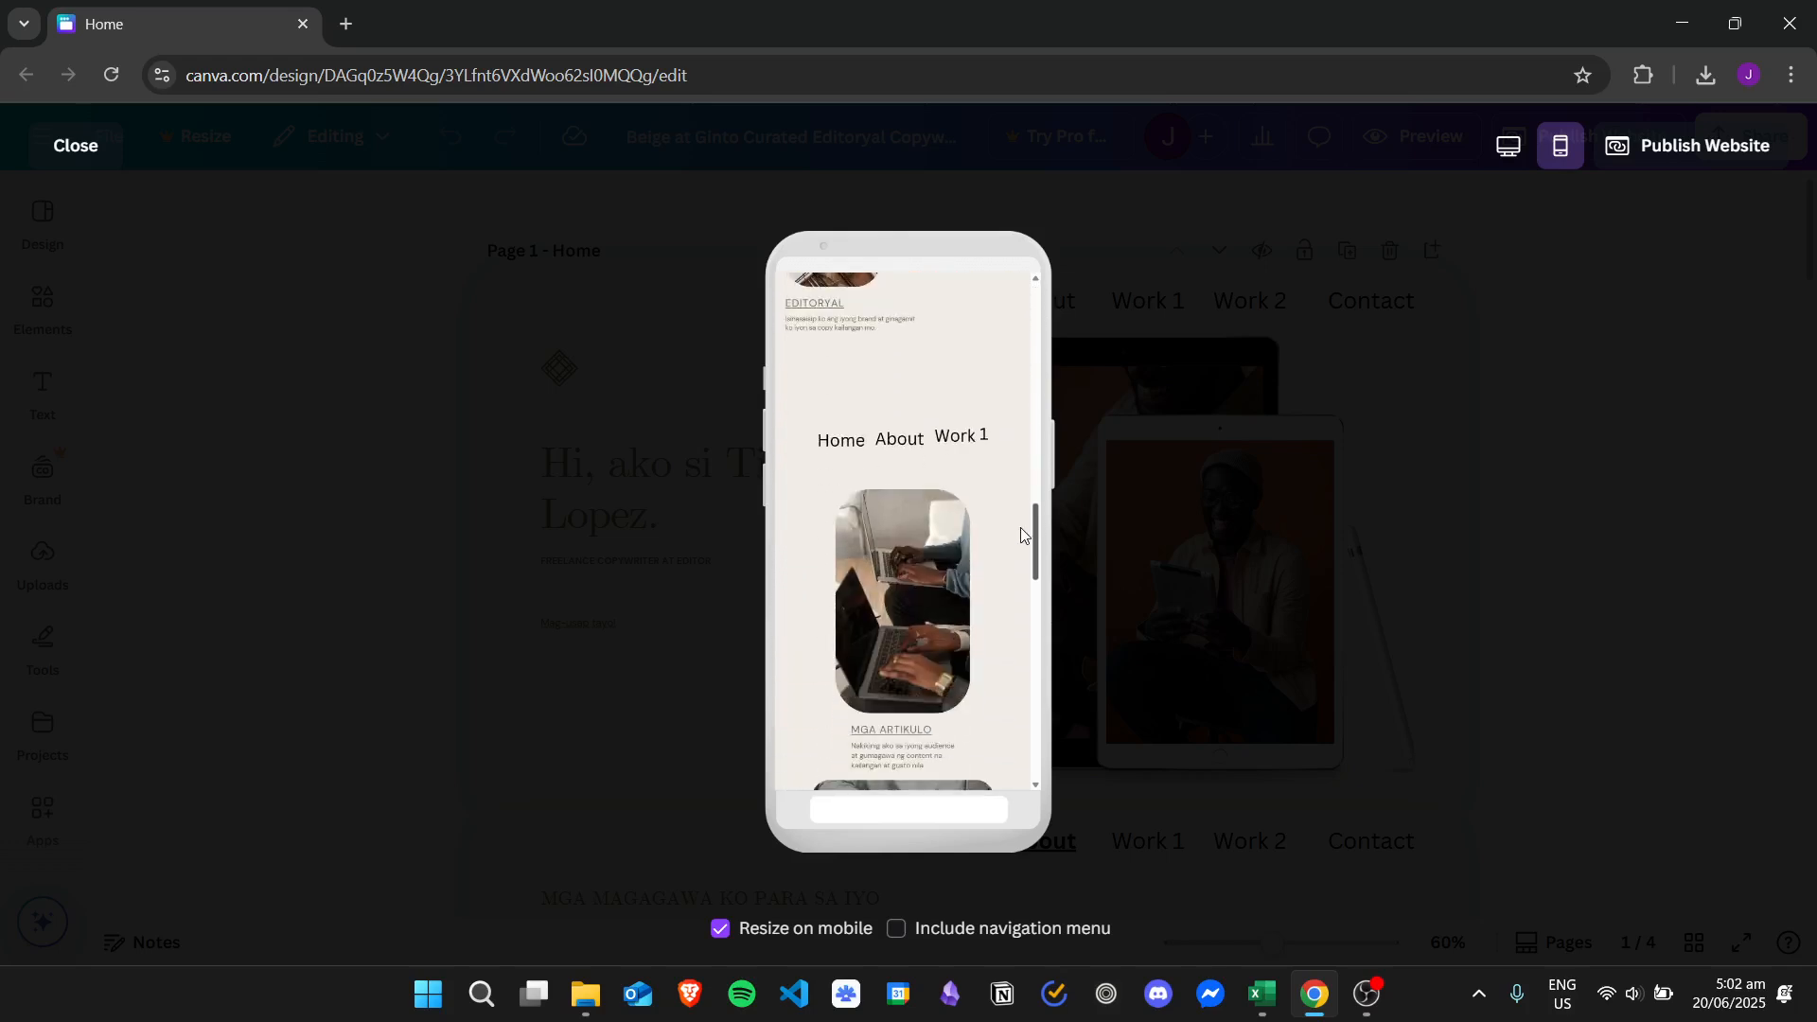
{"action": "scroll", "scroll_direction": "down", "scroll_amount": 3}
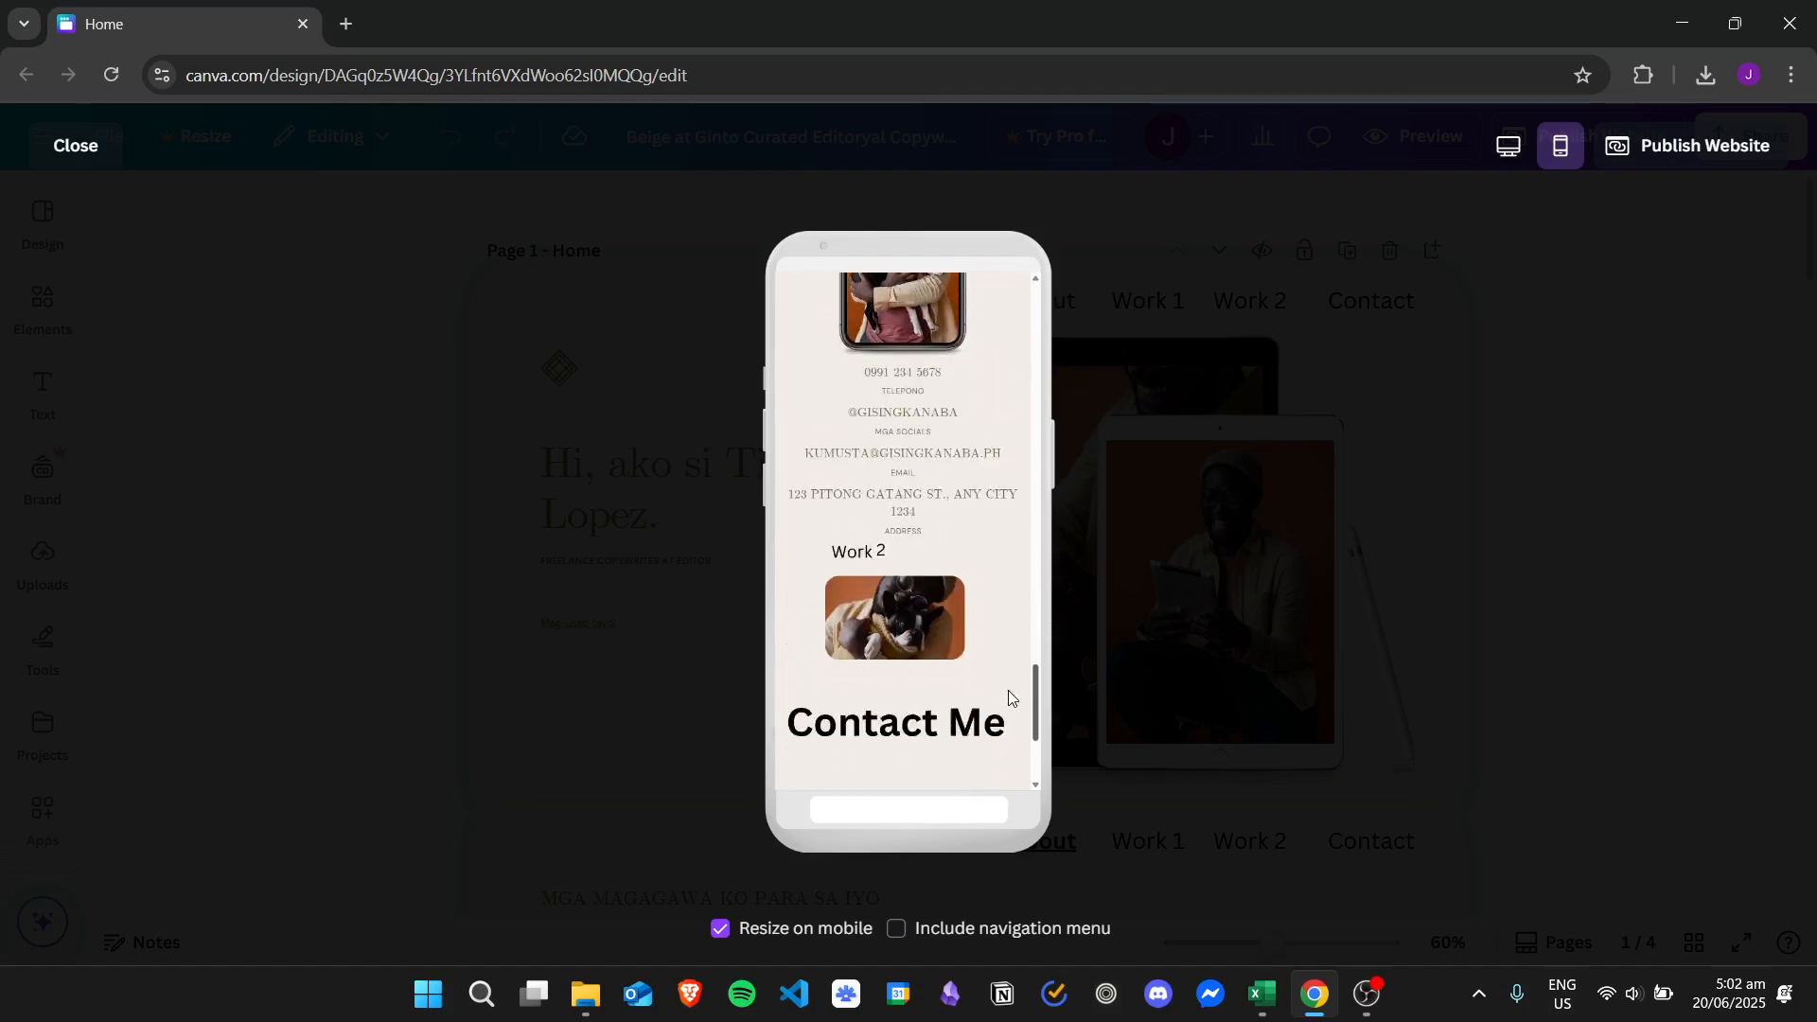
{"action": "scroll", "scroll_direction": "up", "scroll_amount": 3}
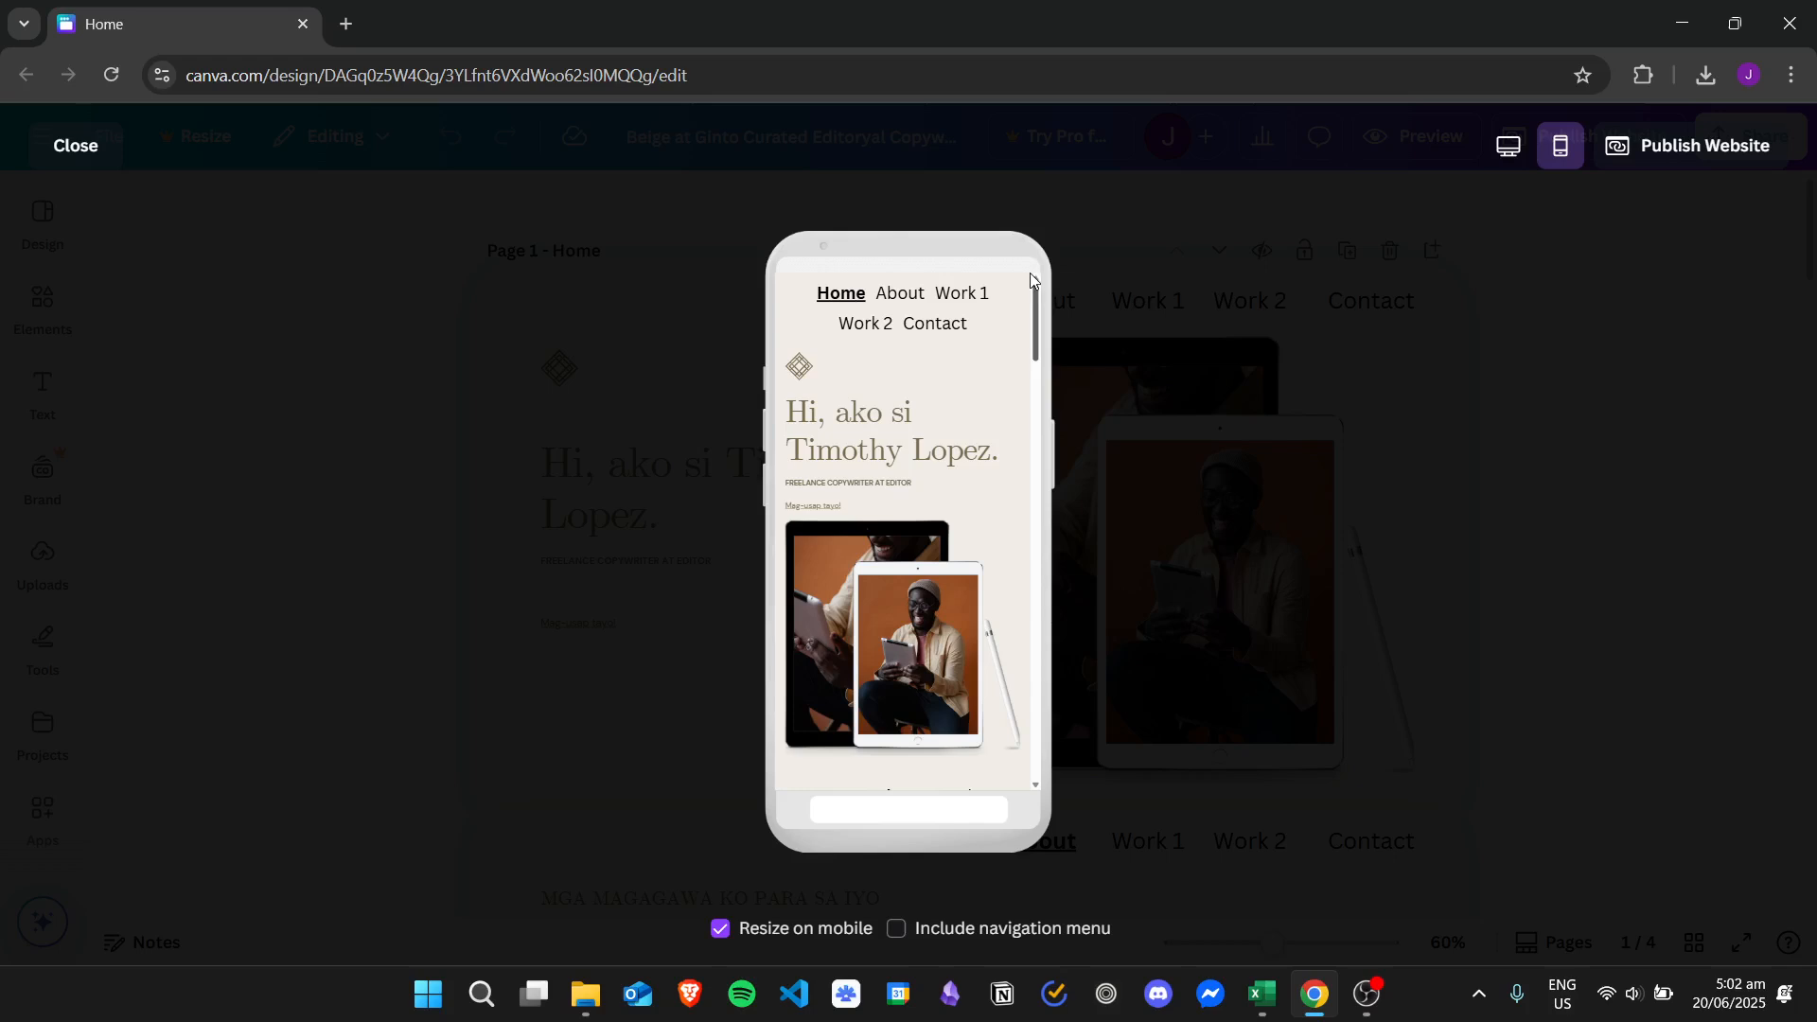
{"action": "left_click", "coordinate": [894, 929]}
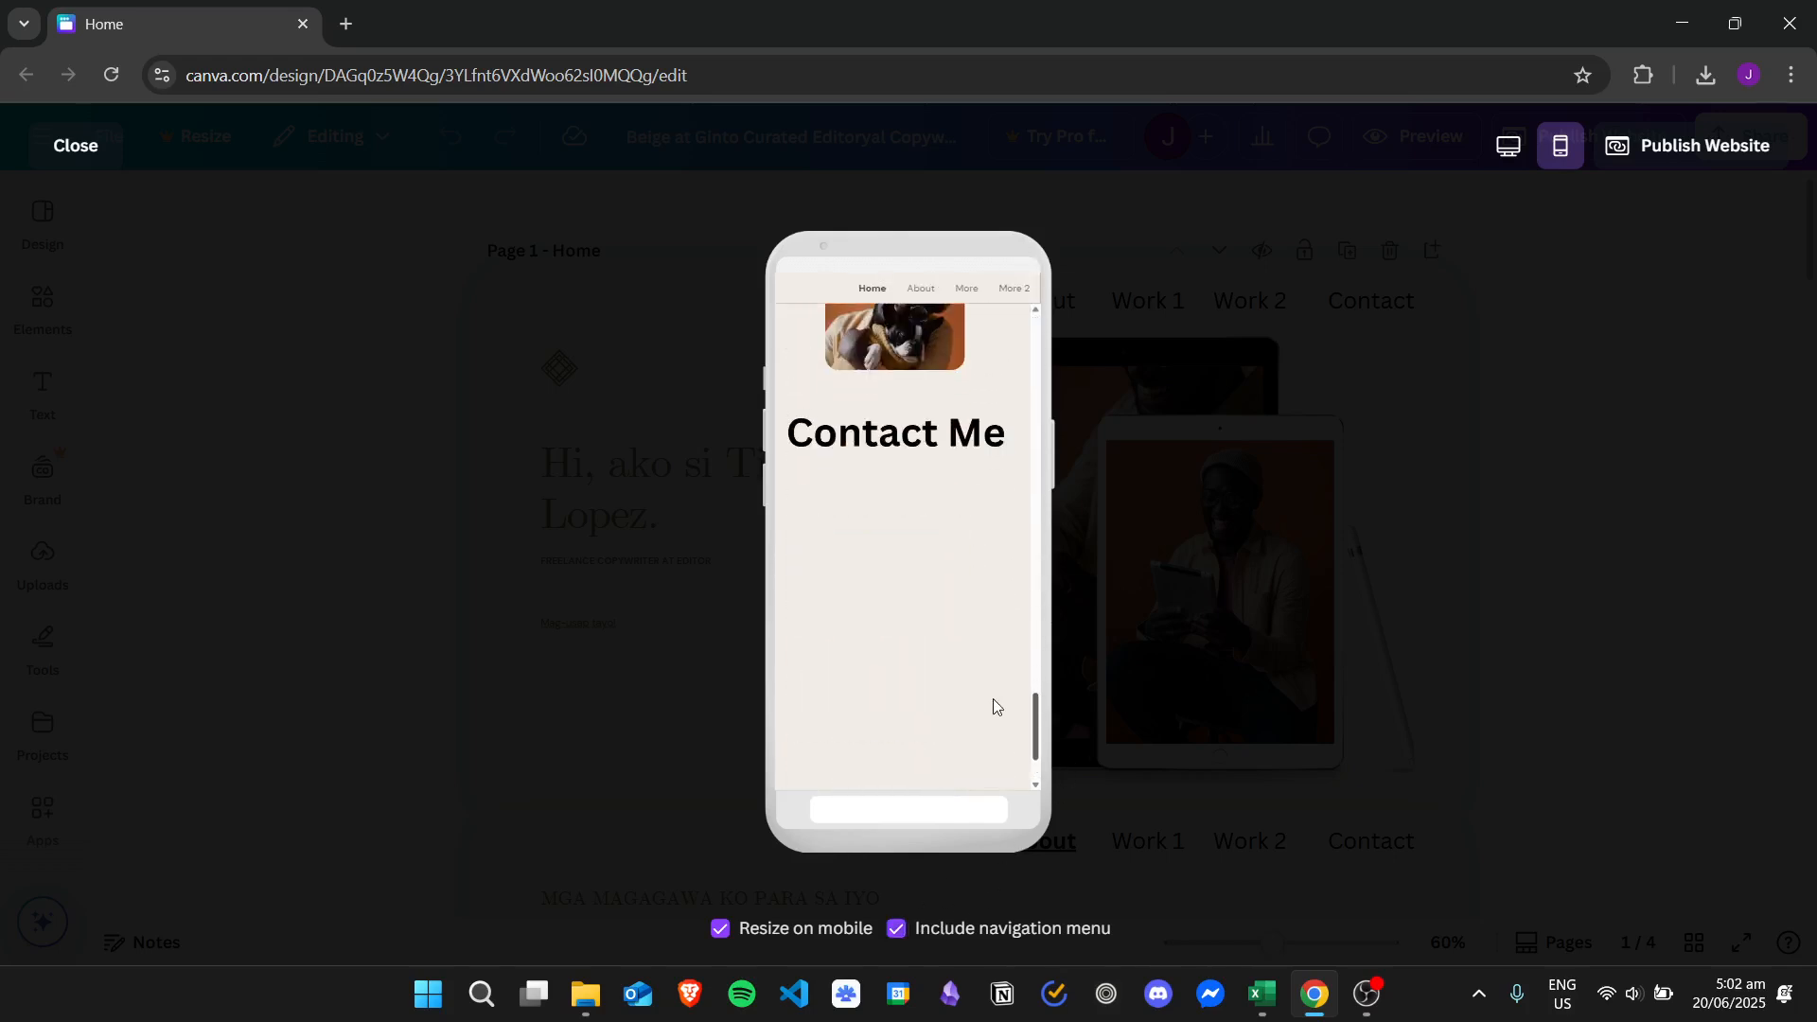
Visit the About and More 2 pages from the nav bar, then return to Home.
{"action": "scroll", "scroll_direction": "up", "scroll_amount": 3}
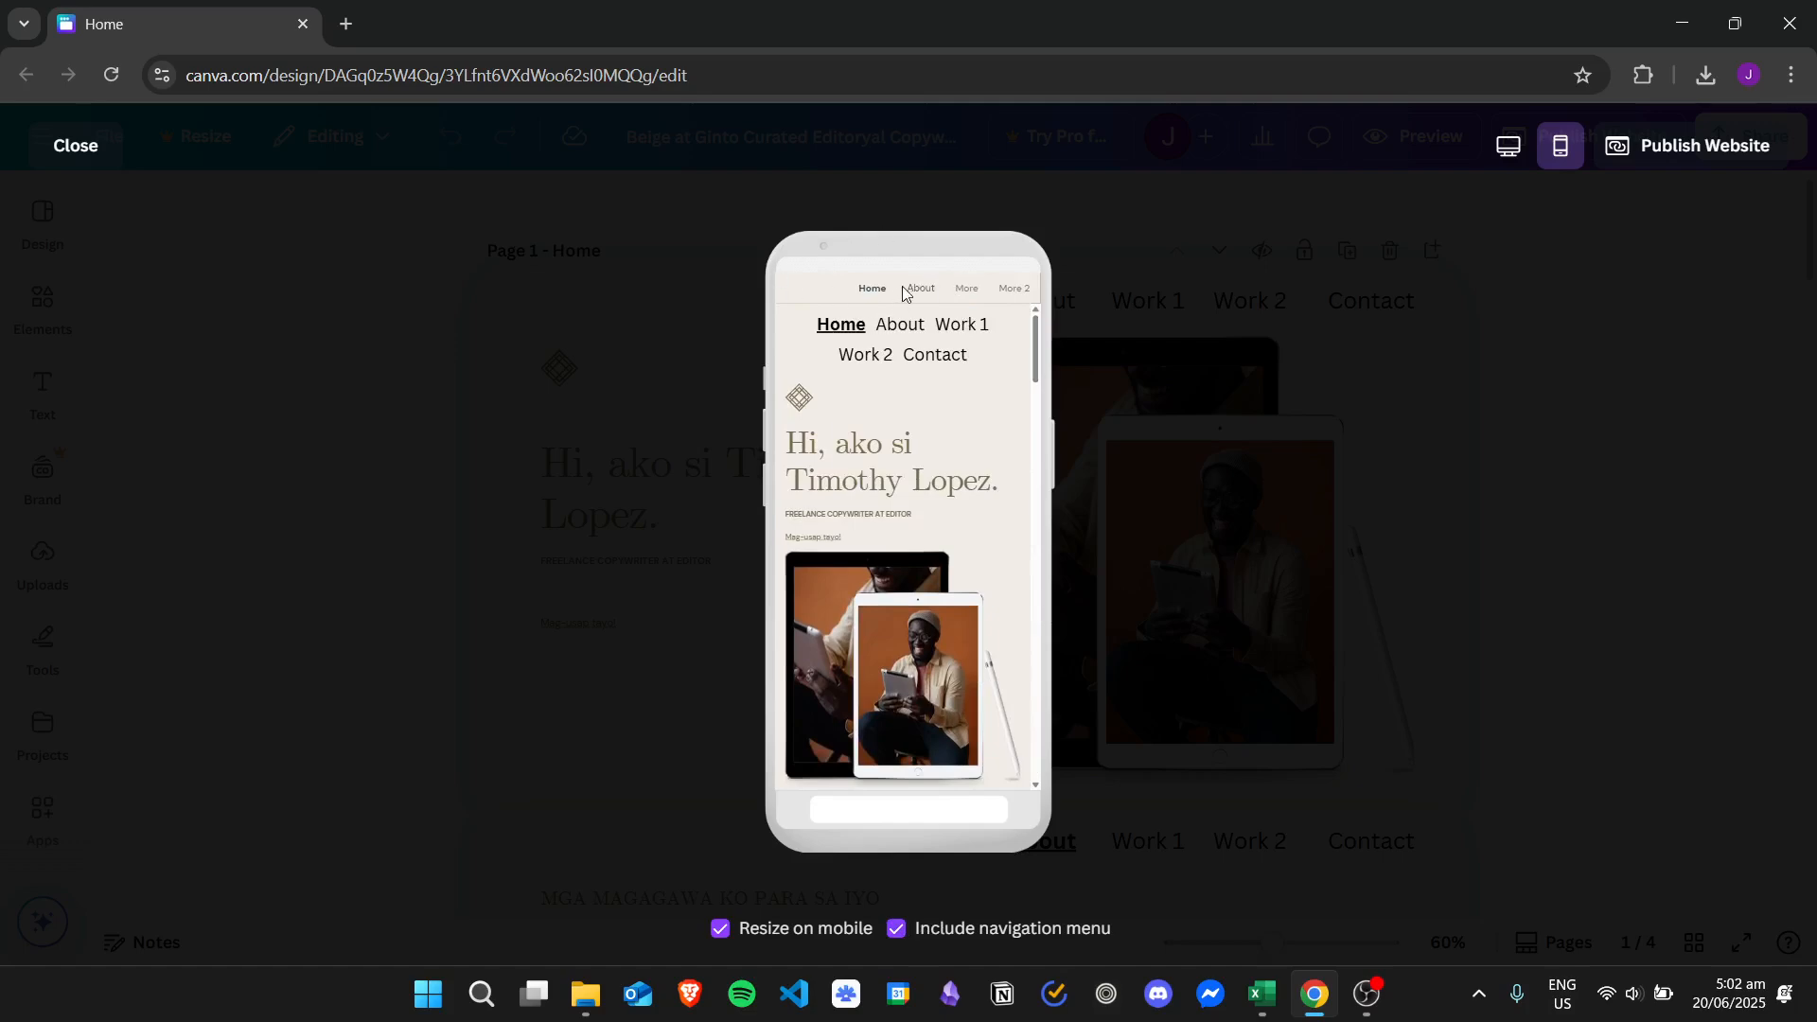
{"action": "left_click", "coordinate": [919, 289]}
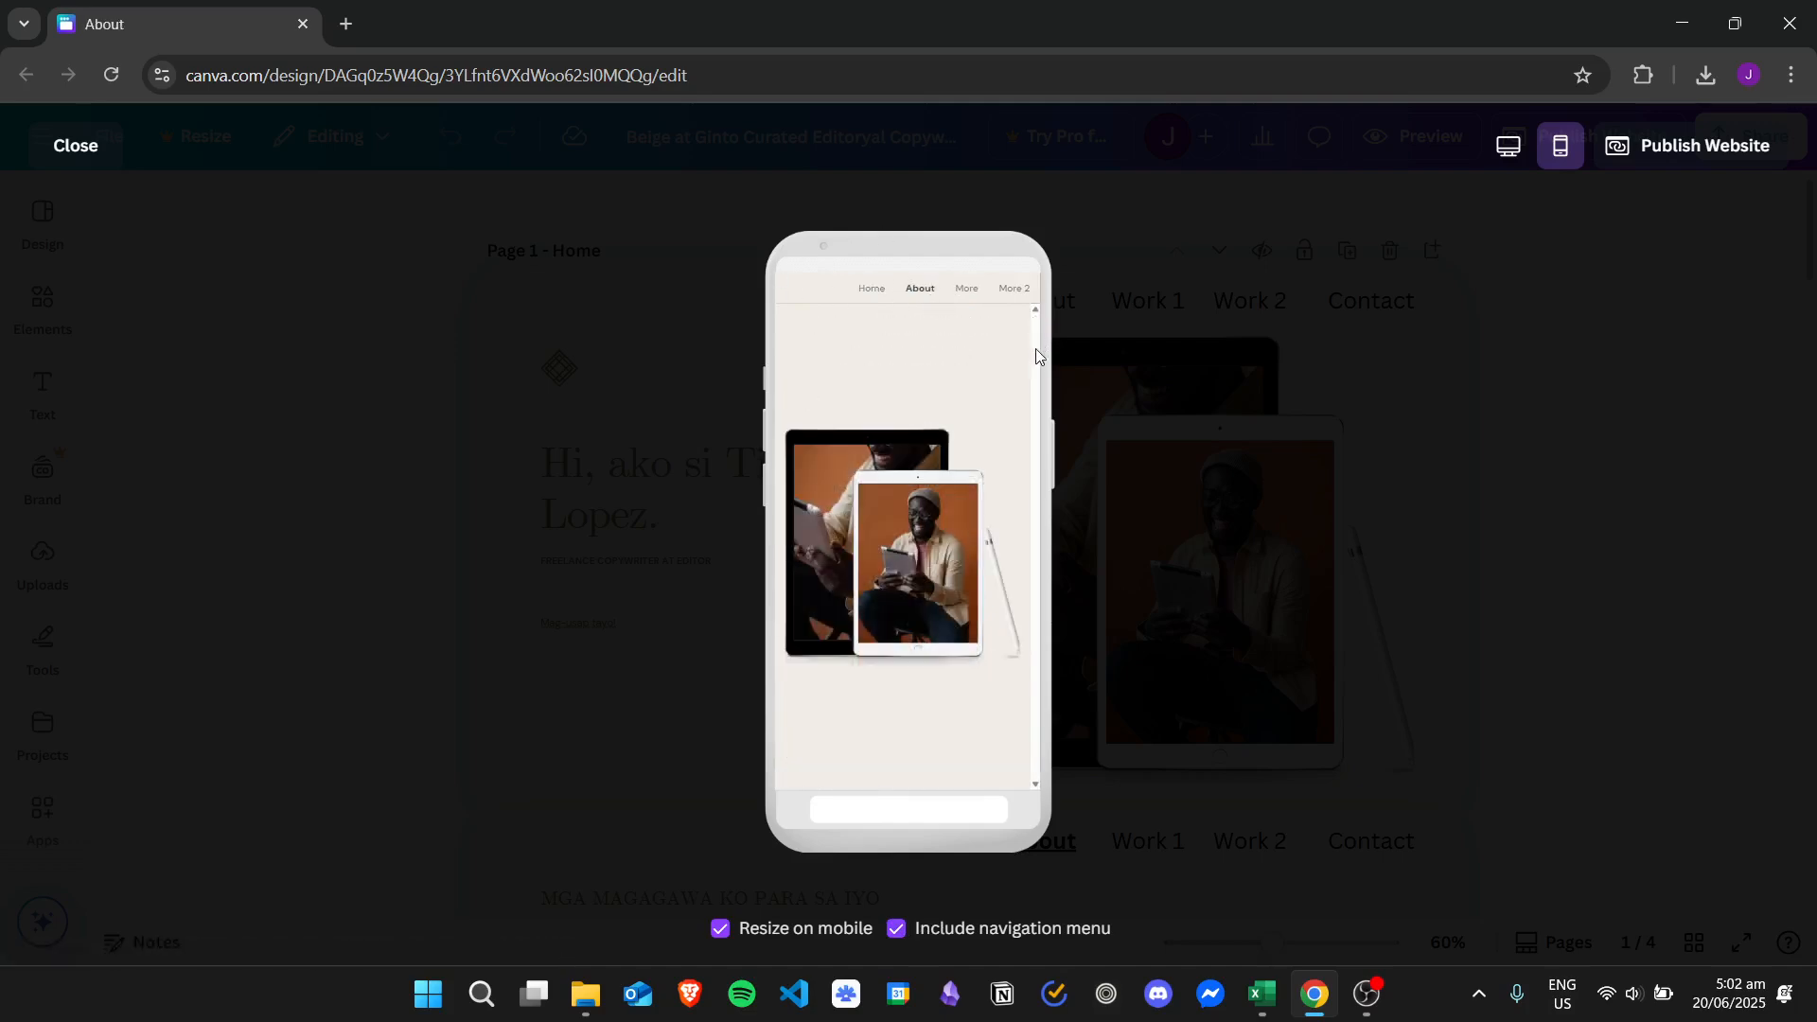
{"action": "left_click", "coordinate": [1012, 289]}
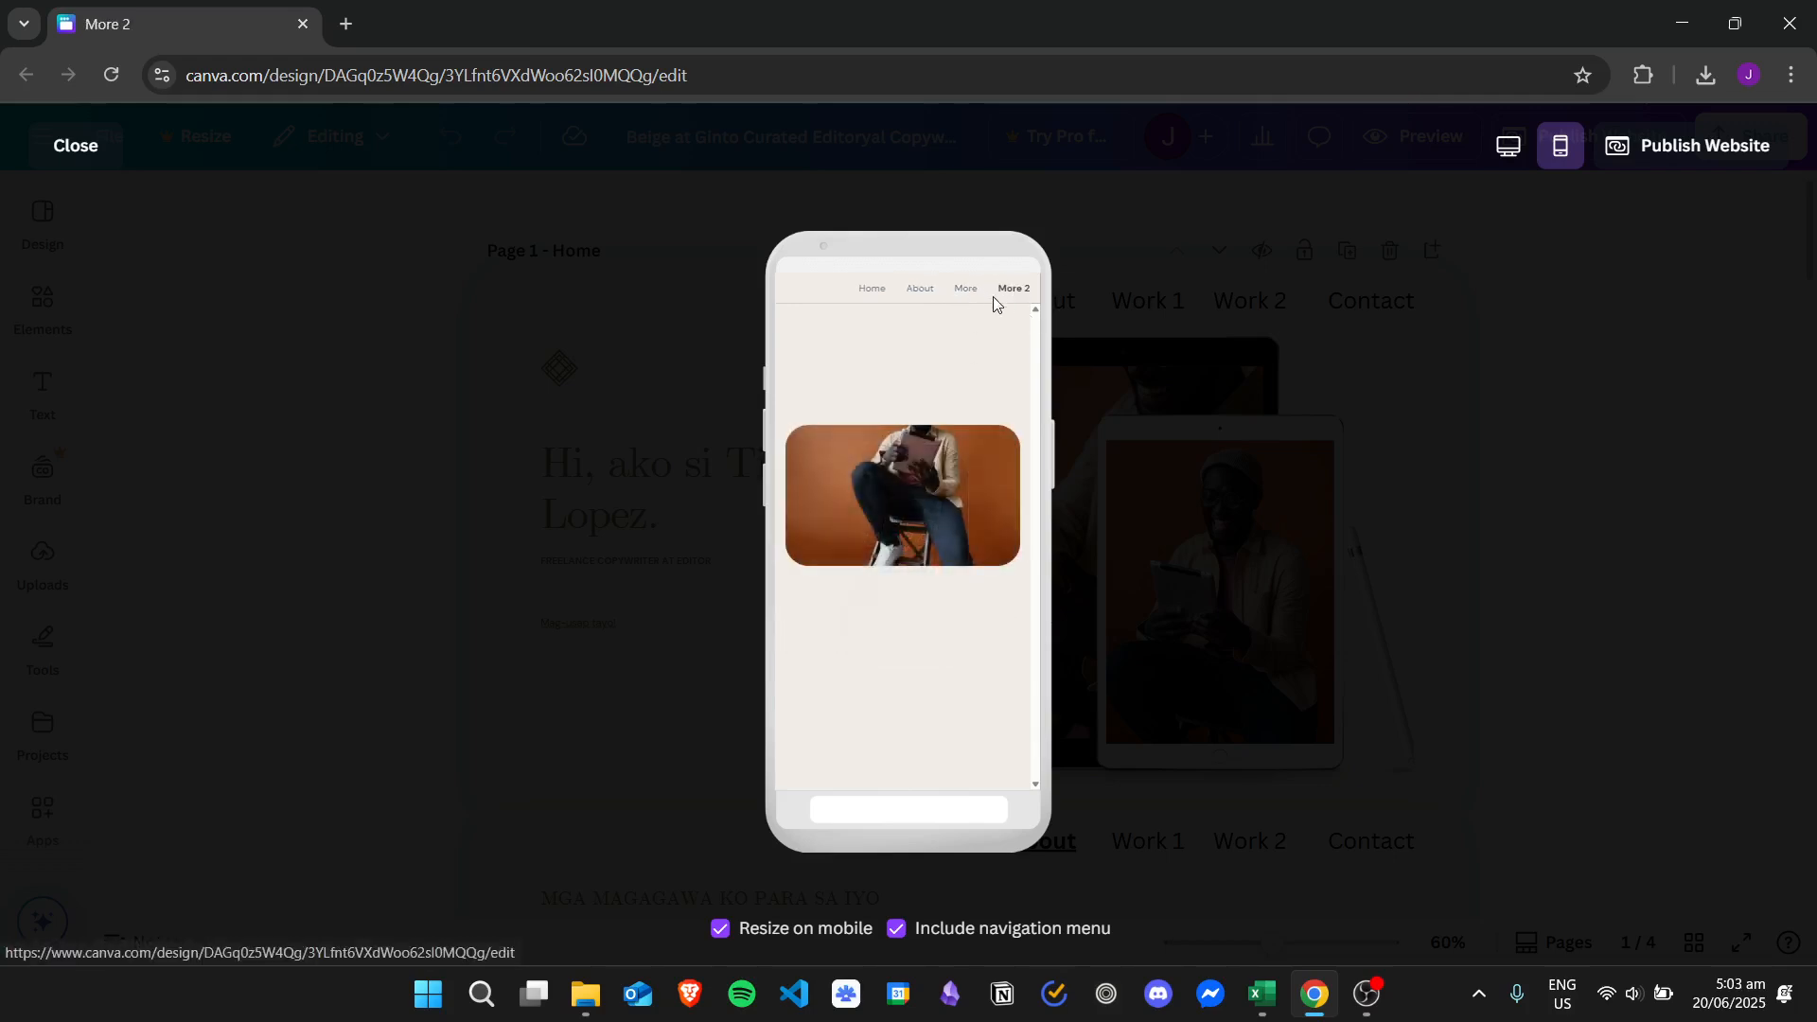
{"action": "left_click", "coordinate": [918, 290]}
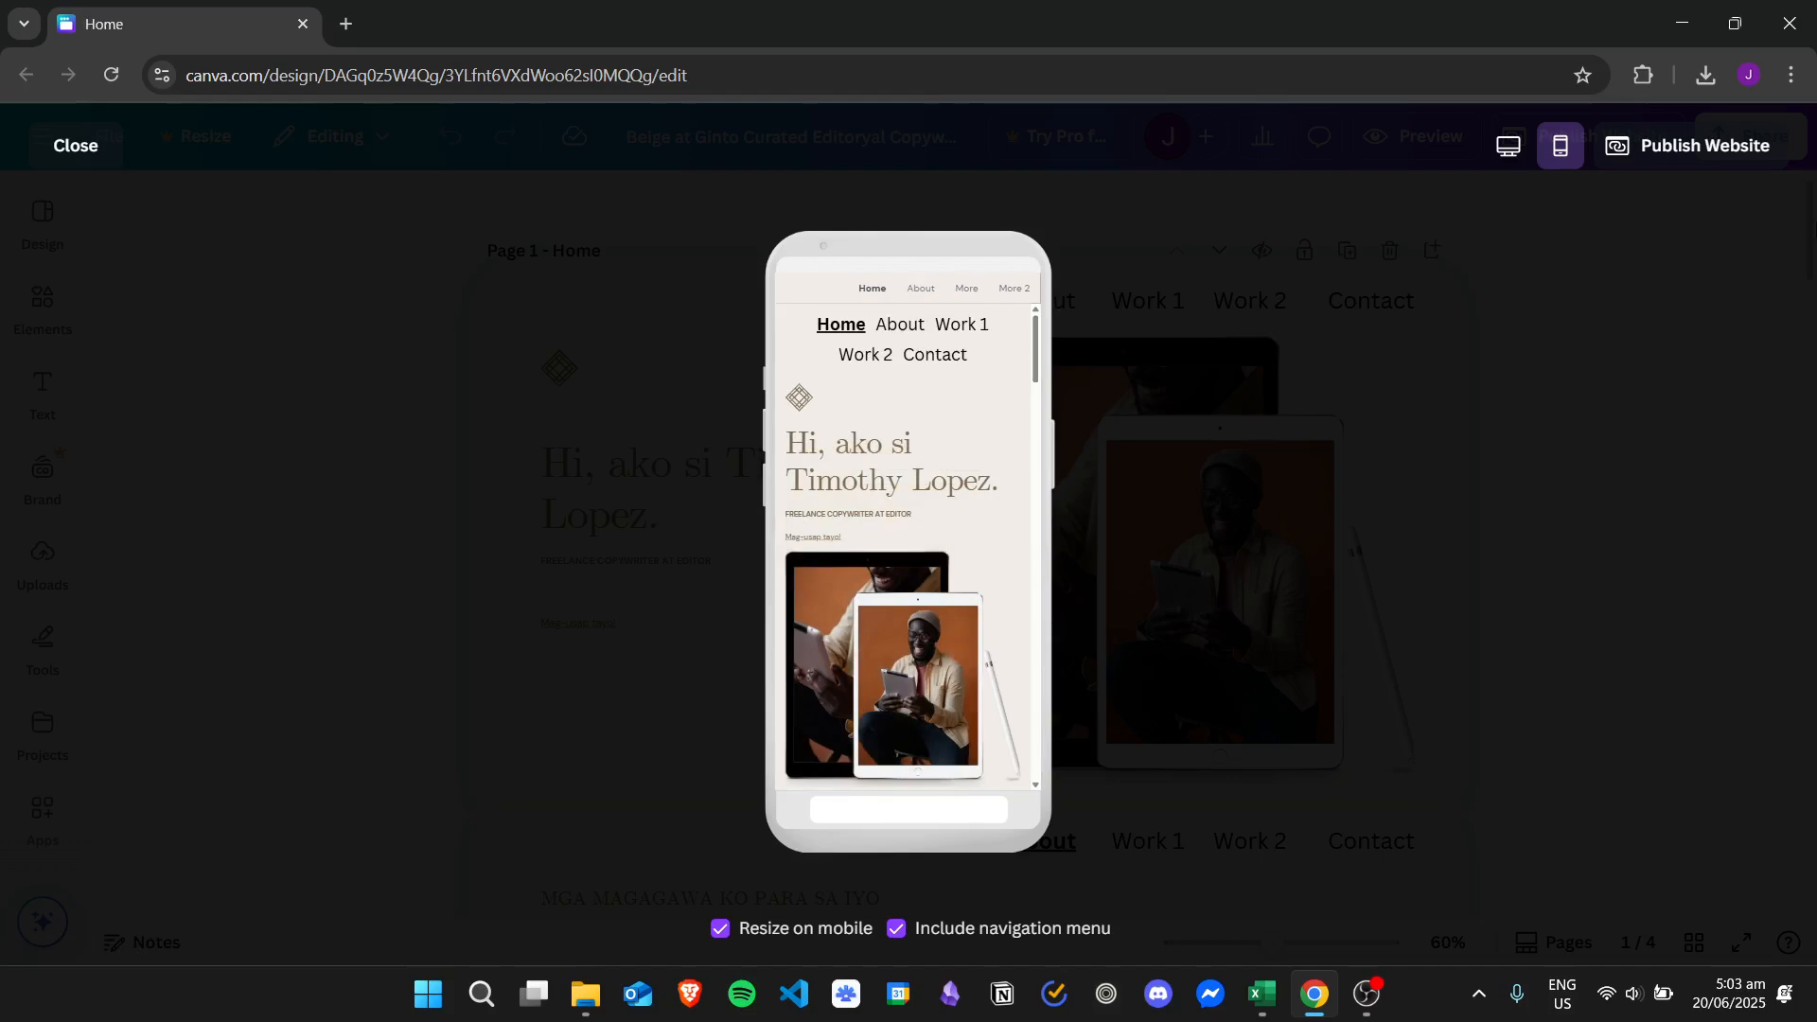
Close the preview and move the Contact link out of the header menu row.
{"action": "left_click", "coordinate": [73, 145]}
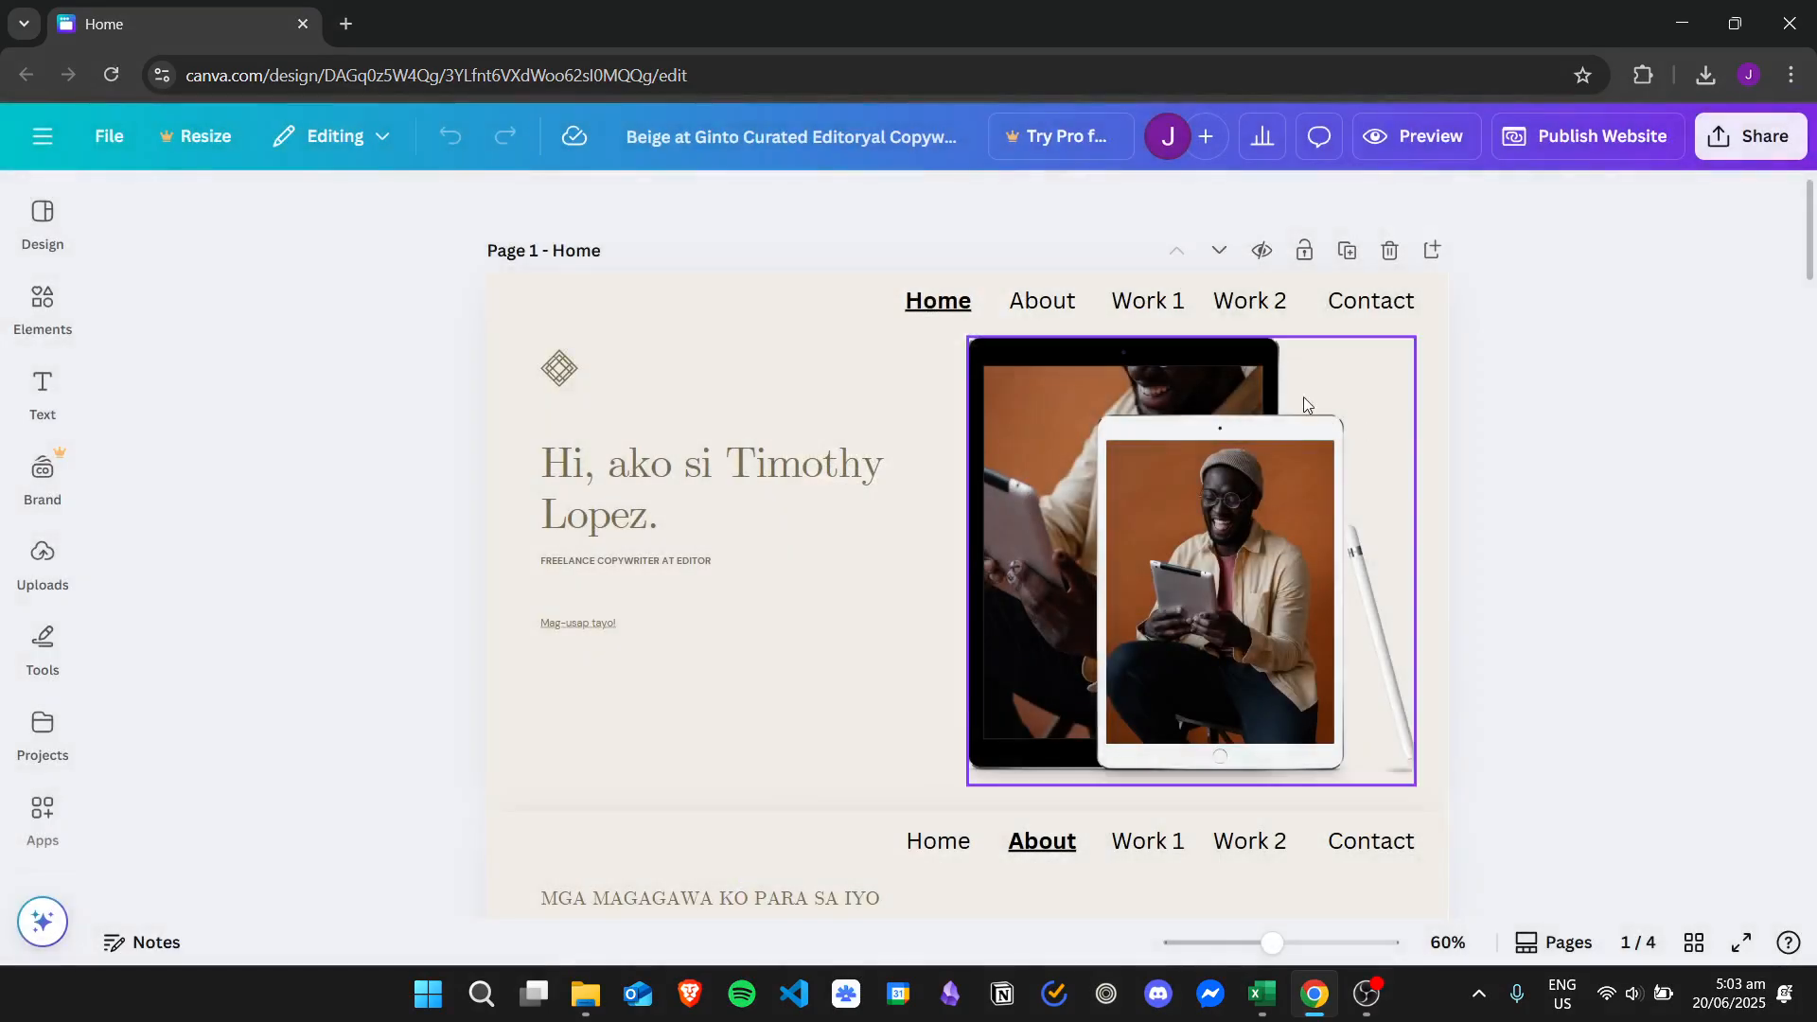
{"action": "left_click", "coordinate": [935, 300]}
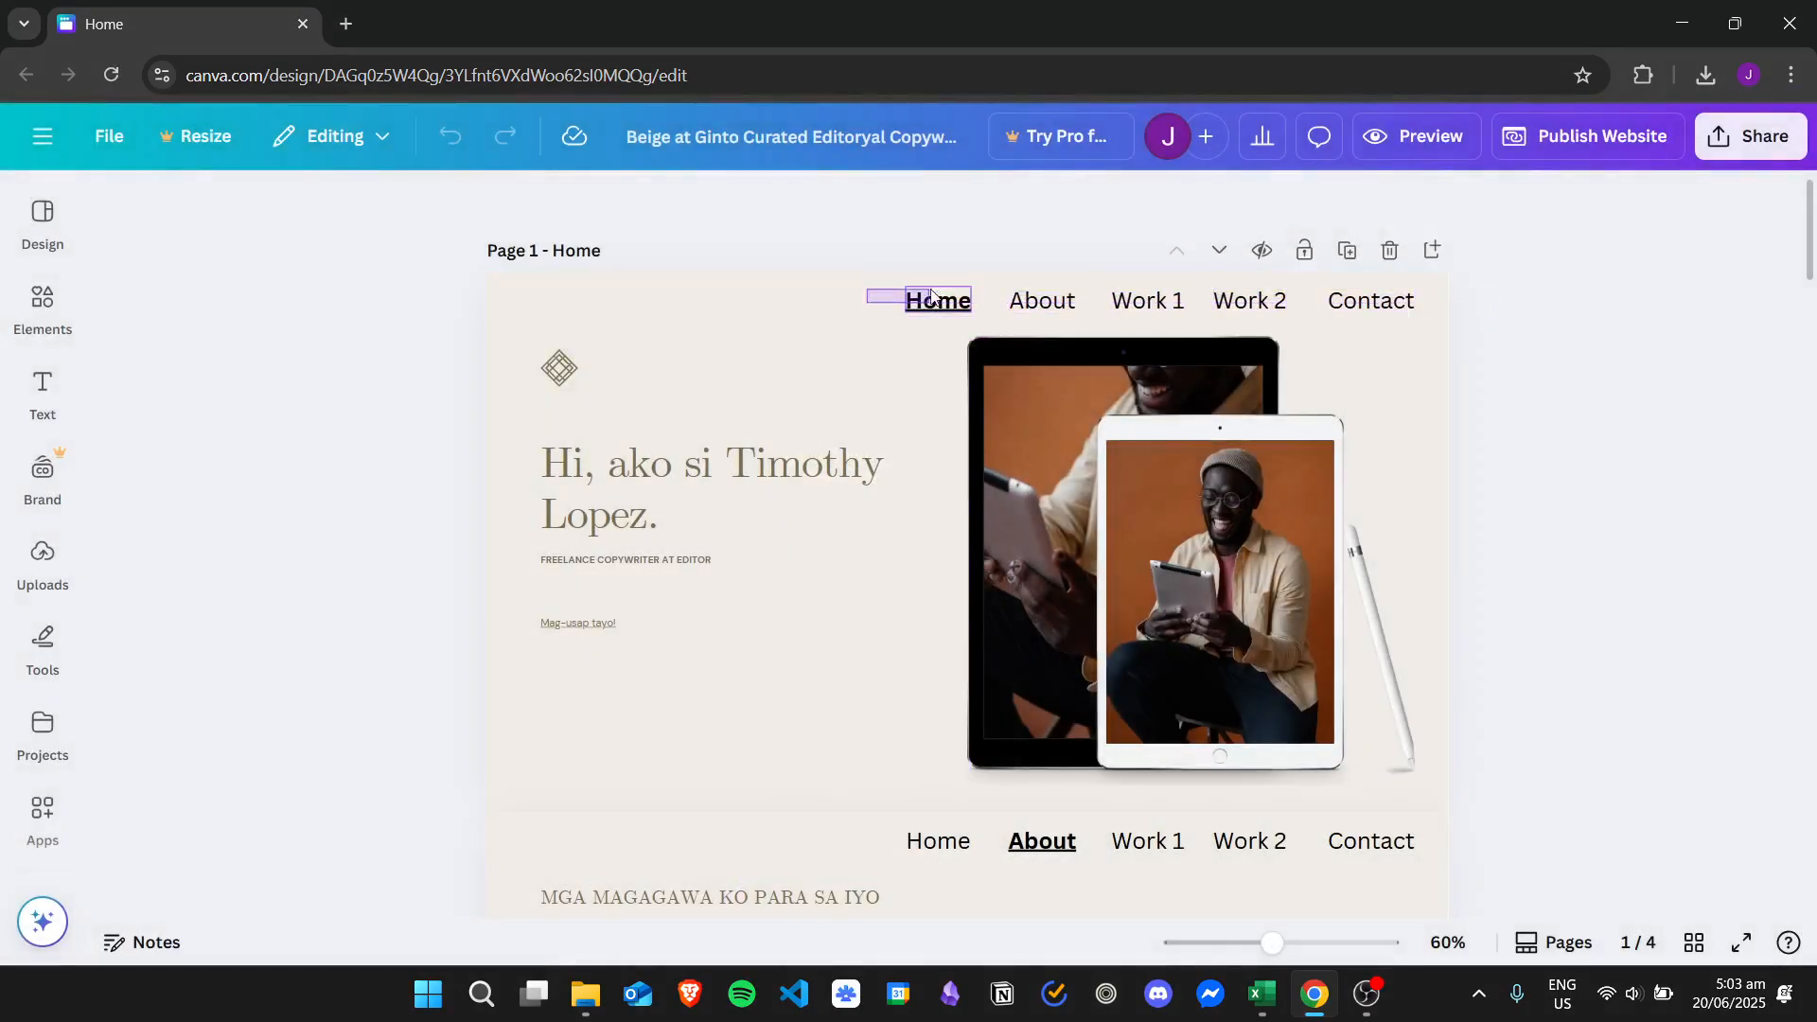
{"action": "left_click", "coordinate": [1182, 557]}
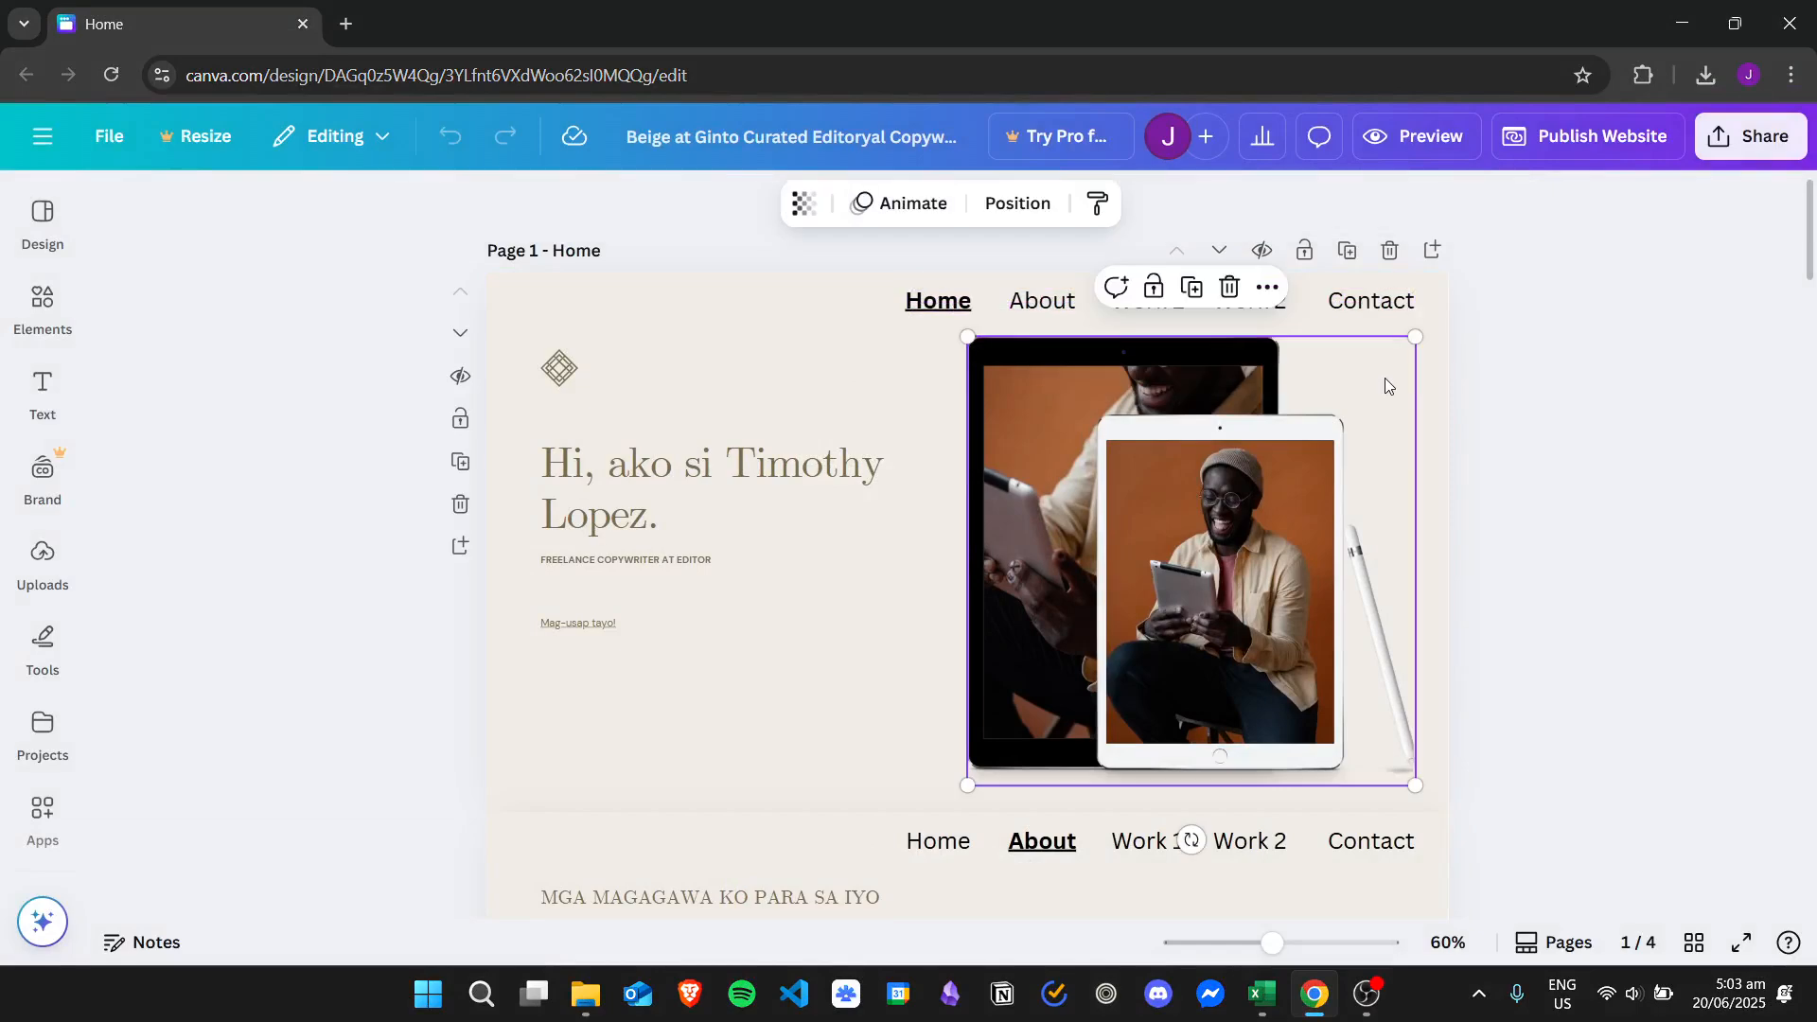
{"action": "left_click", "coordinate": [937, 299]}
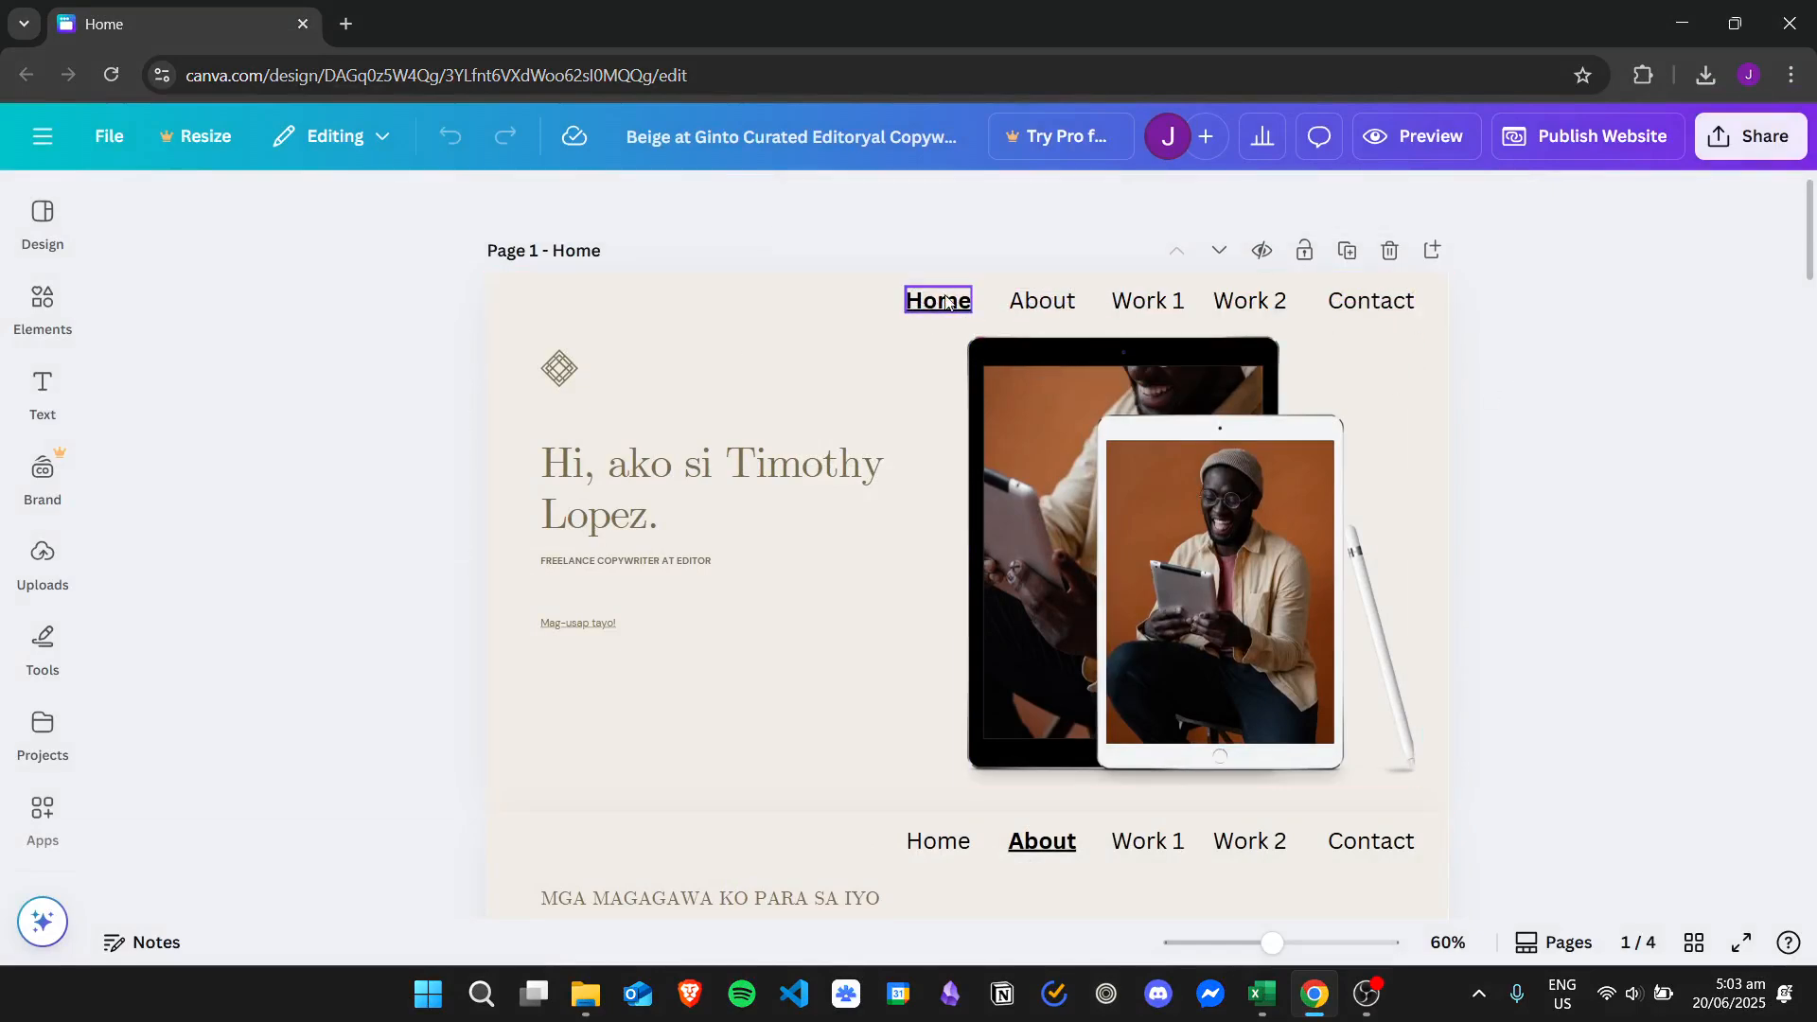
{"action": "left_click", "coordinate": [936, 300]}
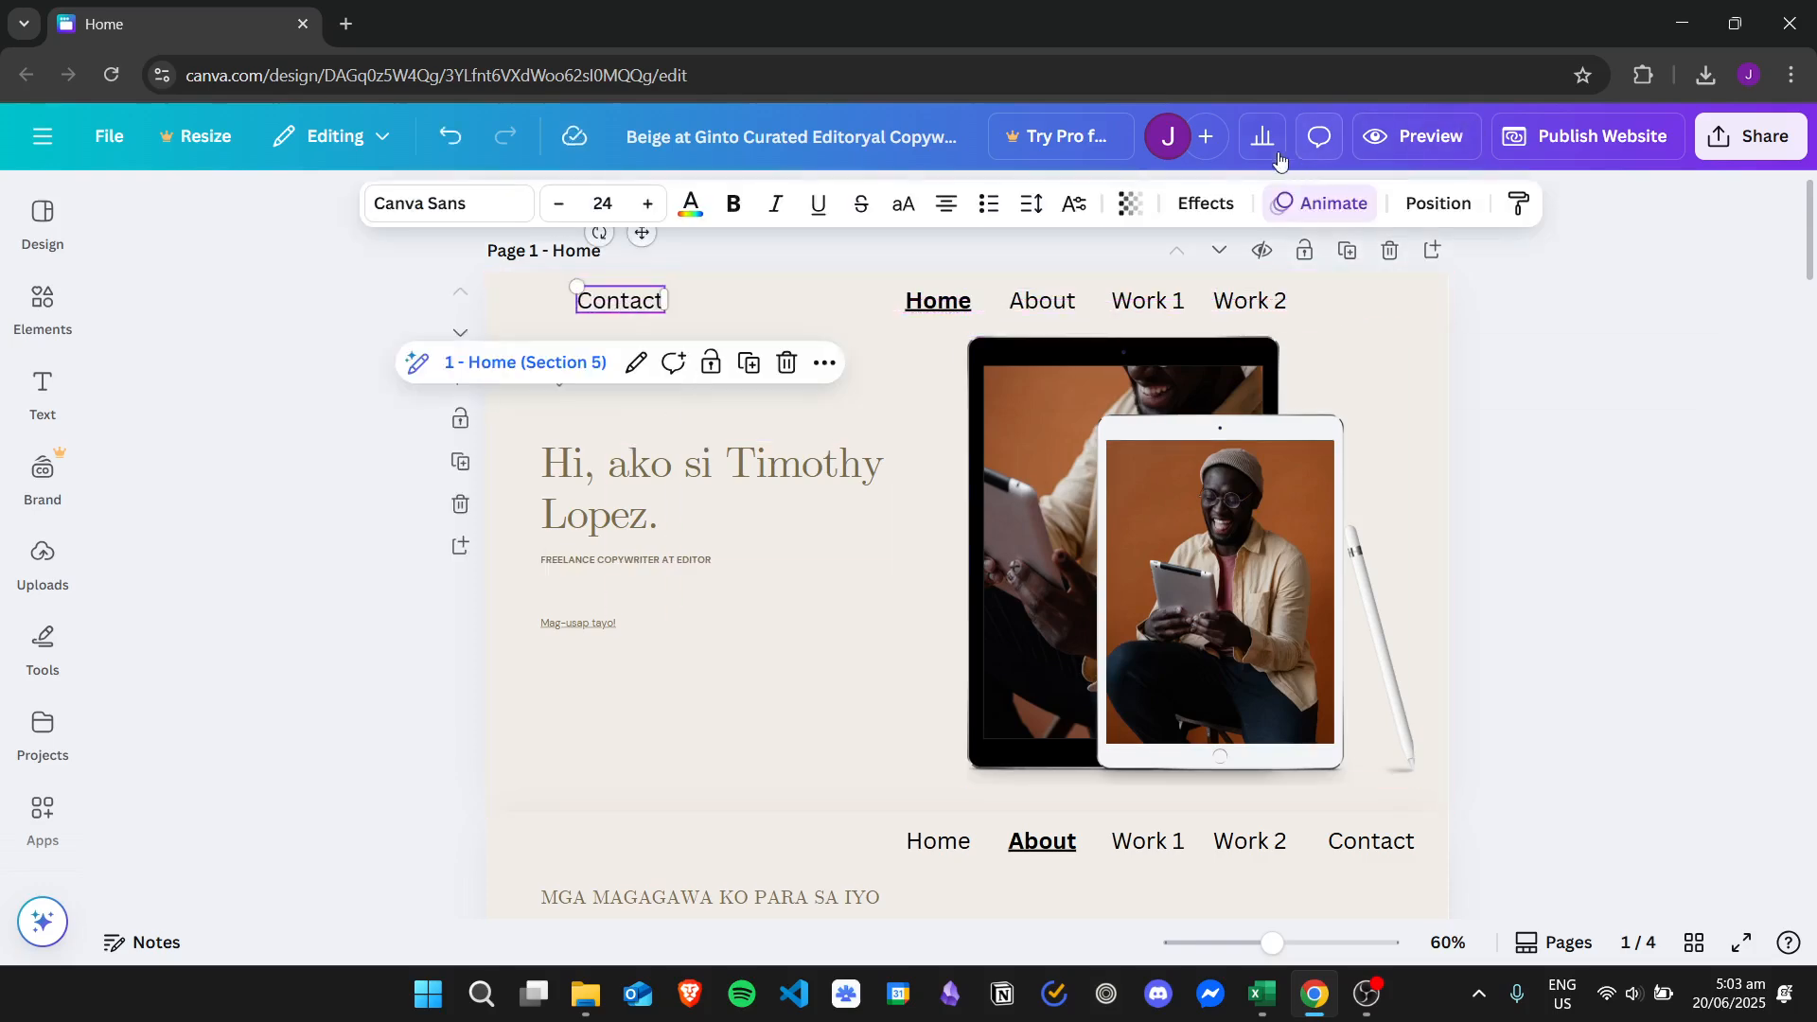
Check the detached Contact link in the desktop and then mobile website previews.
{"action": "left_click", "coordinate": [1413, 136]}
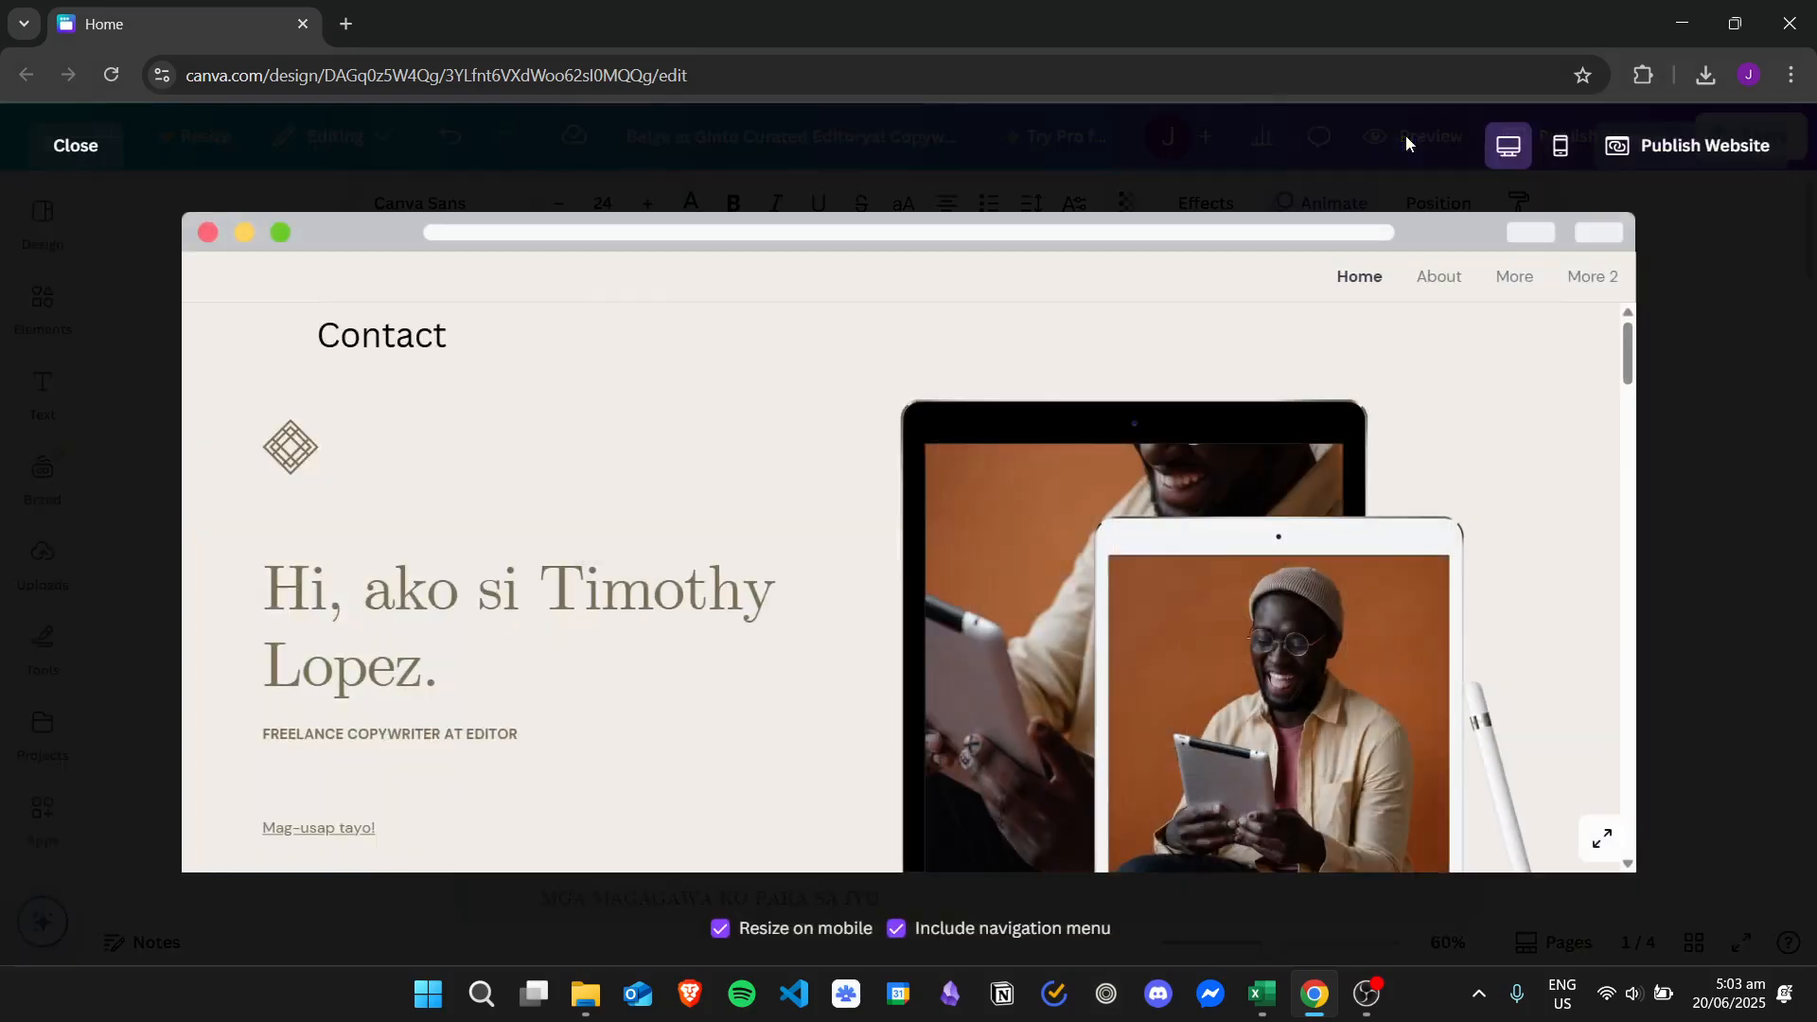
{"action": "left_click", "coordinate": [1558, 145]}
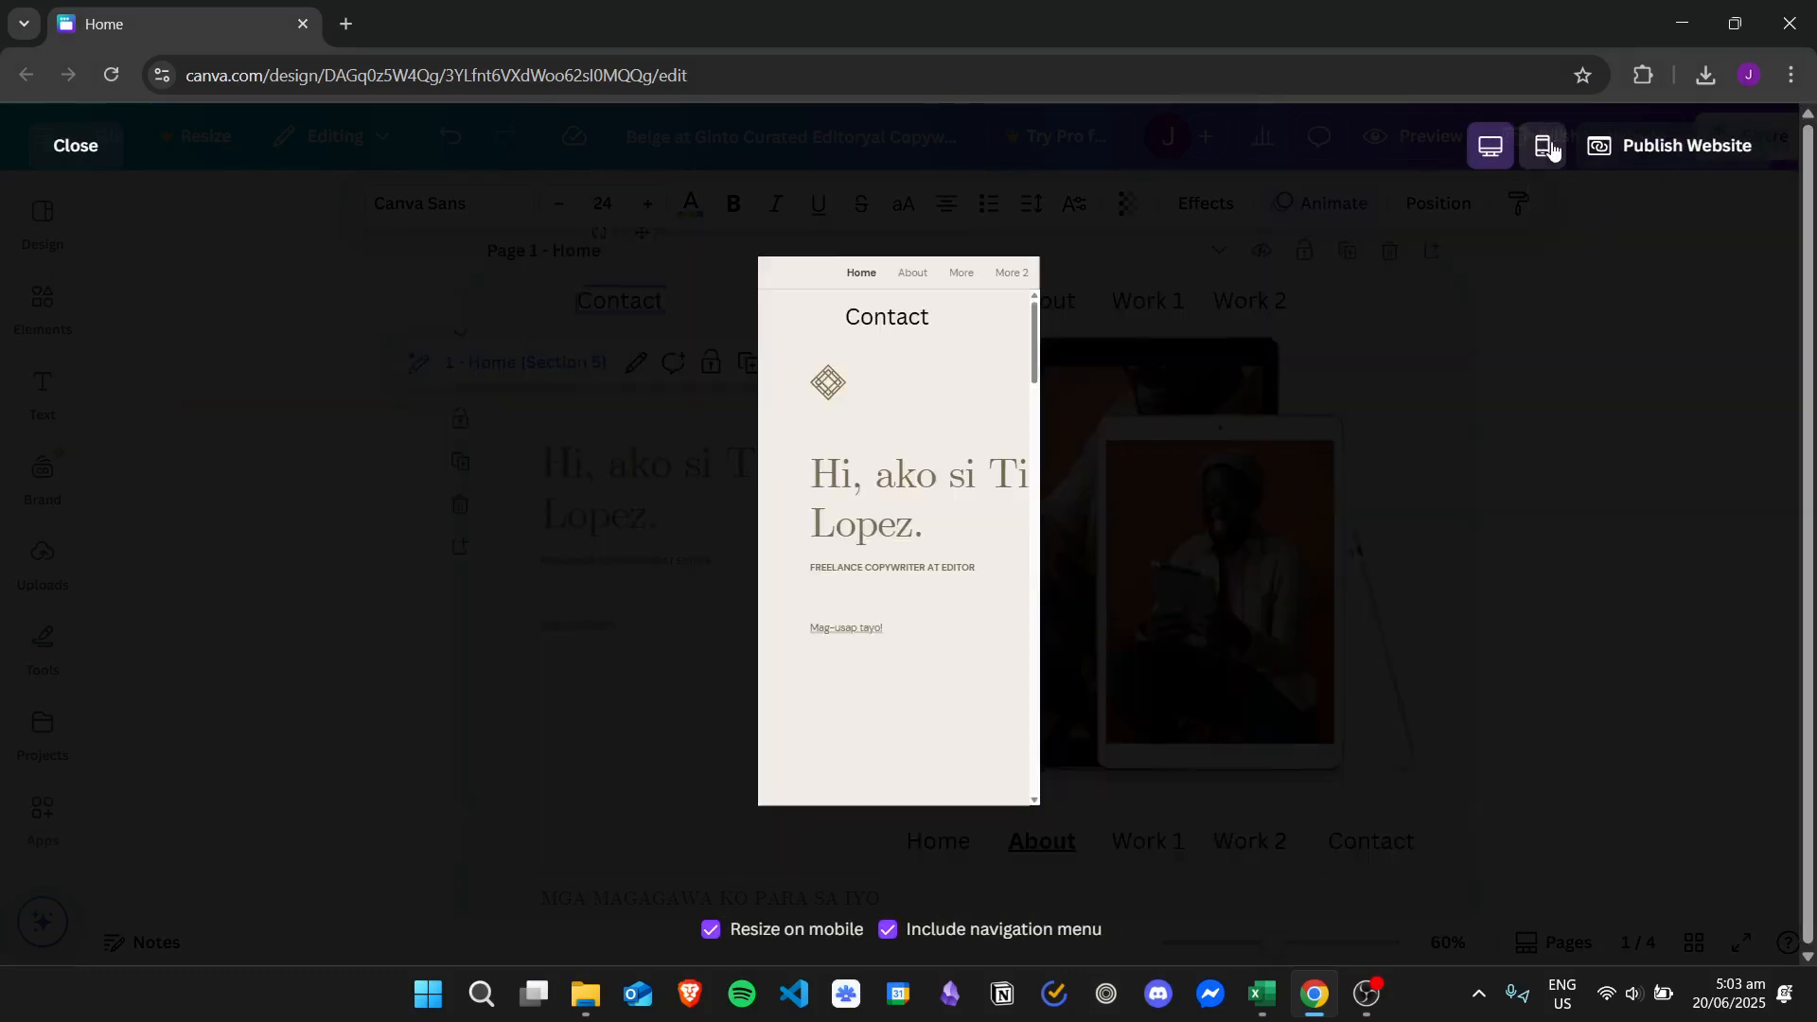
{"action": "left_click", "coordinate": [1561, 145]}
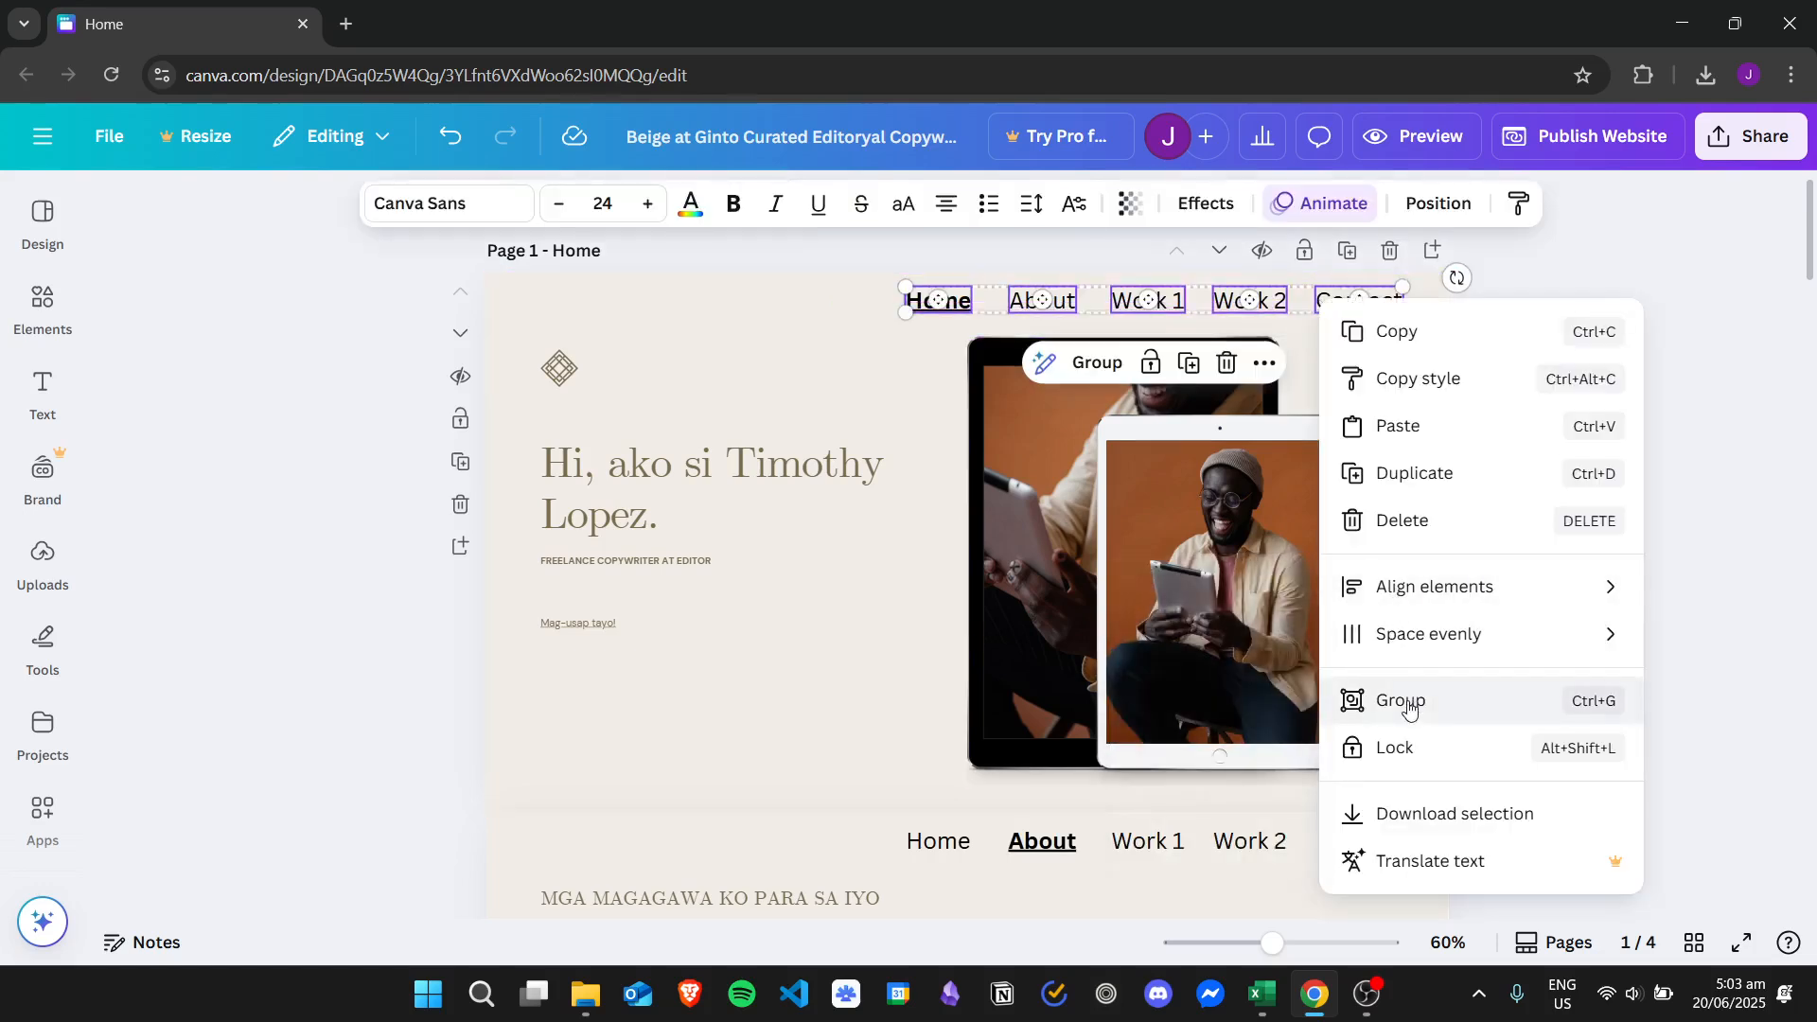
Group the five menu links together and view the Home page in the mobile preview.
{"action": "left_click", "coordinate": [1400, 700]}
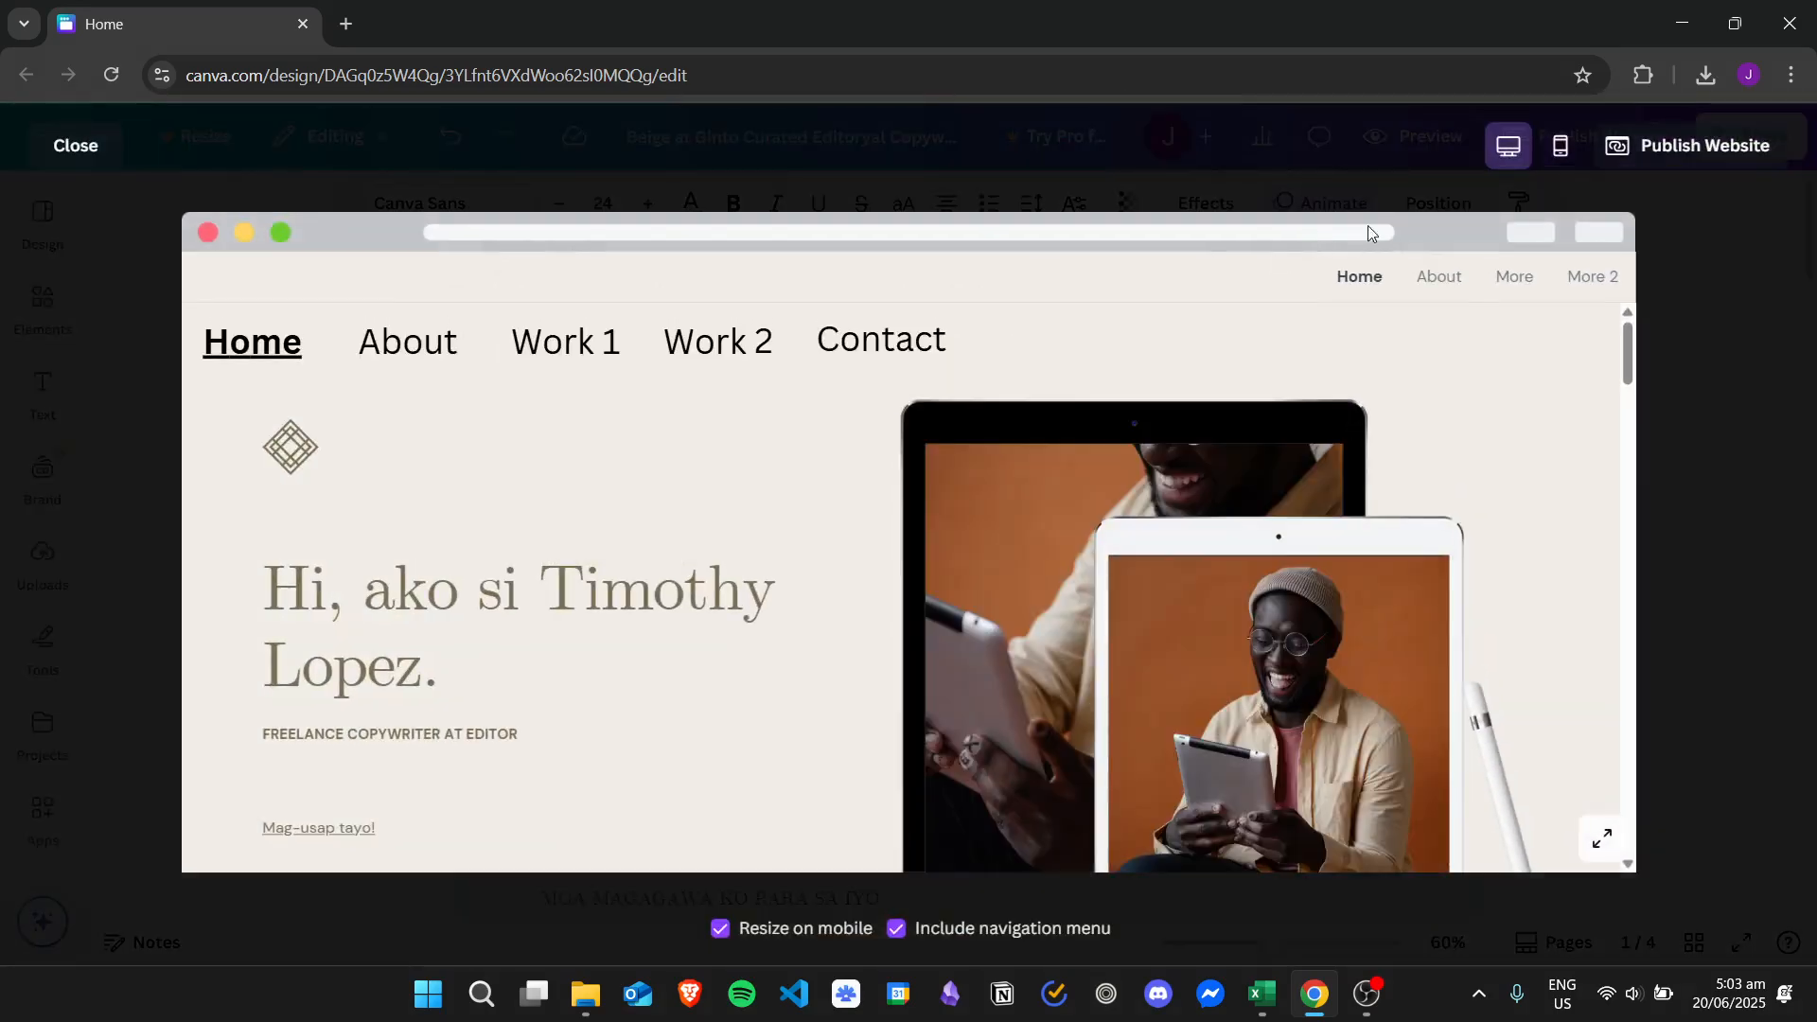
{"action": "left_click", "coordinate": [1558, 145]}
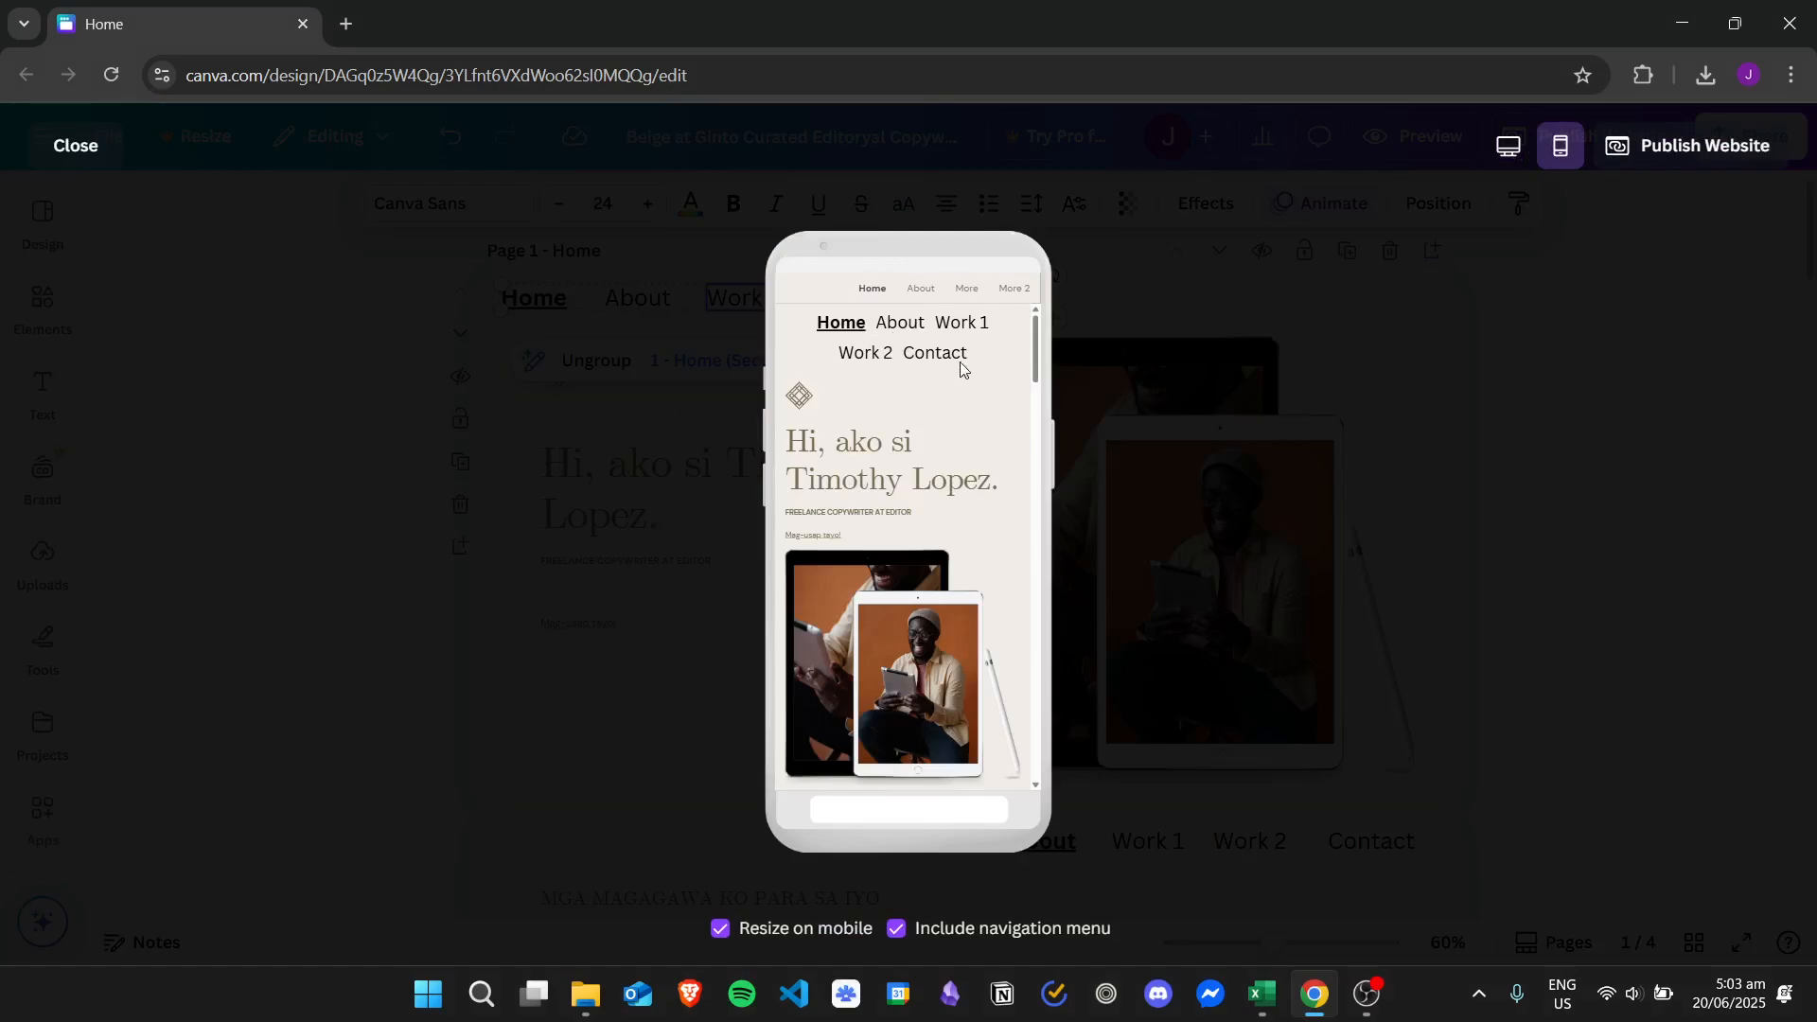
{"action": "mouse_move", "coordinate": [911, 371]}
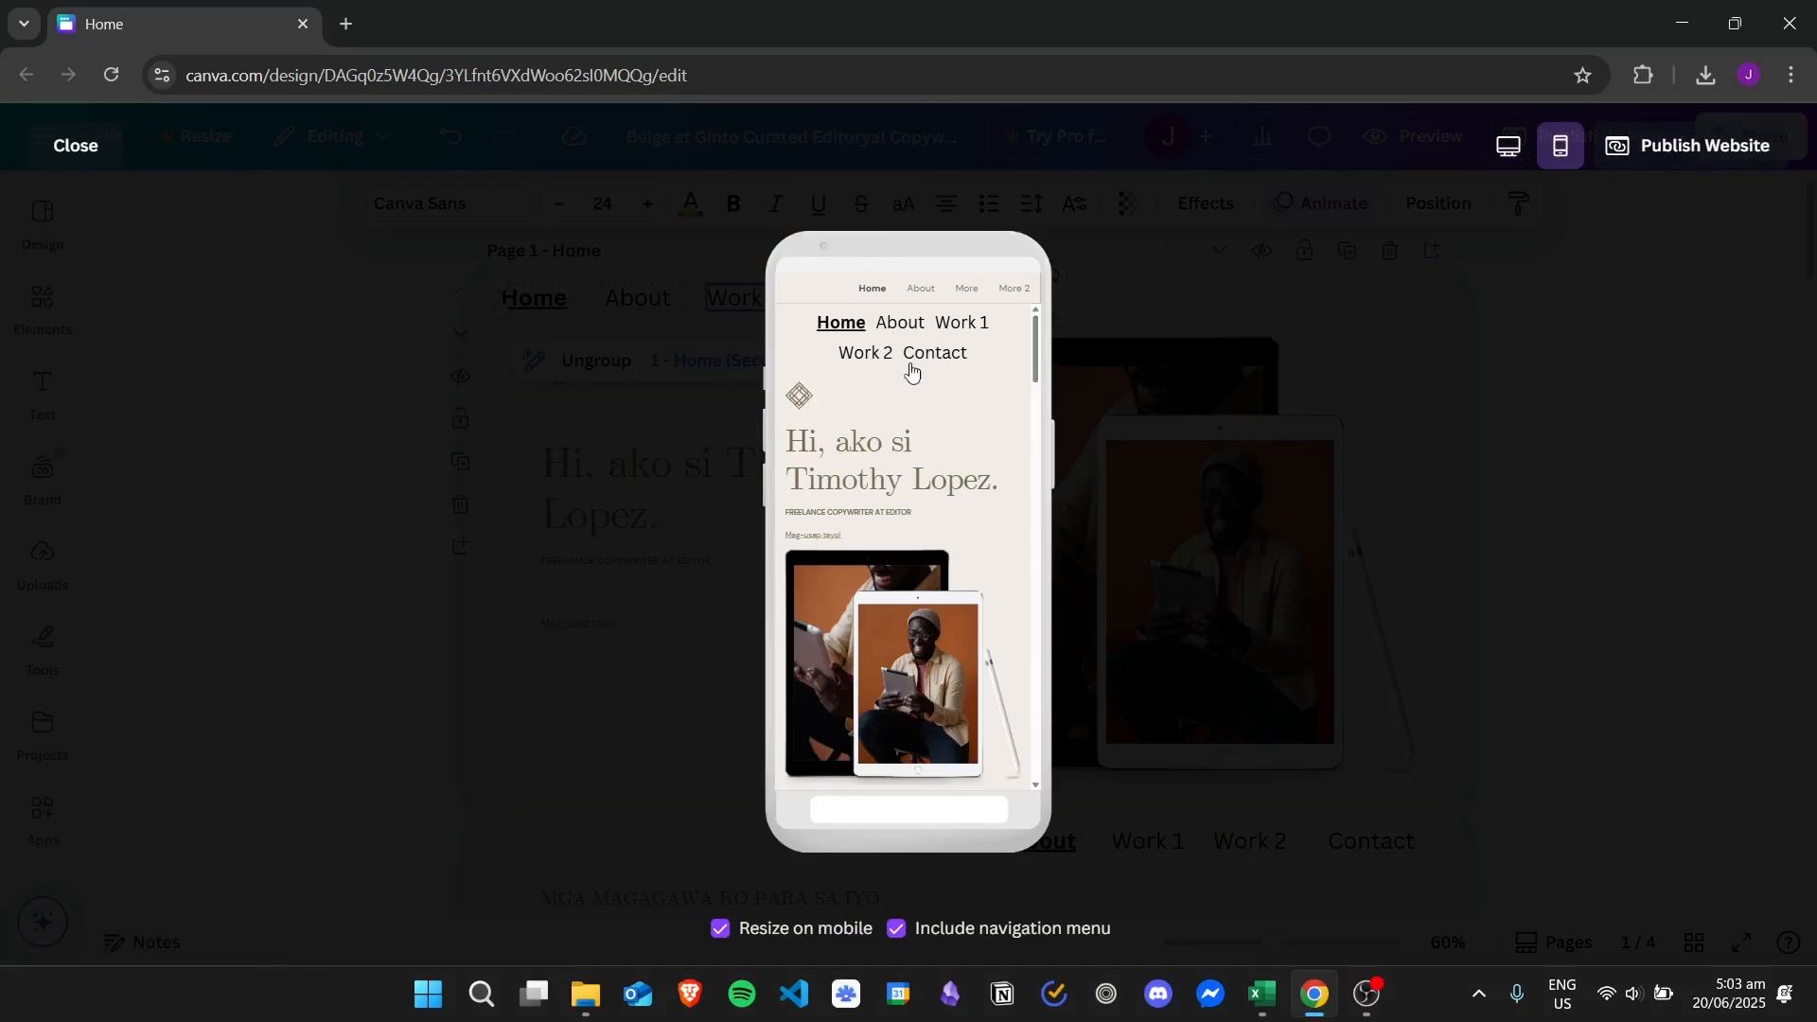
{"action": "mouse_move", "coordinate": [919, 373]}
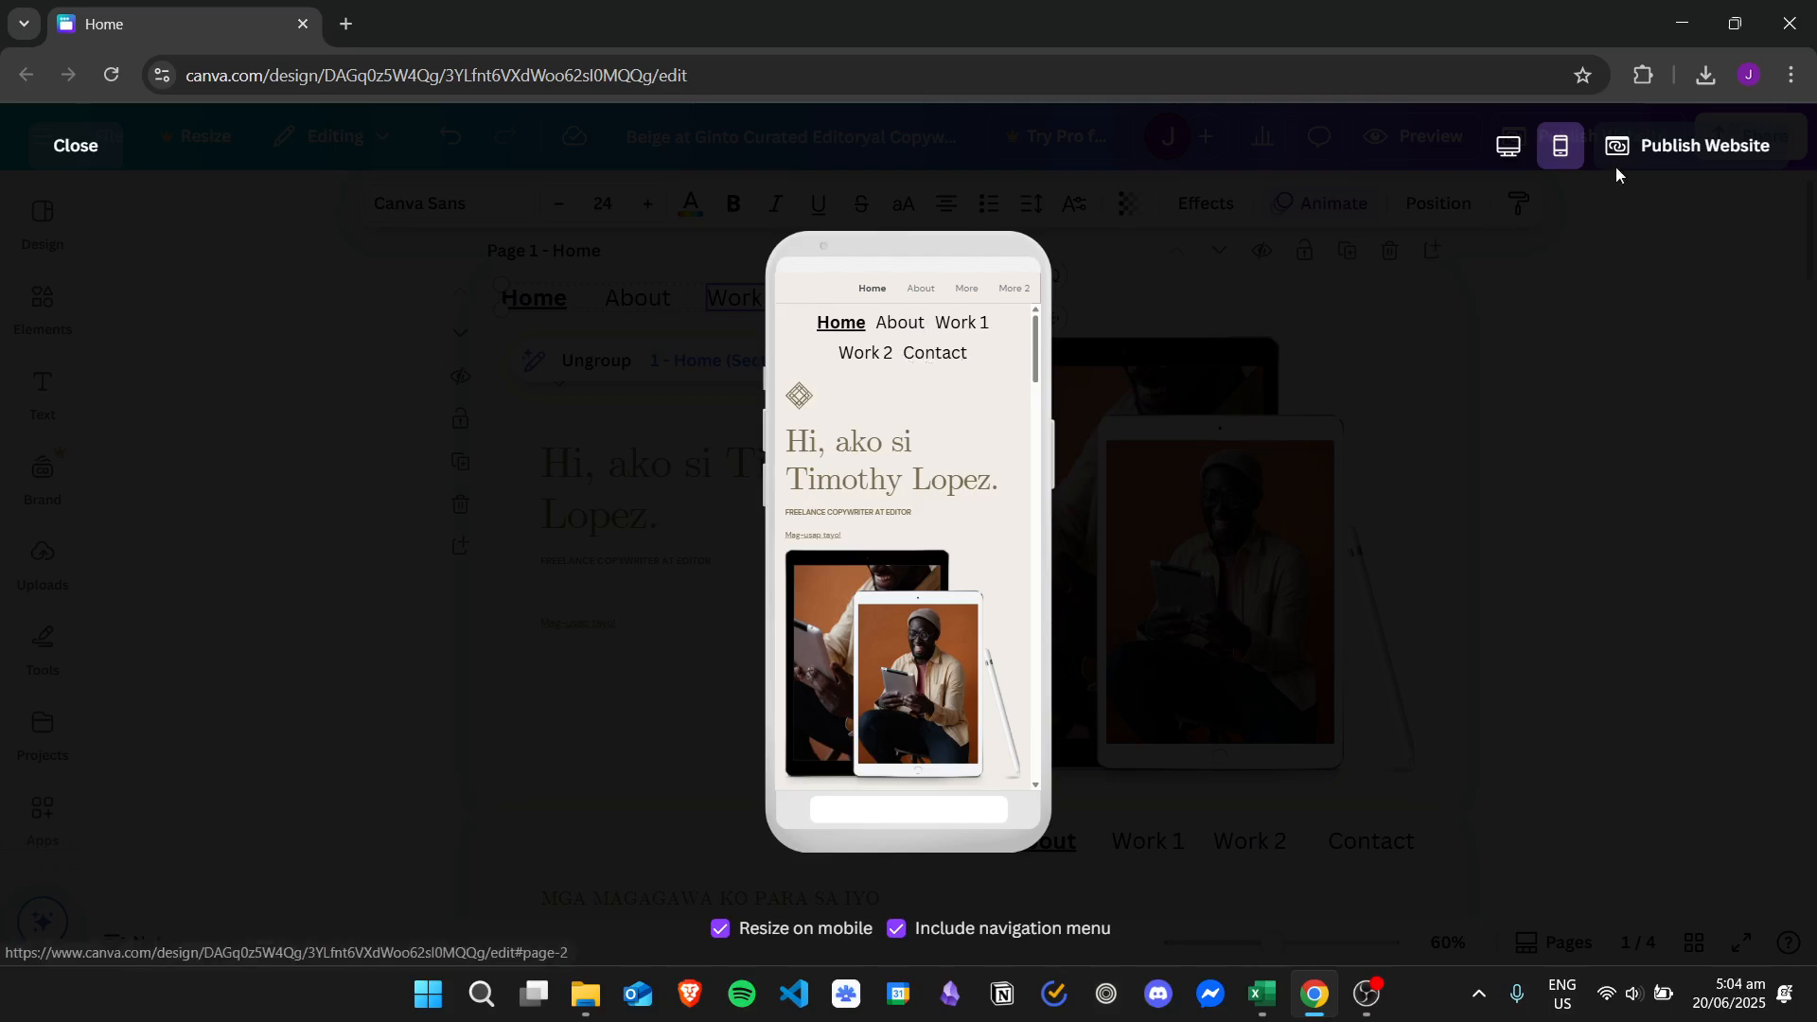
Move the grouped menu above the hero heading, check it in the mobile preview, and return to the editor.
{"action": "left_click", "coordinate": [73, 144]}
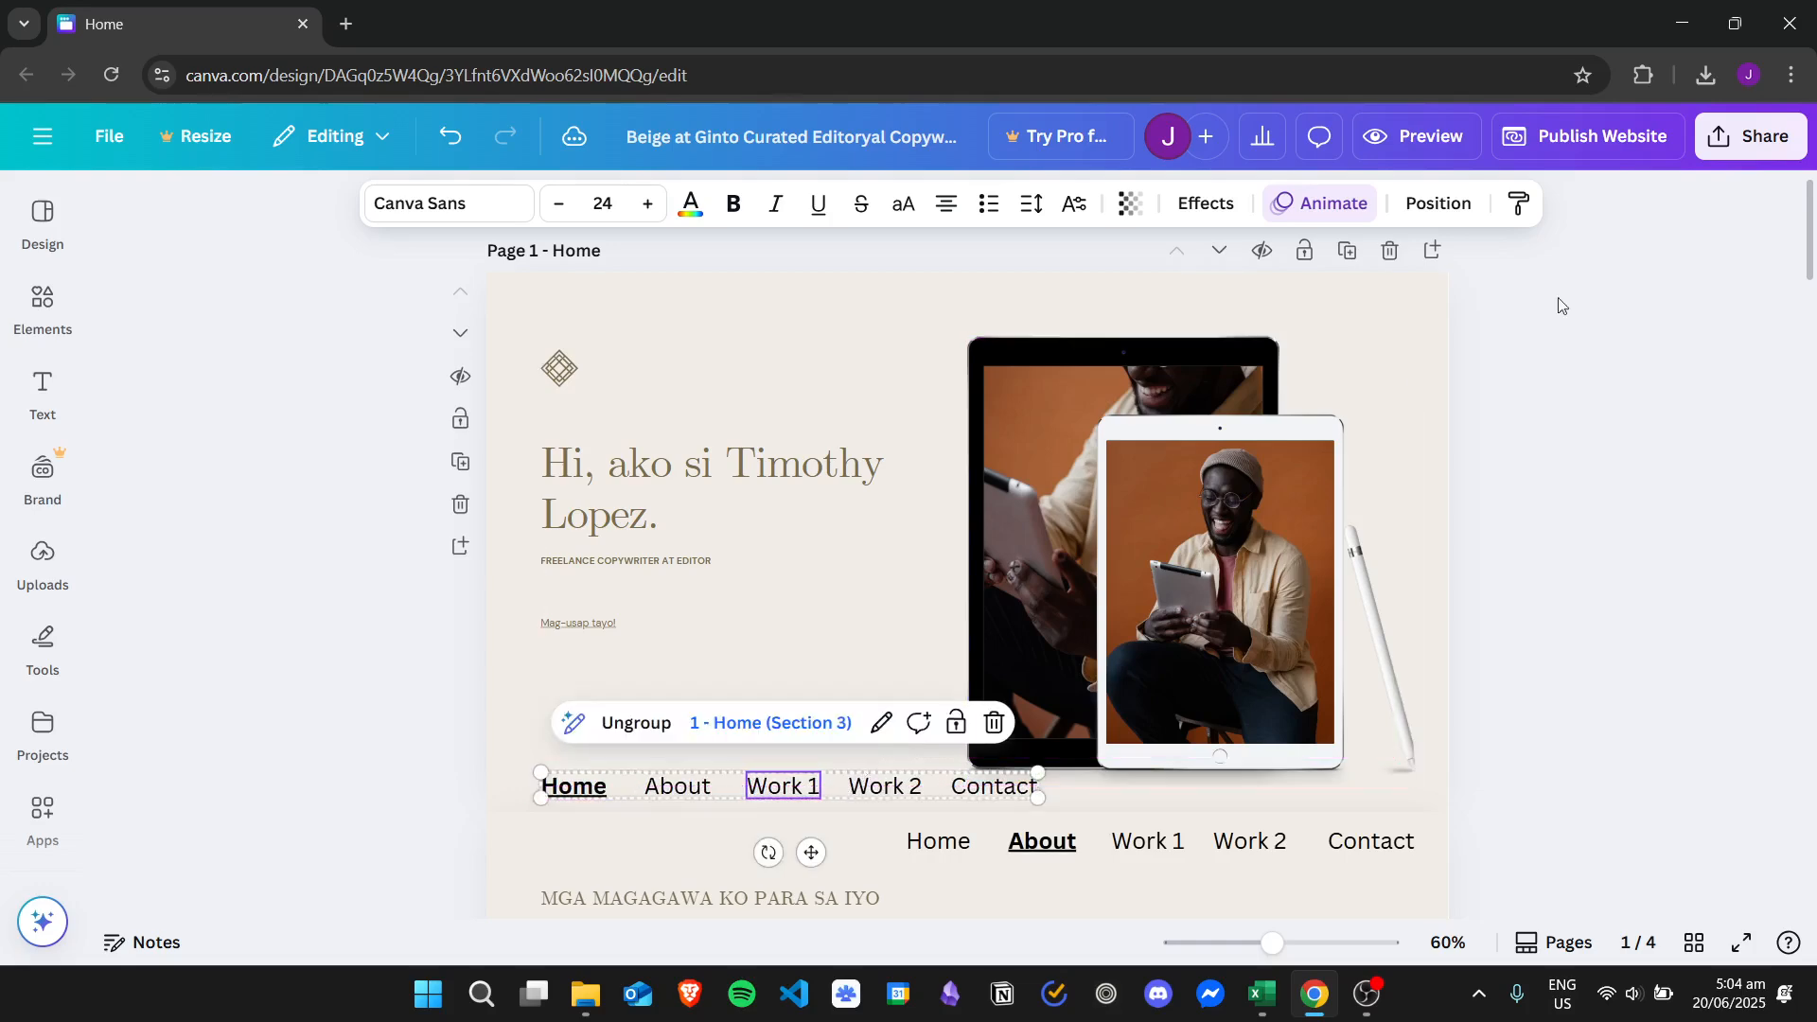
{"action": "left_click", "coordinate": [1559, 306]}
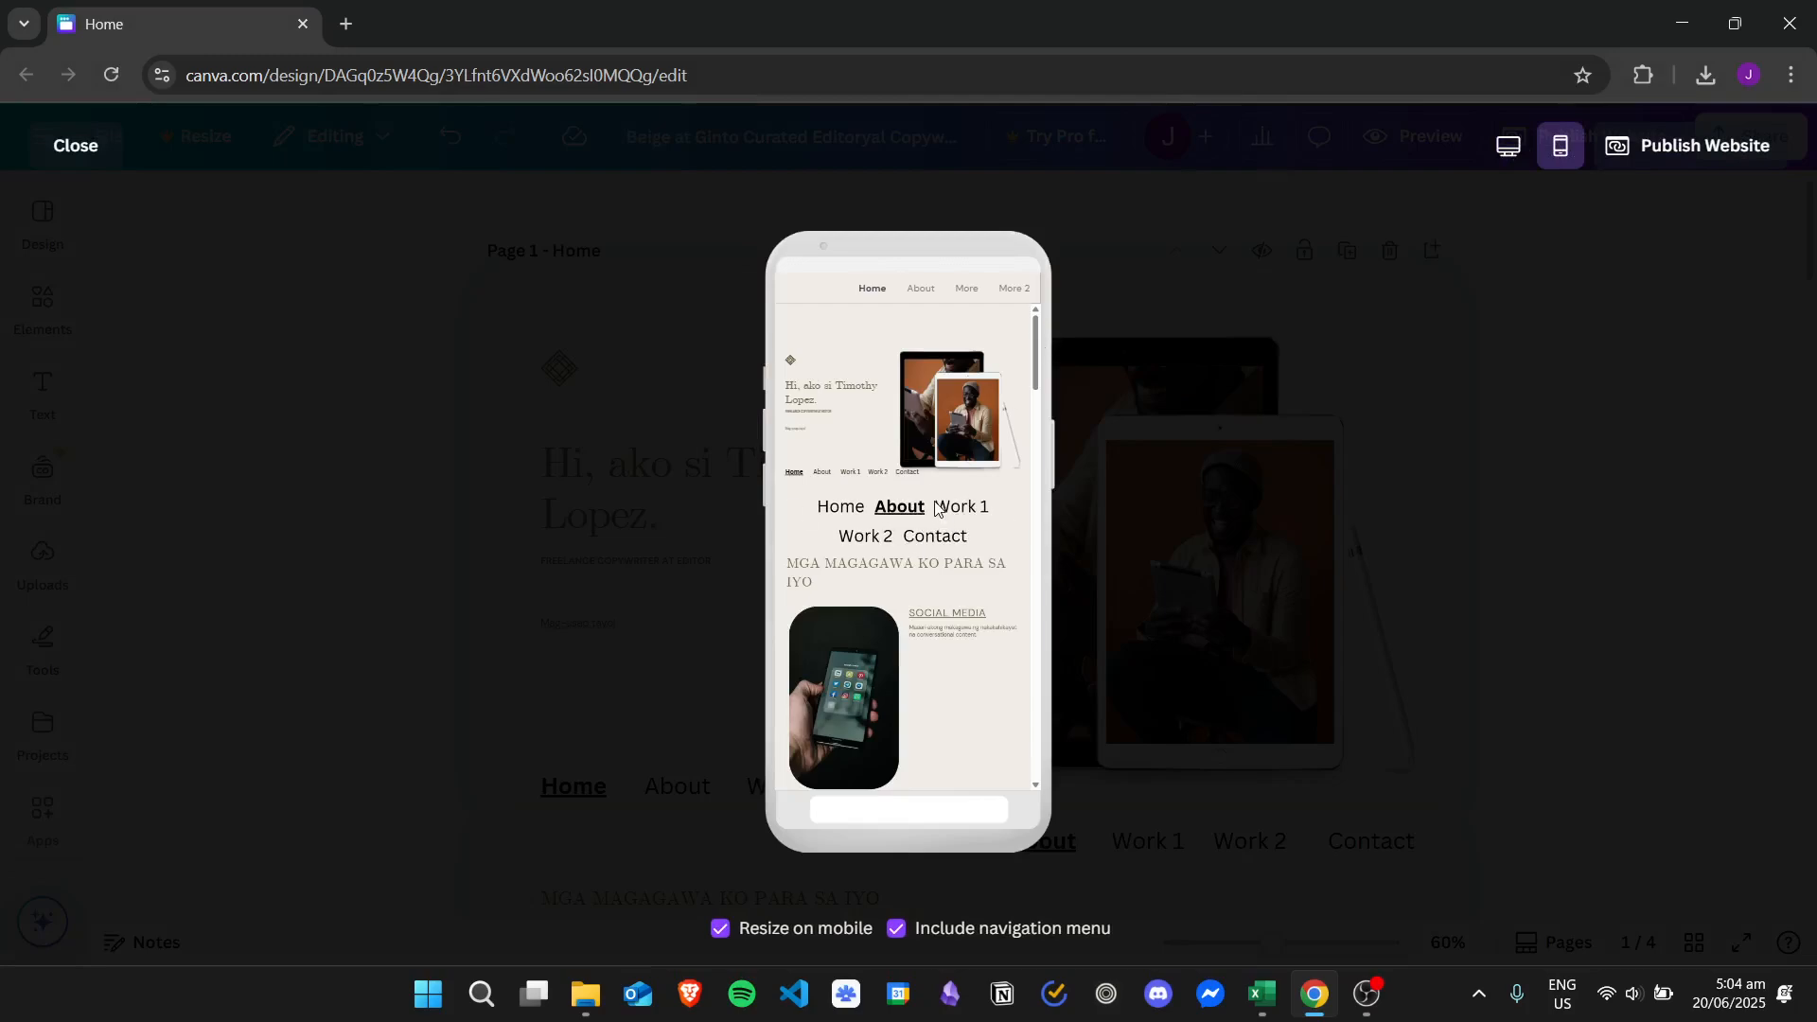
{"action": "mouse_move", "coordinate": [913, 507]}
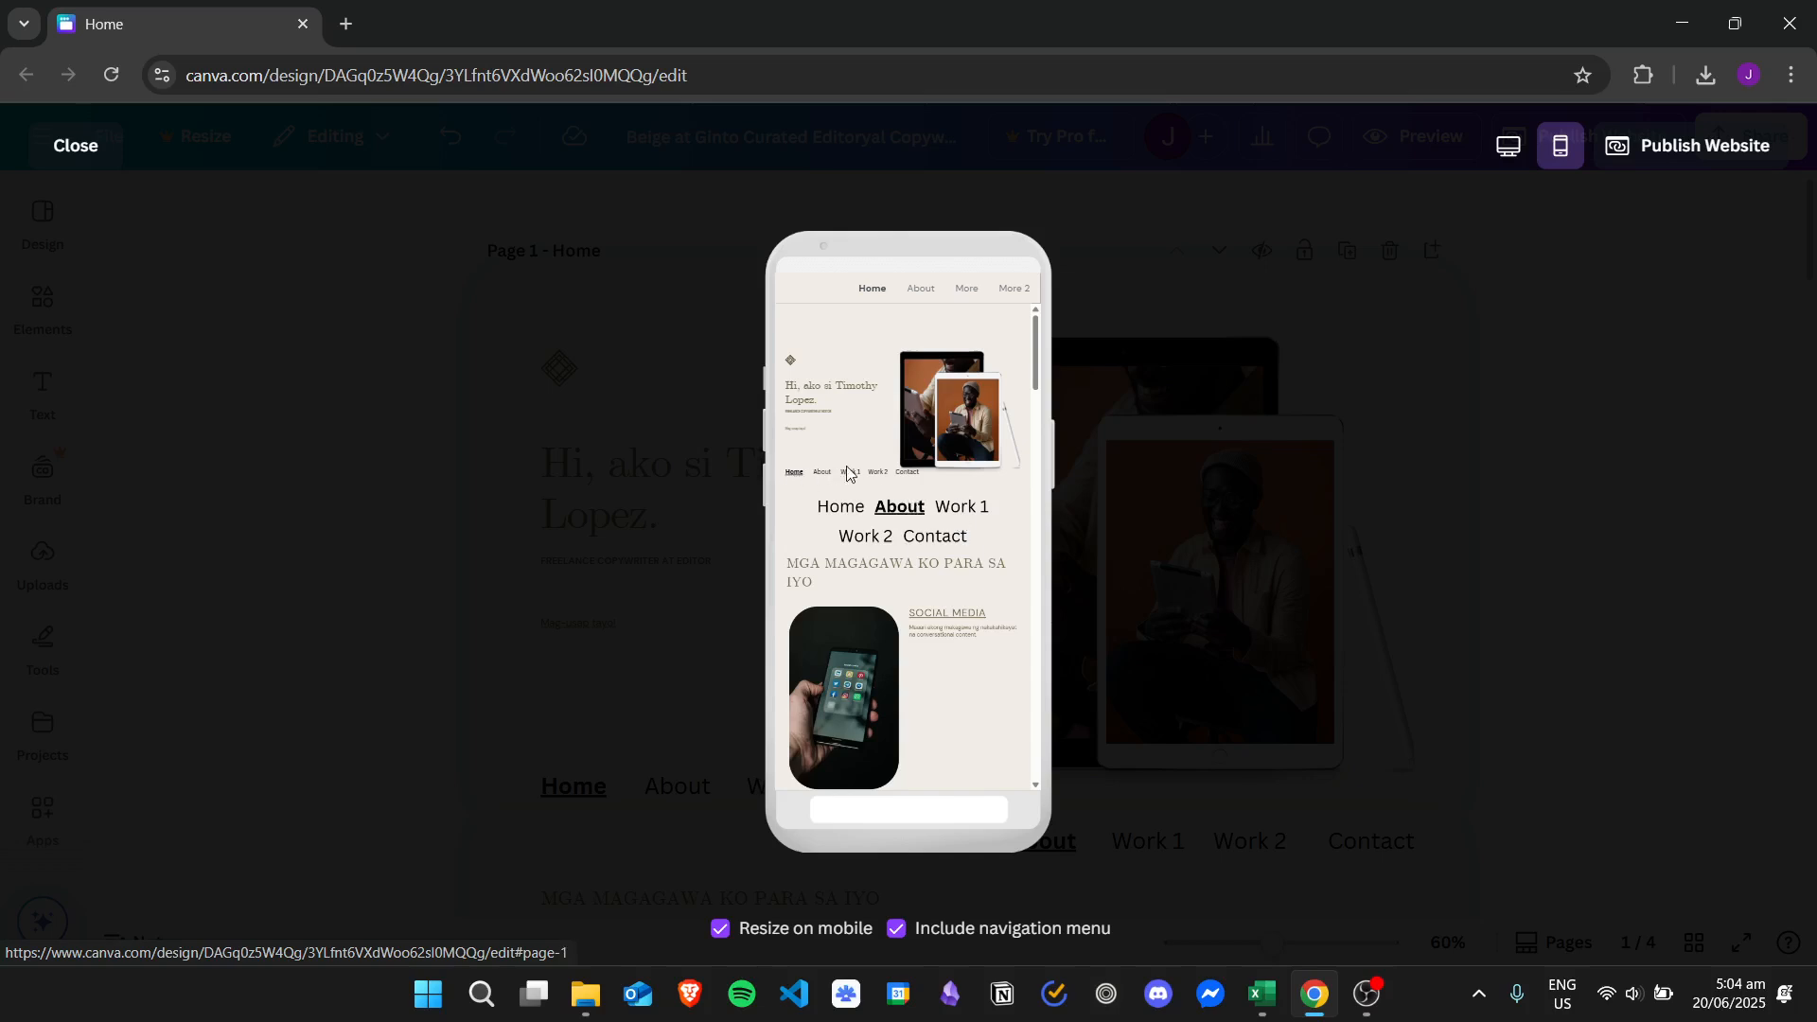
{"action": "mouse_move", "coordinate": [971, 515]}
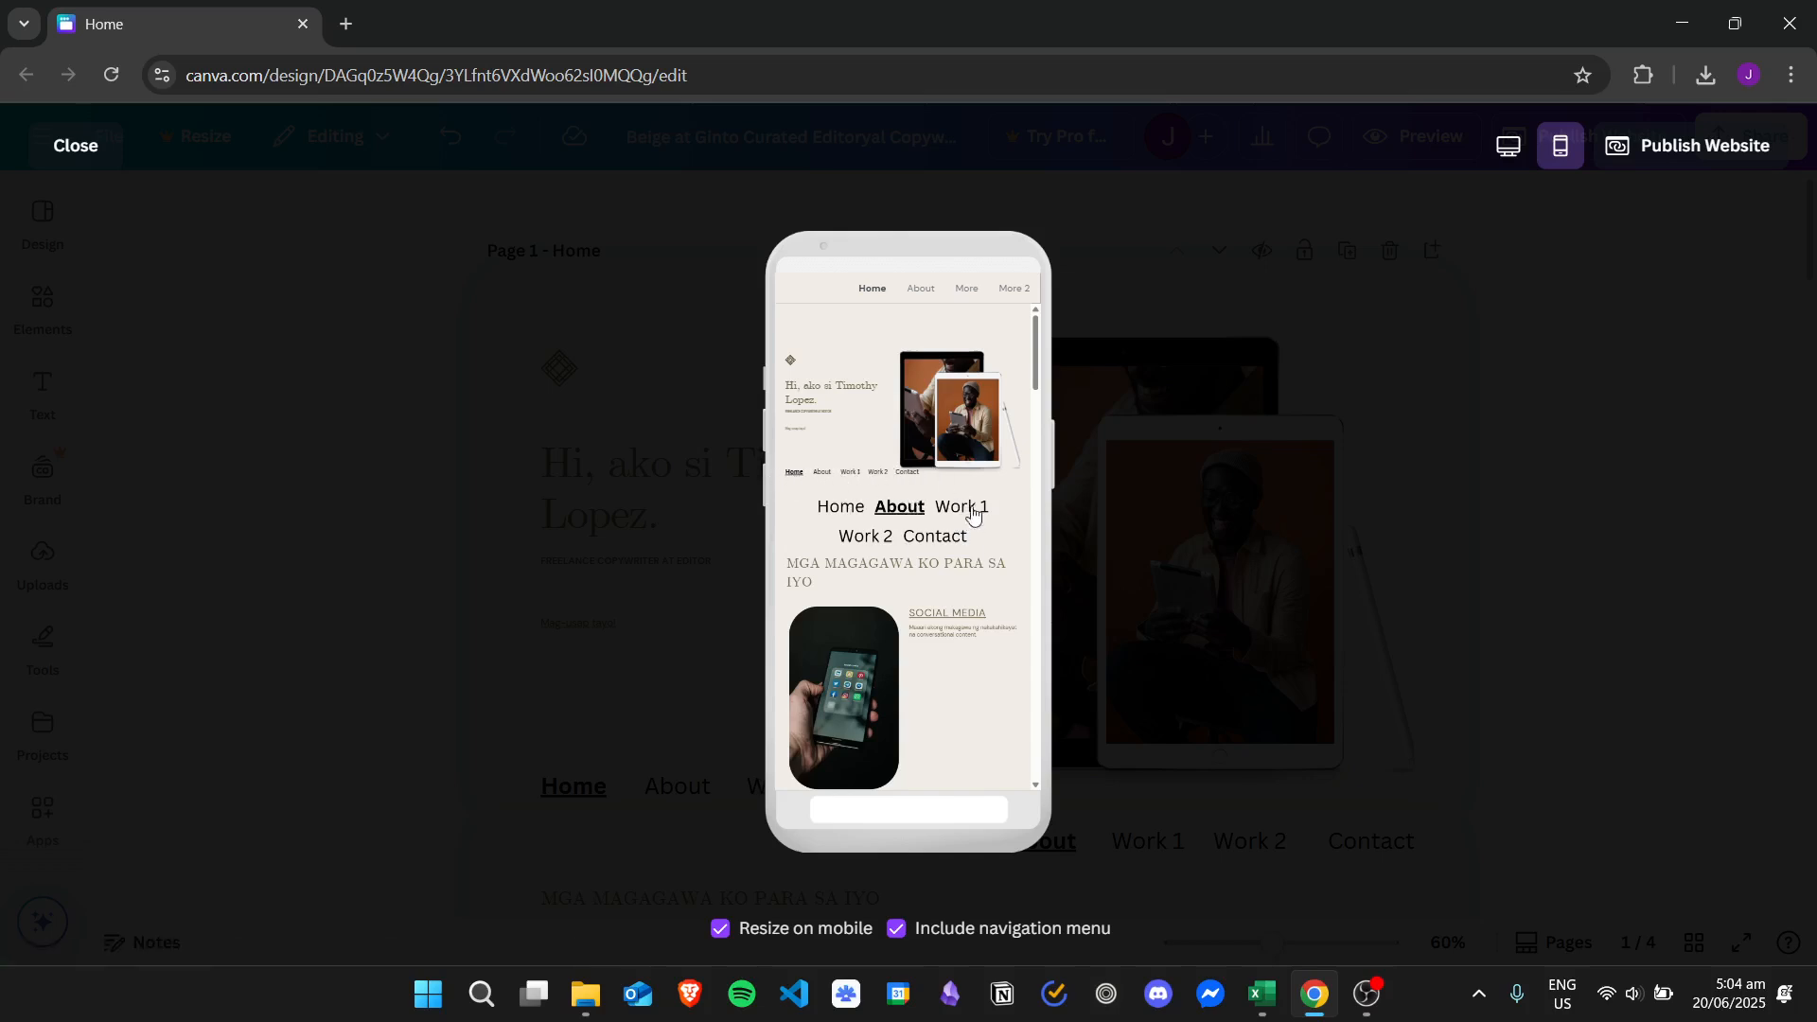
{"action": "scroll", "scroll_direction": "down", "scroll_amount": 3}
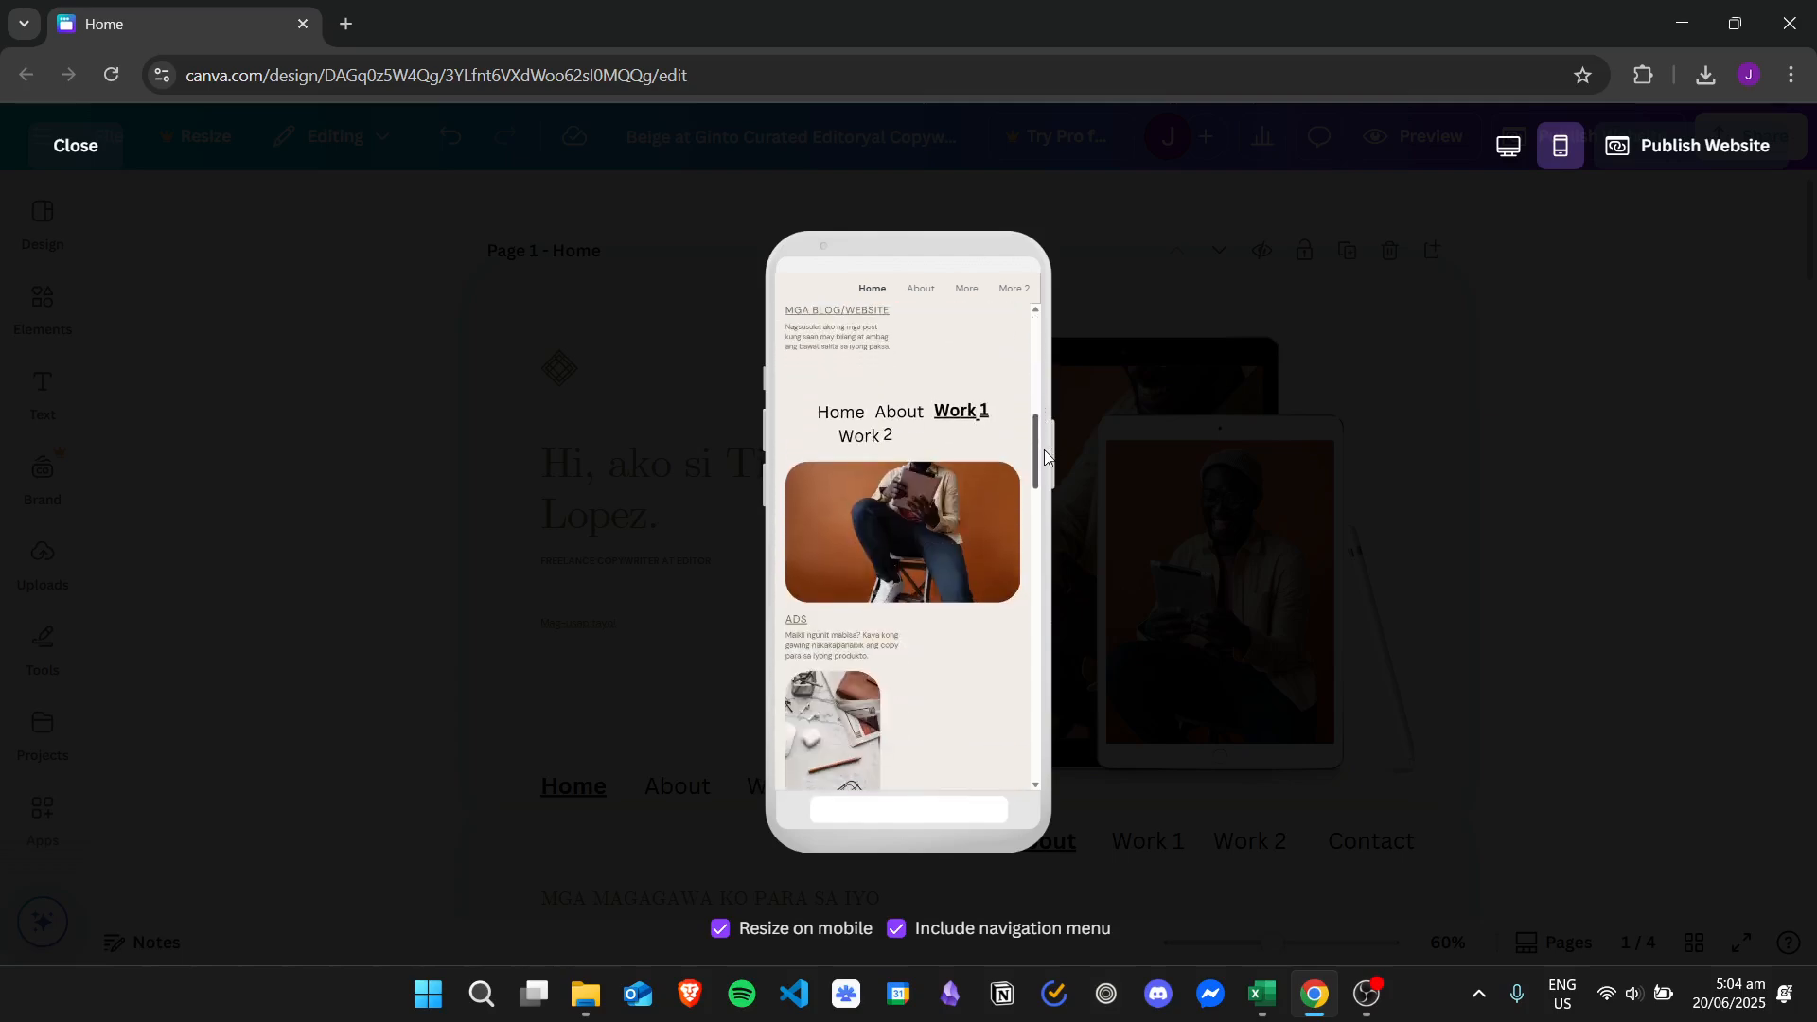
{"action": "scroll", "scroll_direction": "up", "scroll_amount": 3}
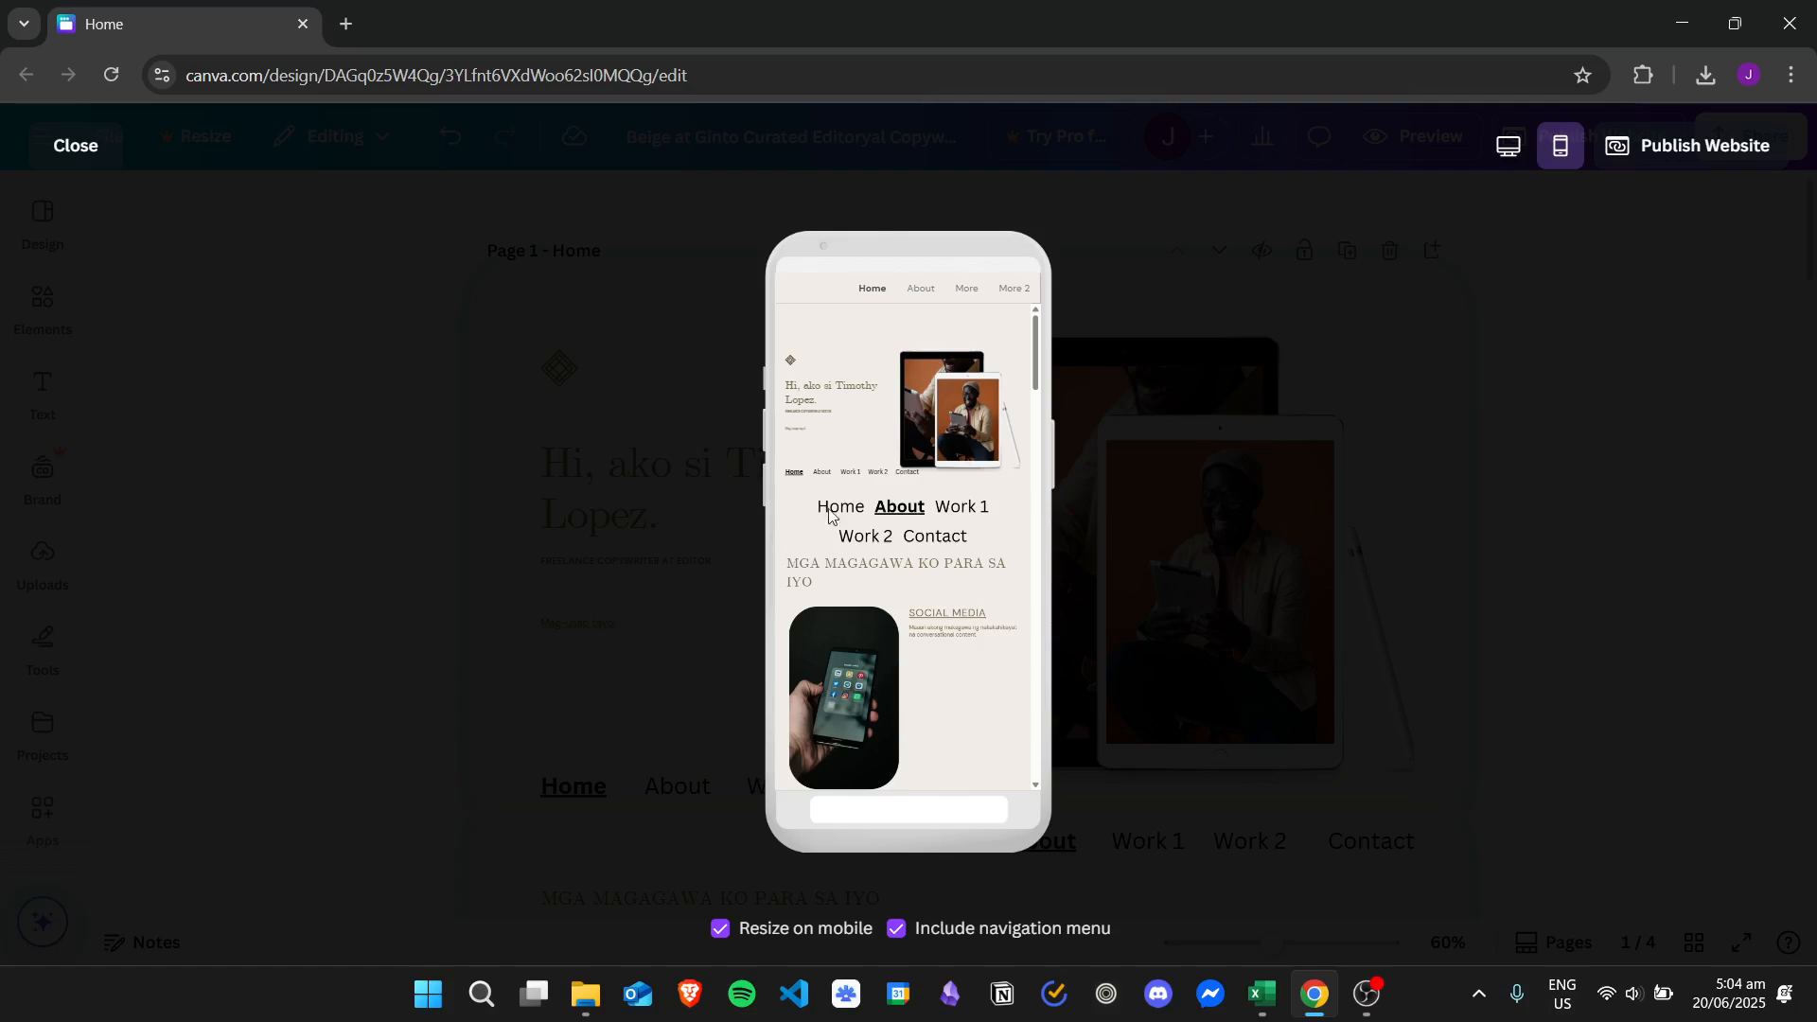
{"action": "left_click", "coordinate": [74, 145]}
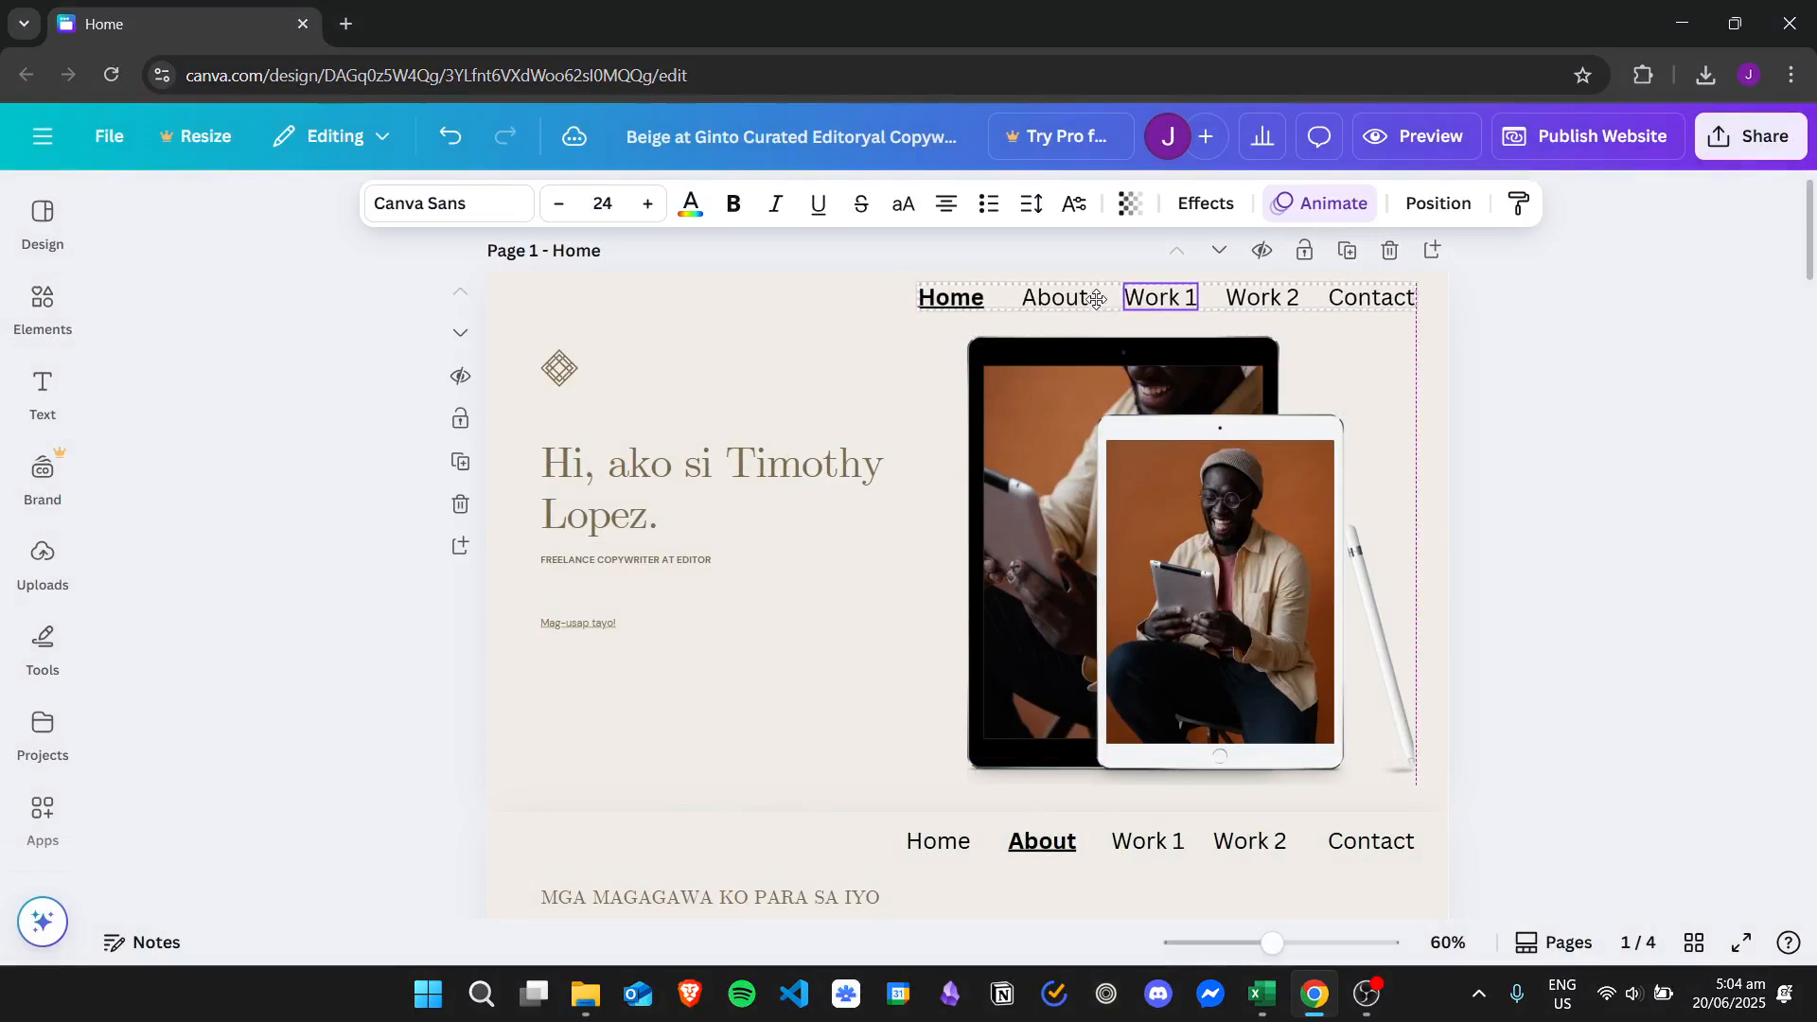
Group the hero heading, freelance subtitle and call-to-action link into one text block.
{"action": "left_click", "coordinate": [730, 423]}
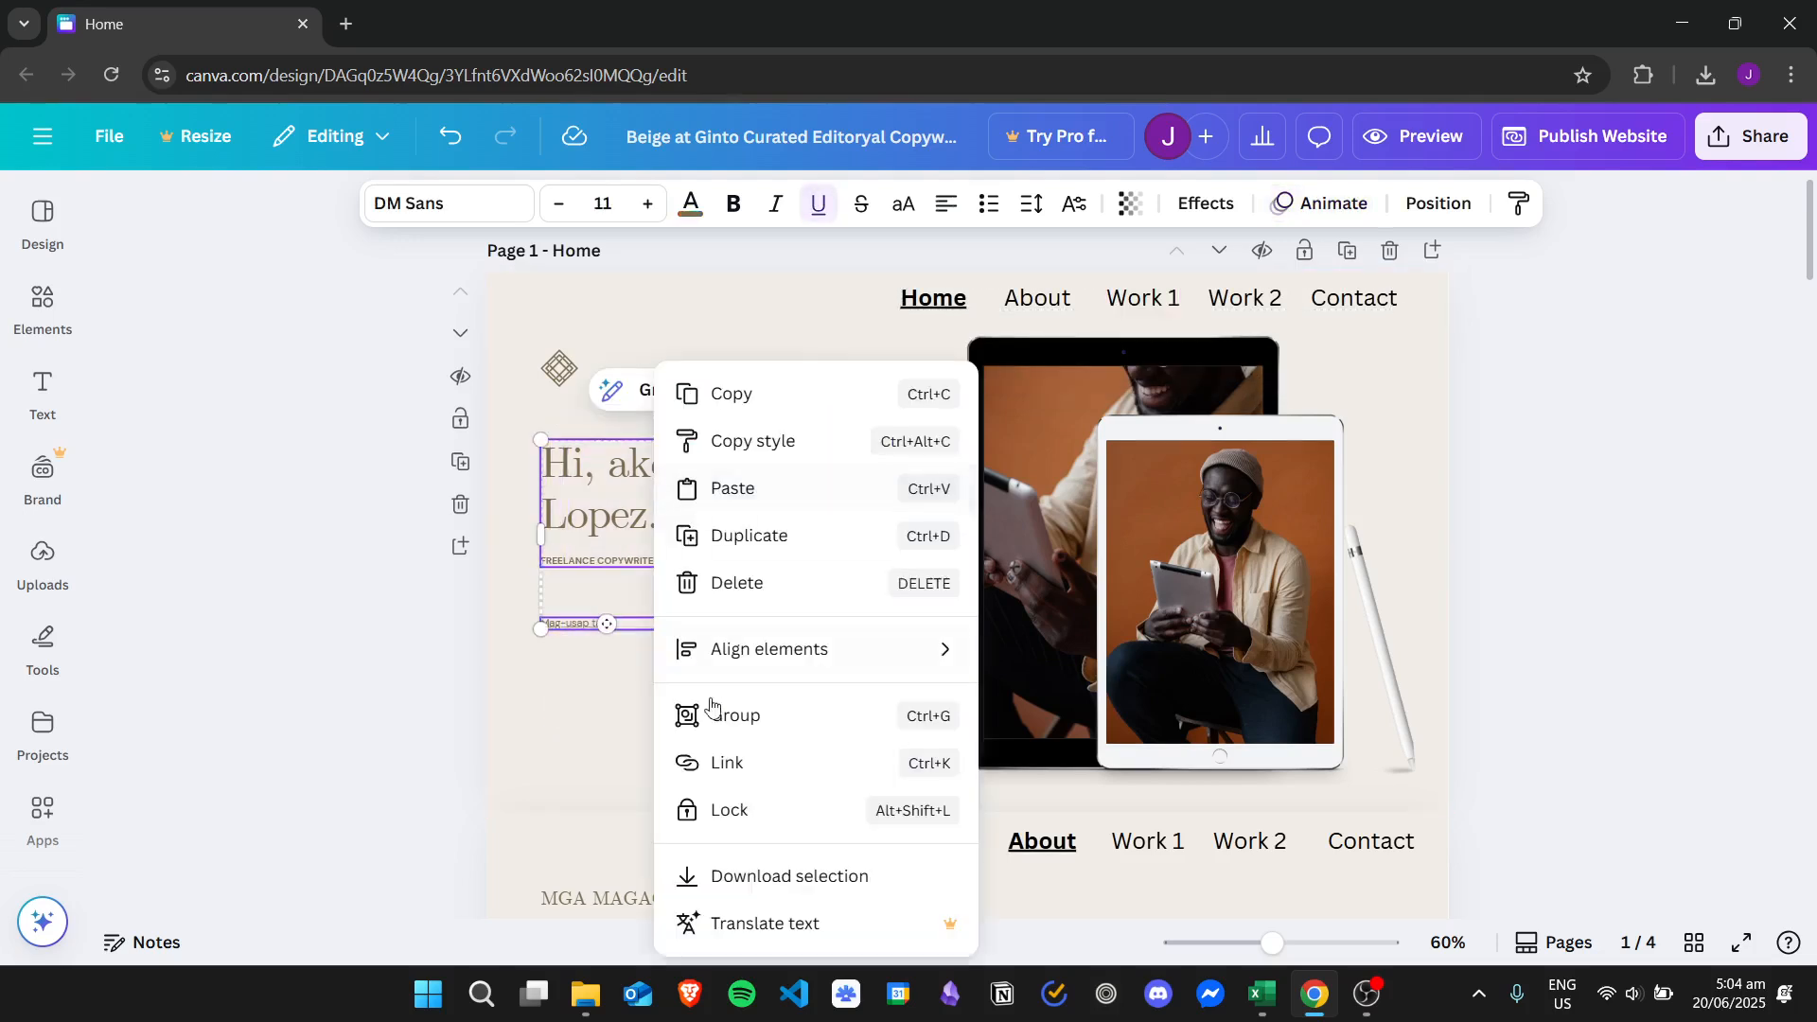
{"action": "left_click", "coordinate": [733, 715]}
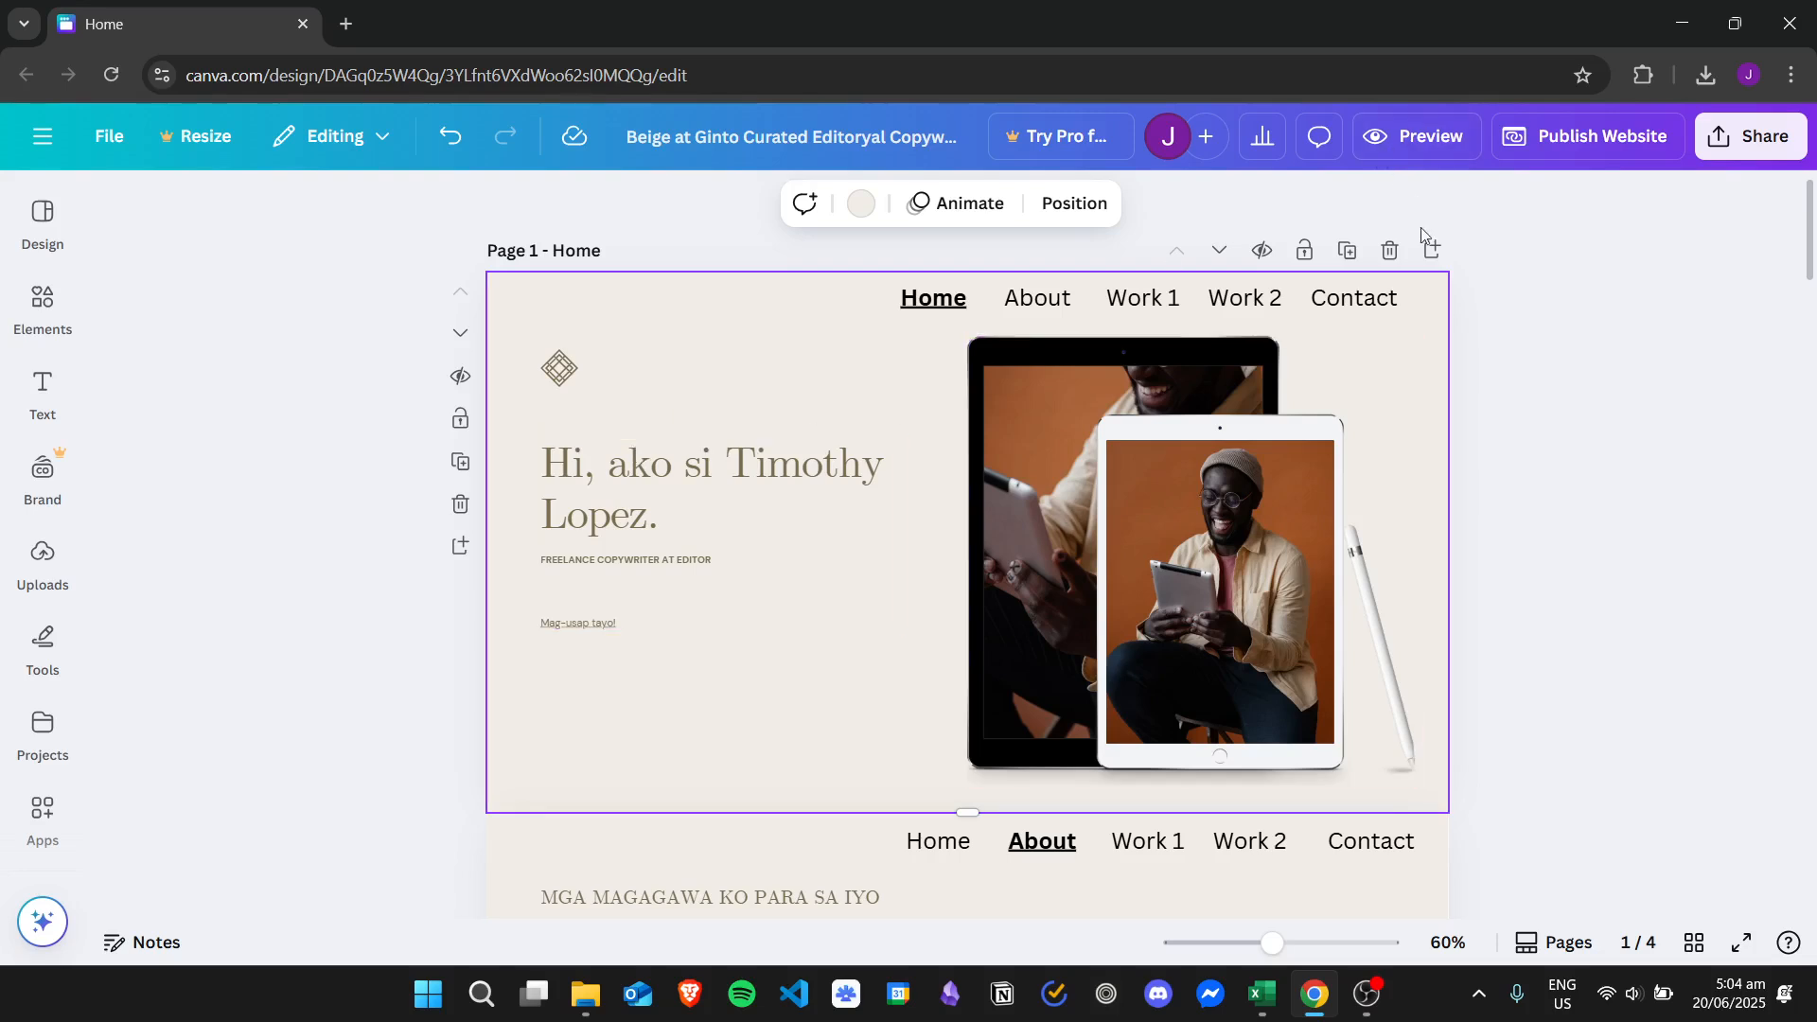
{"action": "mouse_move", "coordinate": [1569, 208]}
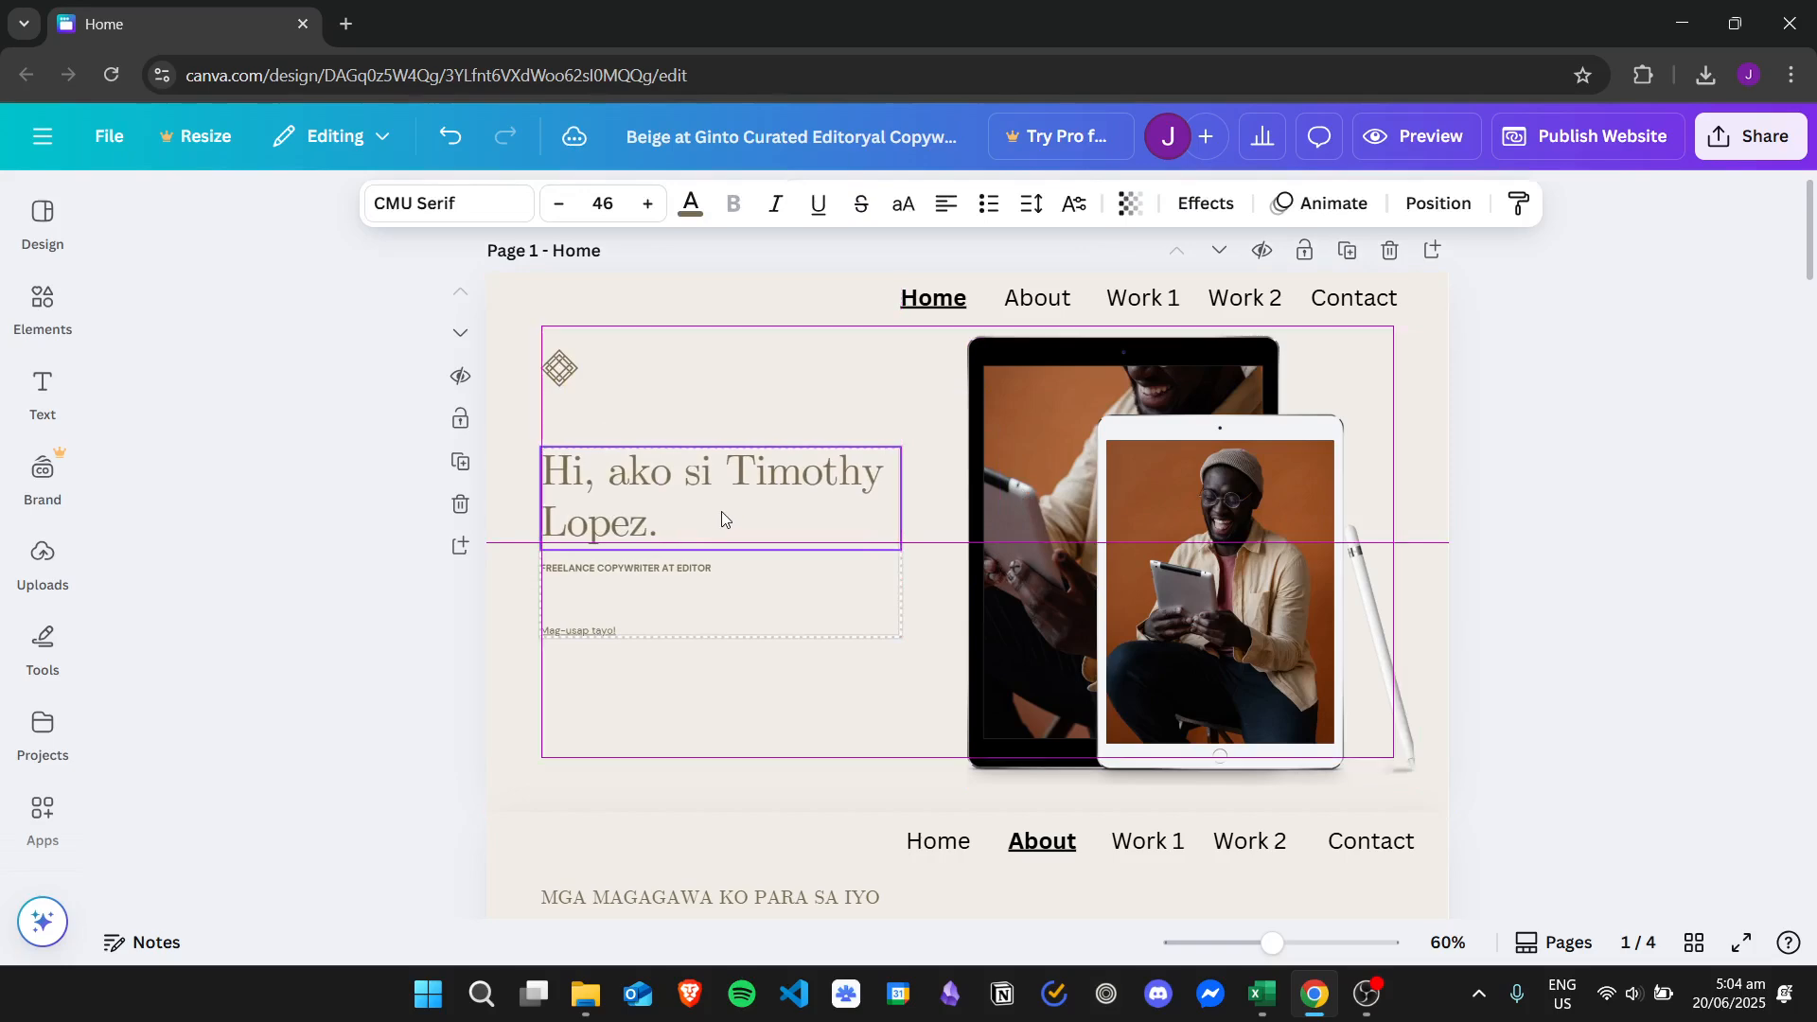
{"action": "left_click", "coordinate": [718, 498]}
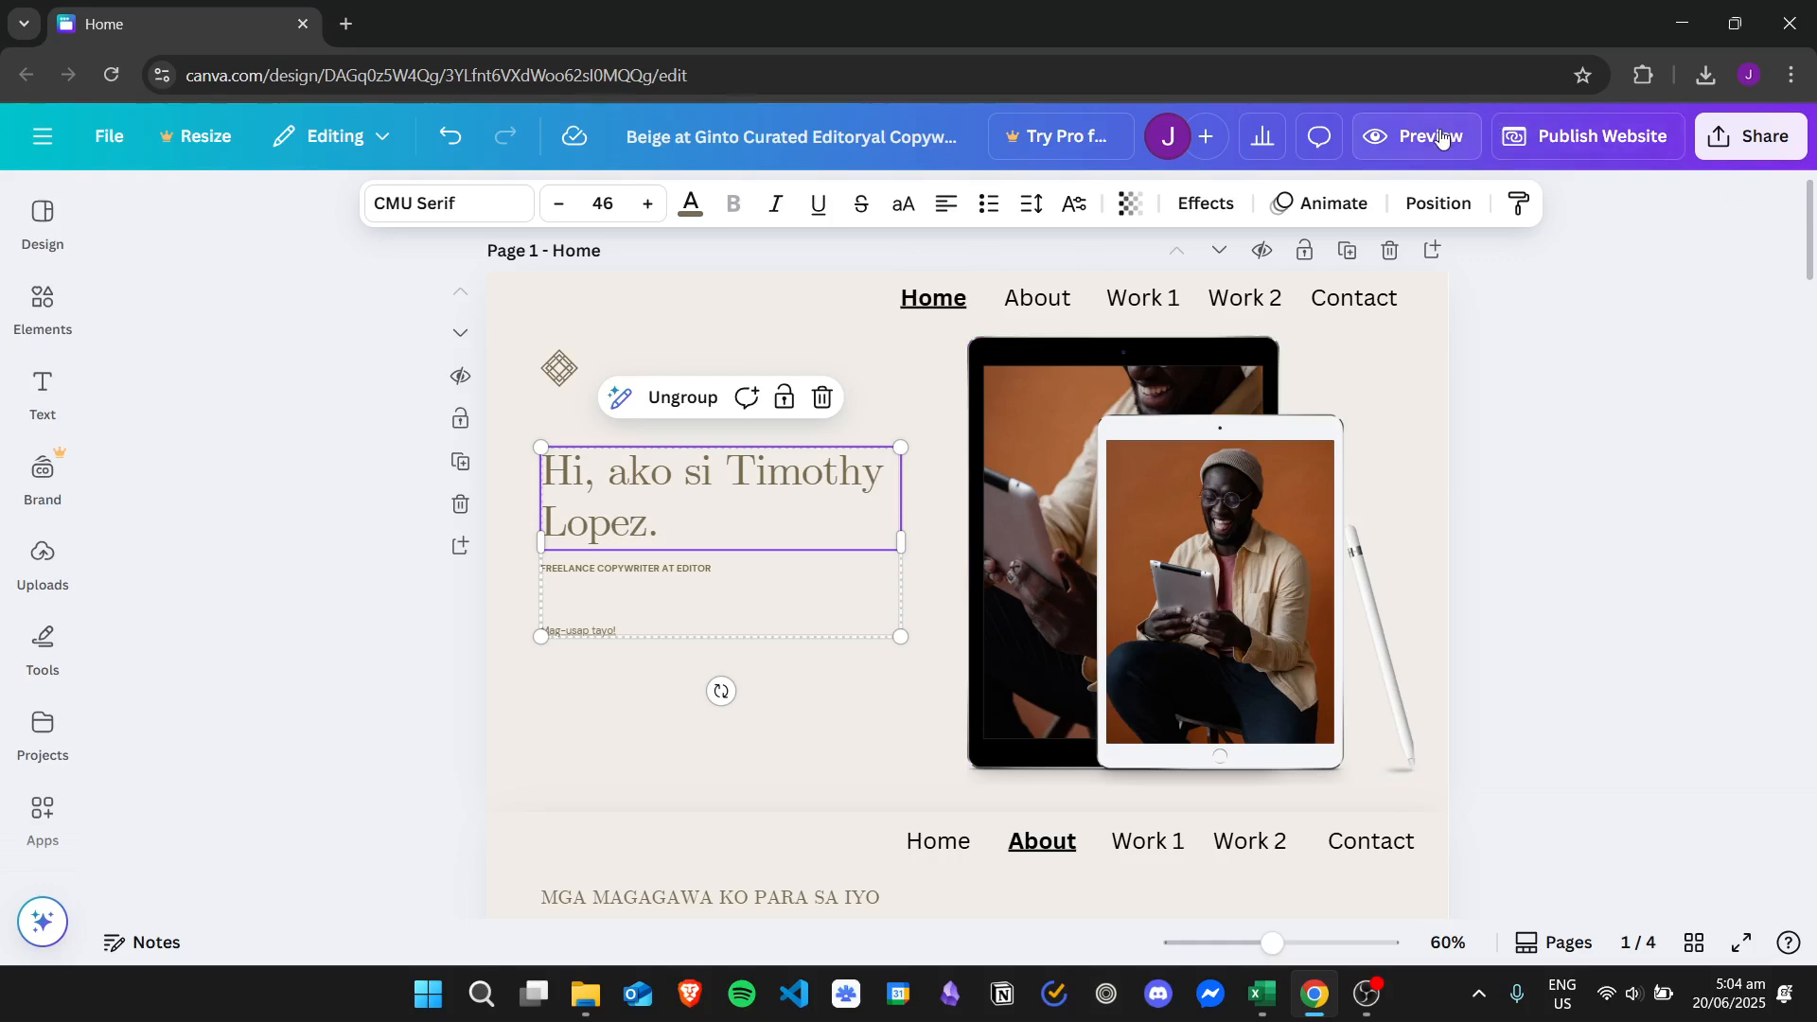
Preview the site in desktop then mobile layout, scrolling through the grouped hero and device mockup.
{"action": "left_click", "coordinate": [1415, 135]}
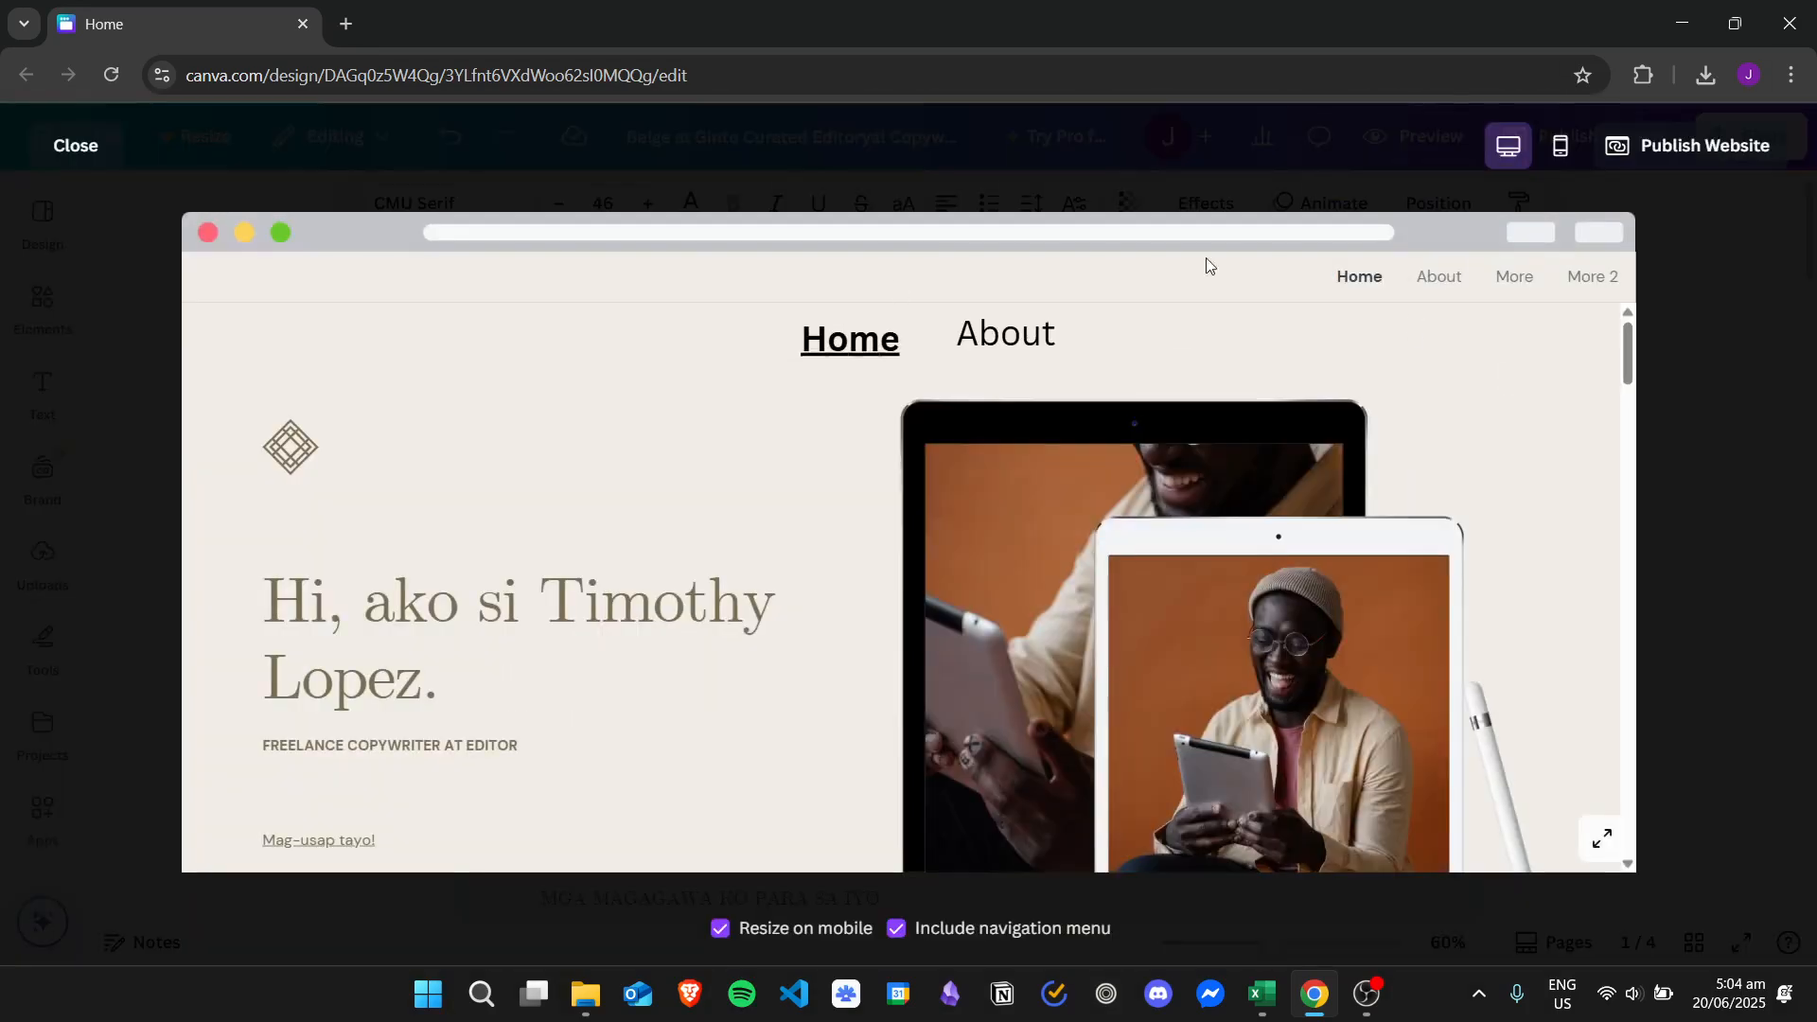
{"action": "left_click", "coordinate": [1559, 145]}
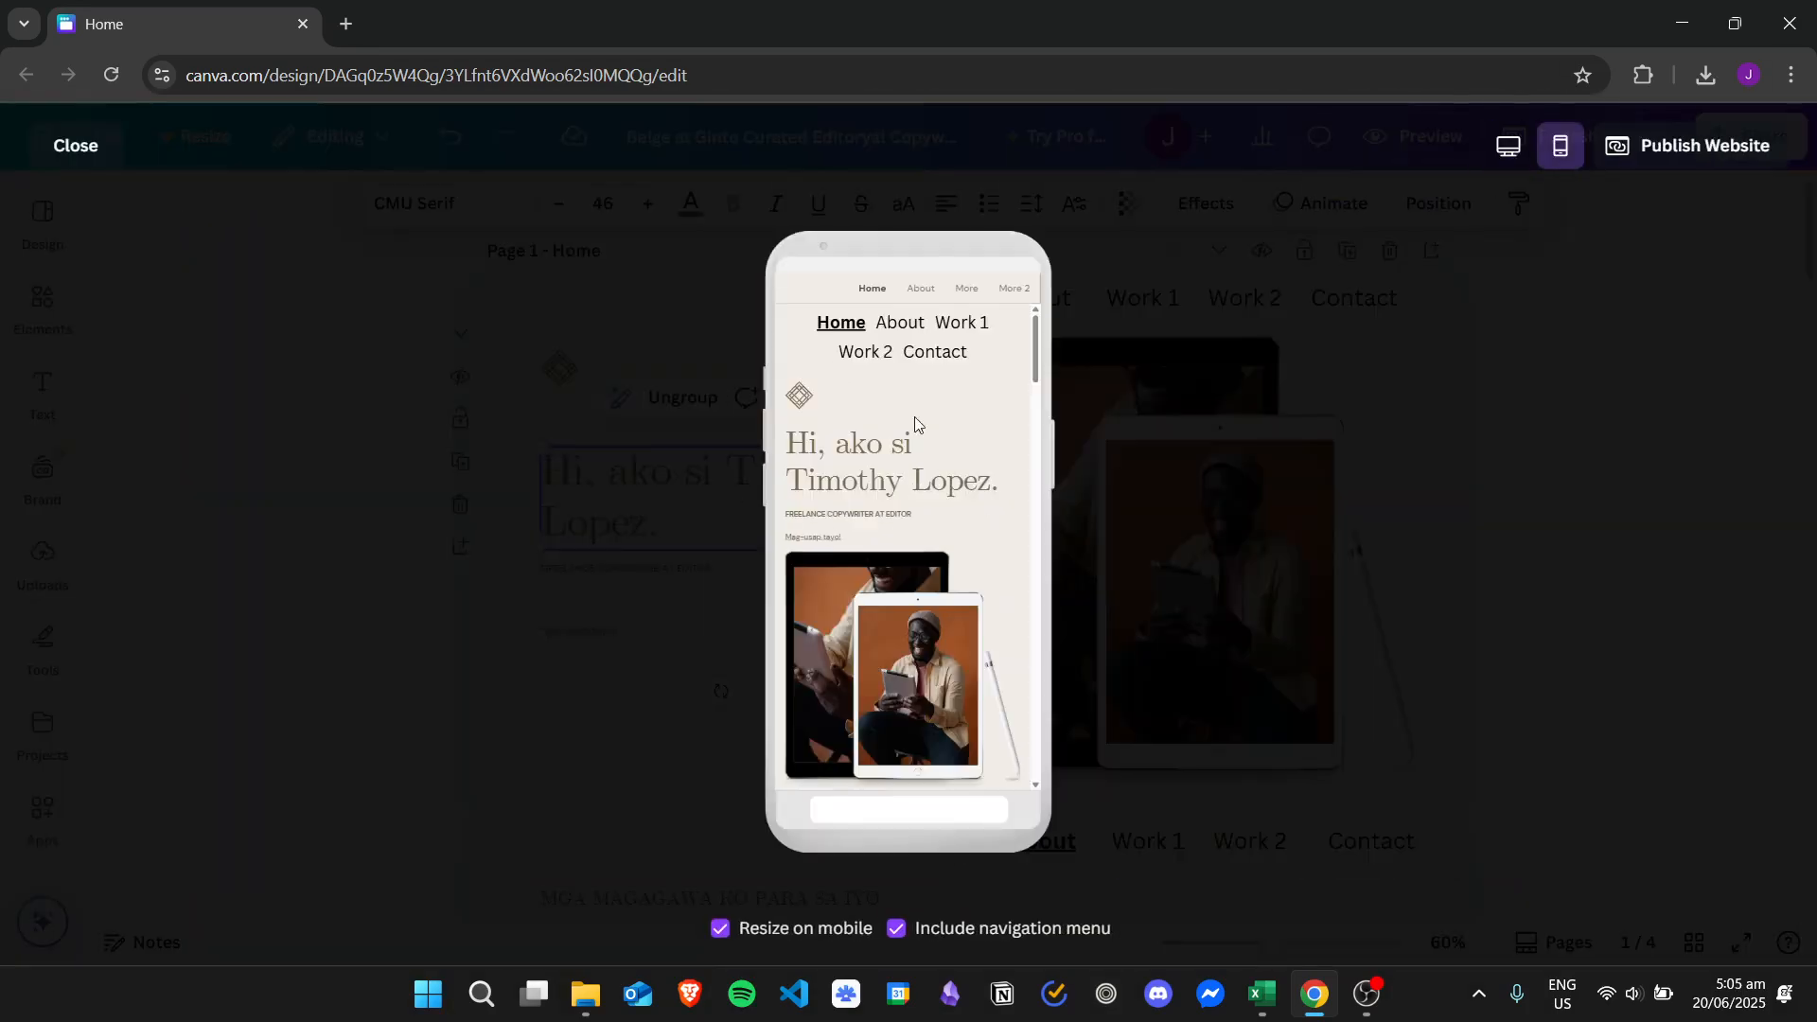
{"action": "scroll", "scroll_direction": "down", "scroll_amount": 3}
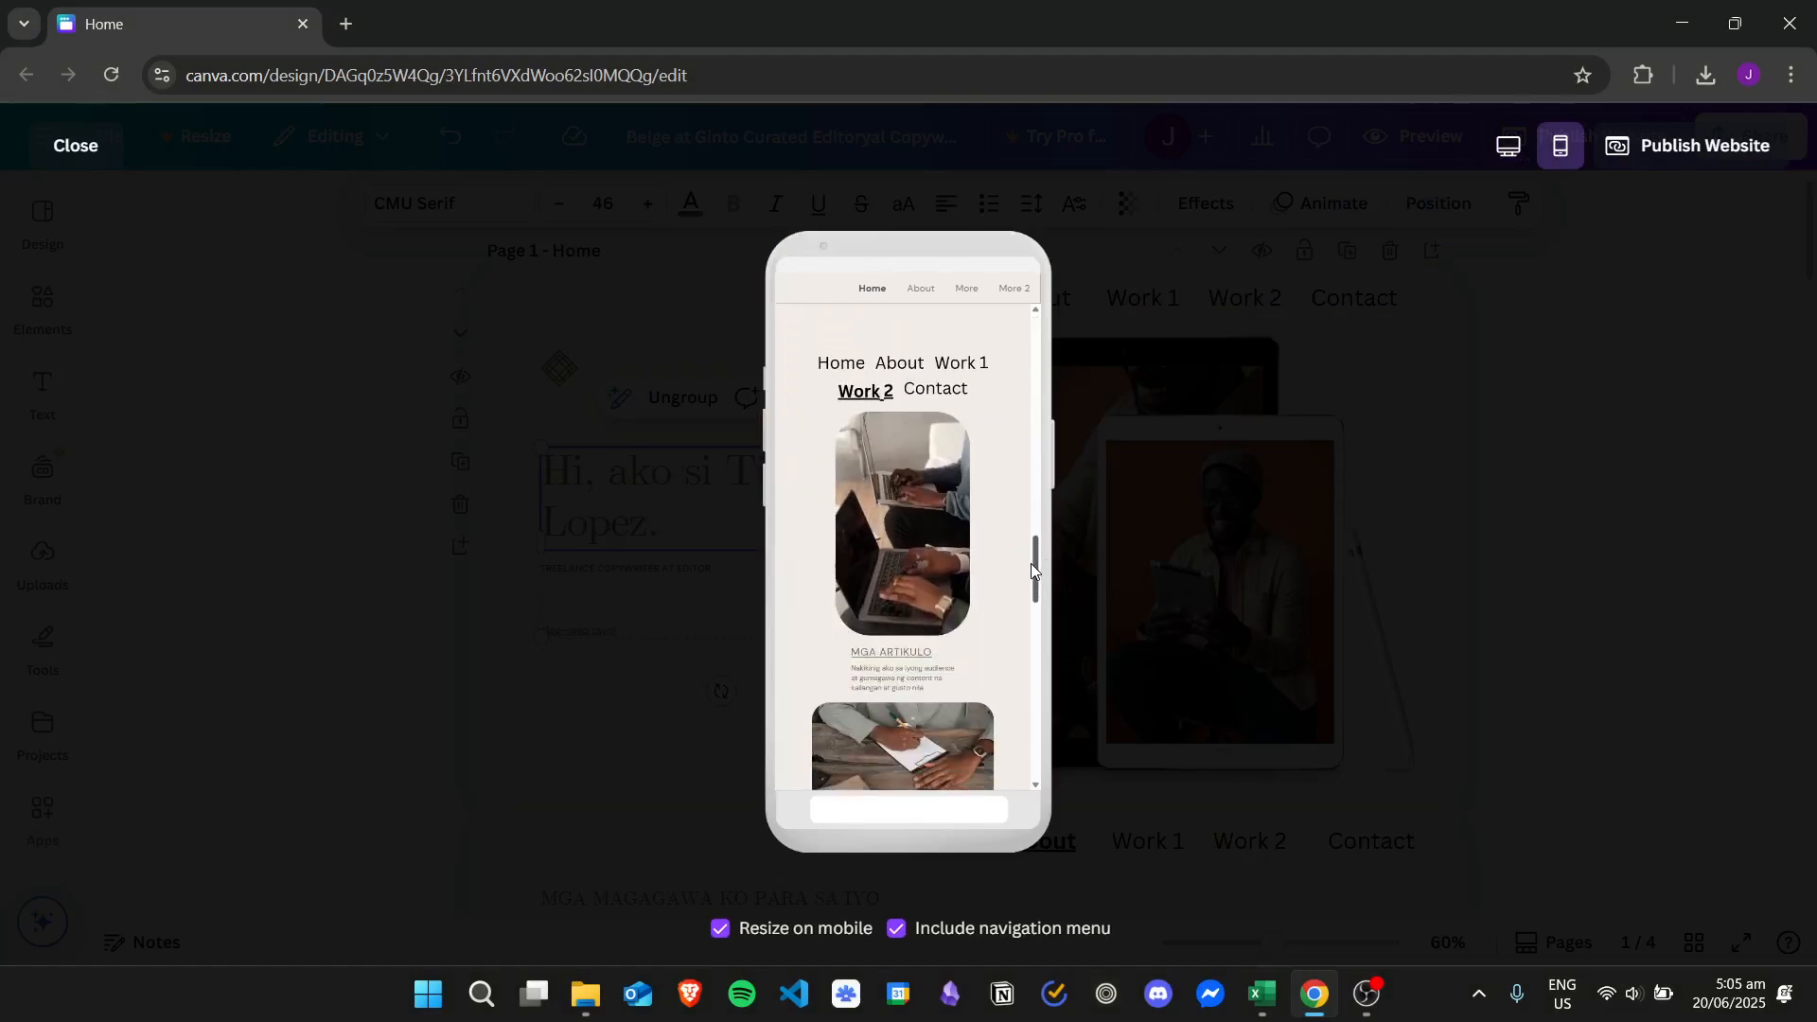
{"action": "scroll", "scroll_direction": "down", "scroll_amount": 3}
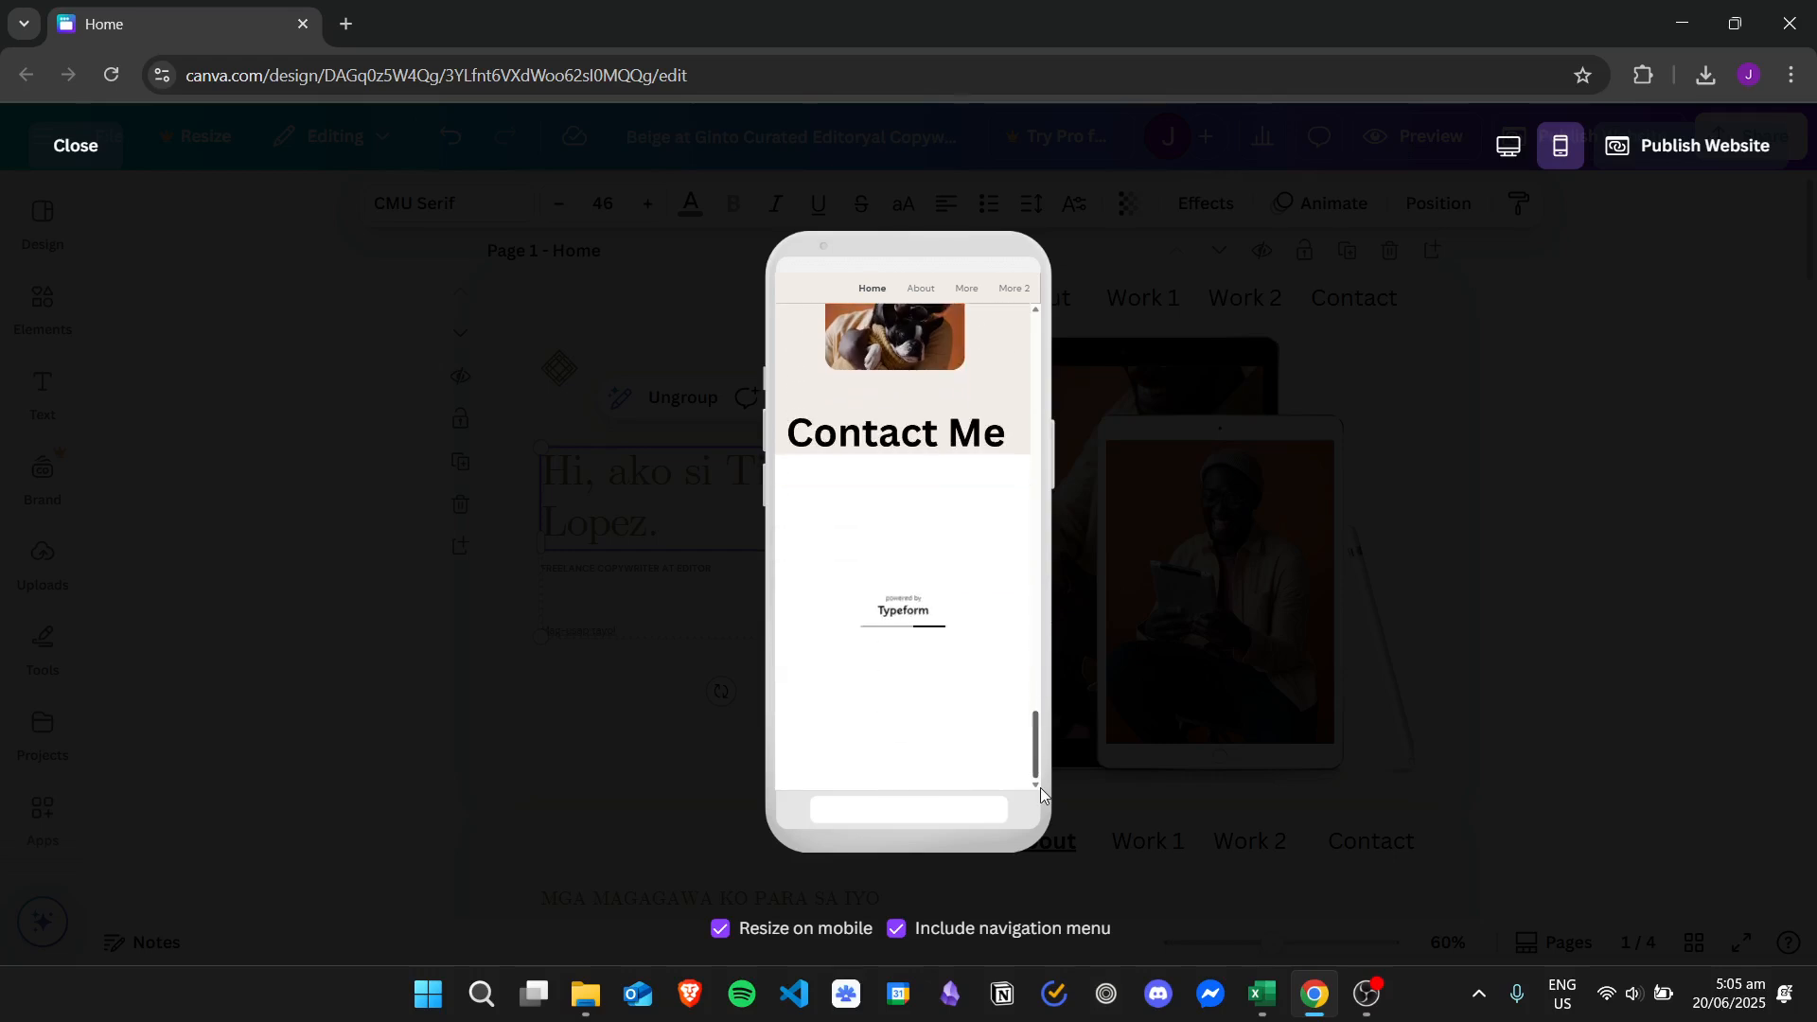
{"action": "scroll", "scroll_direction": "up", "scroll_amount": 3}
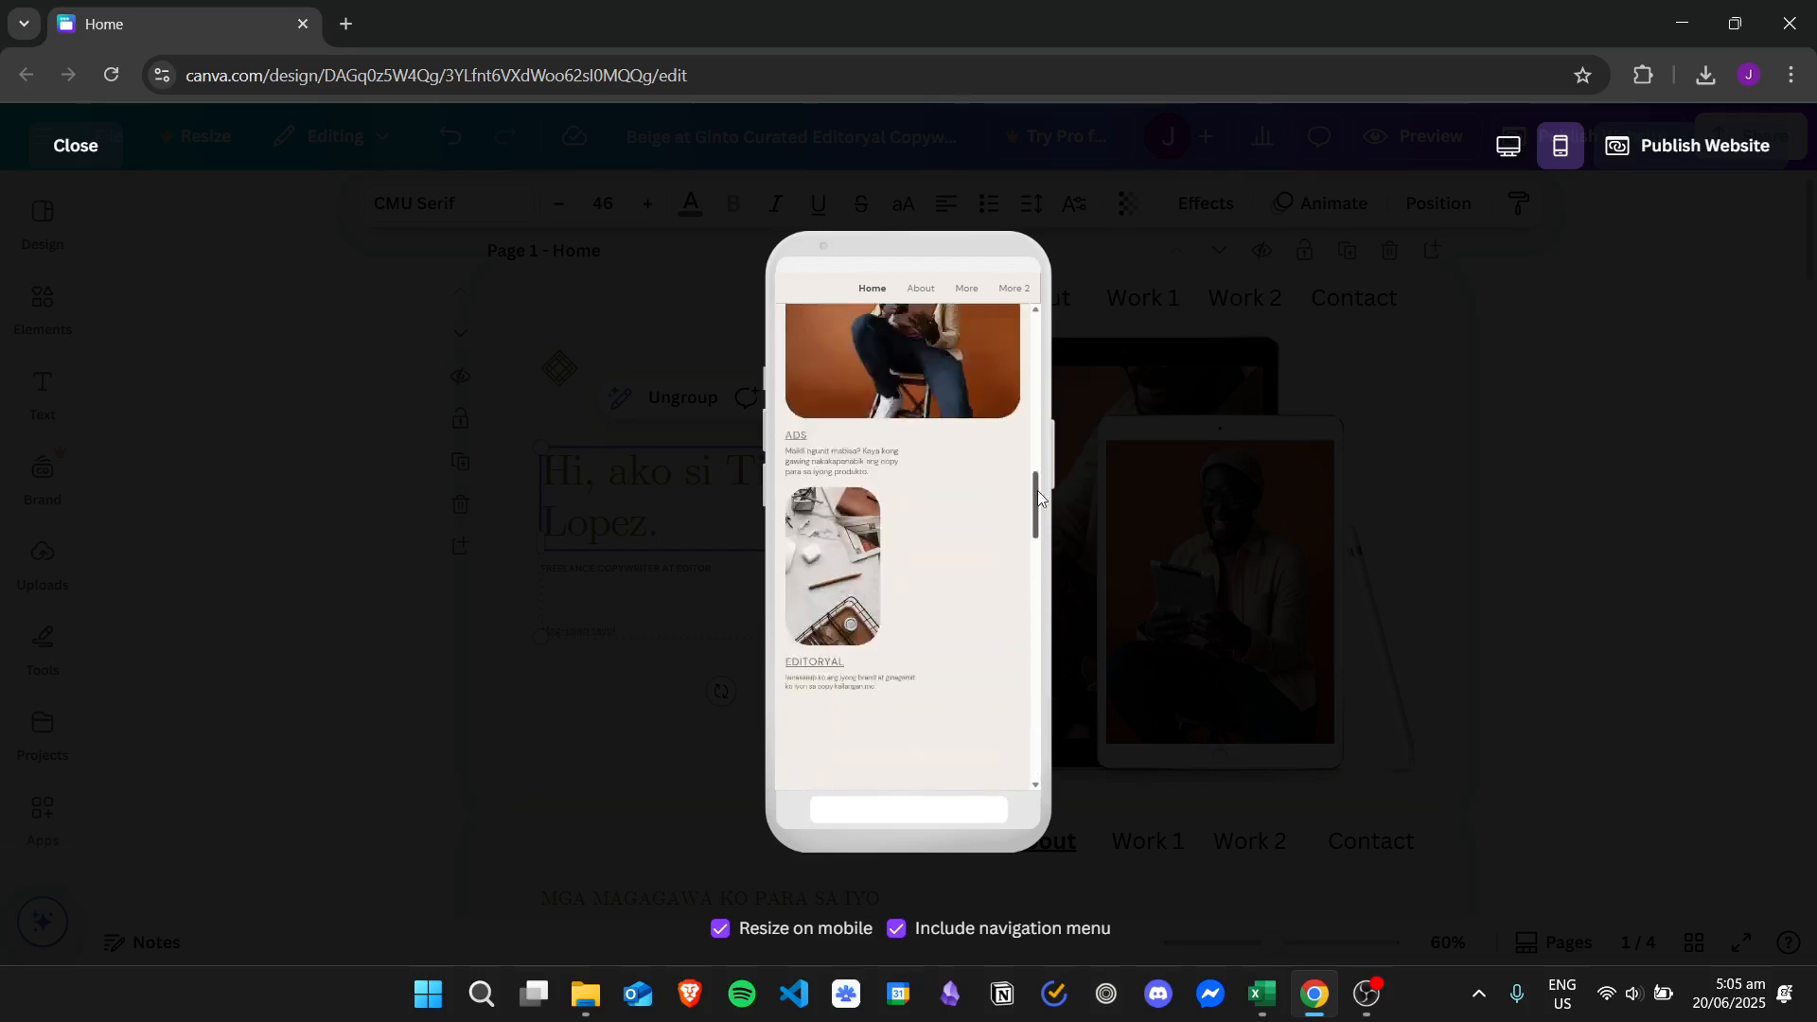
{"action": "scroll", "scroll_direction": "up", "scroll_amount": 3}
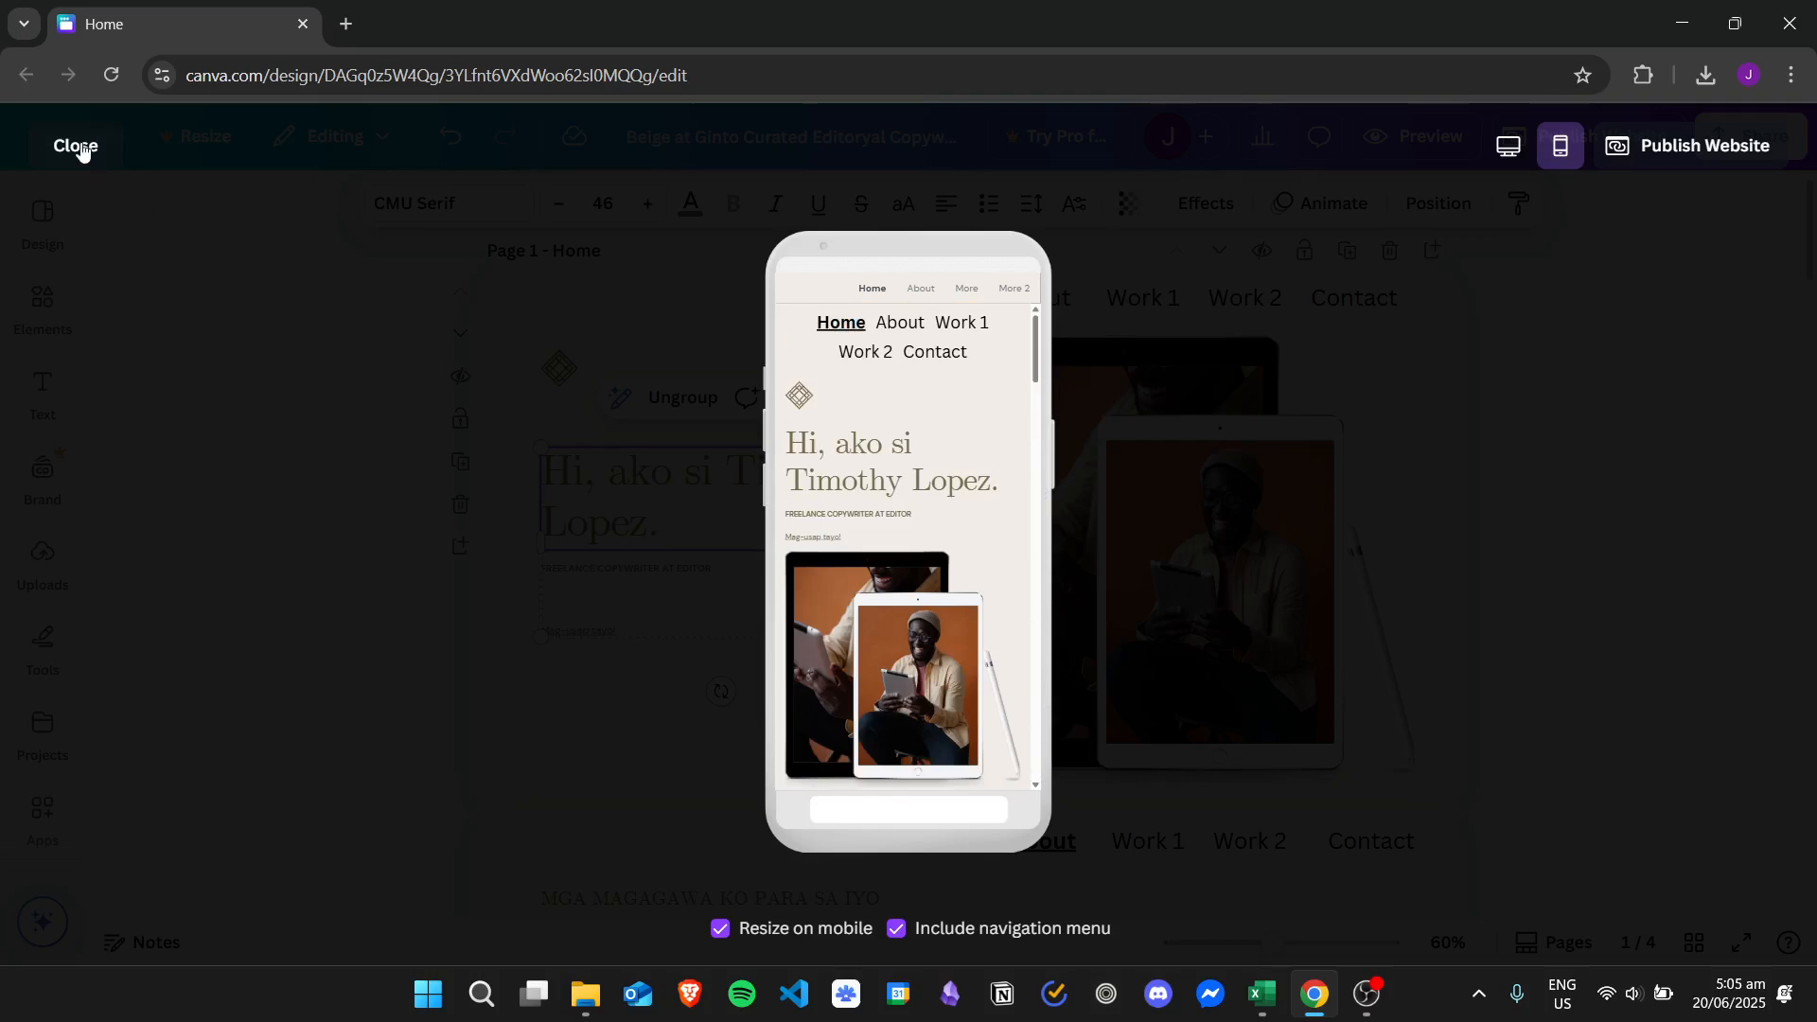
Close the preview and scroll through the pages back to Page 1 - Home.
{"action": "left_click", "coordinate": [74, 147]}
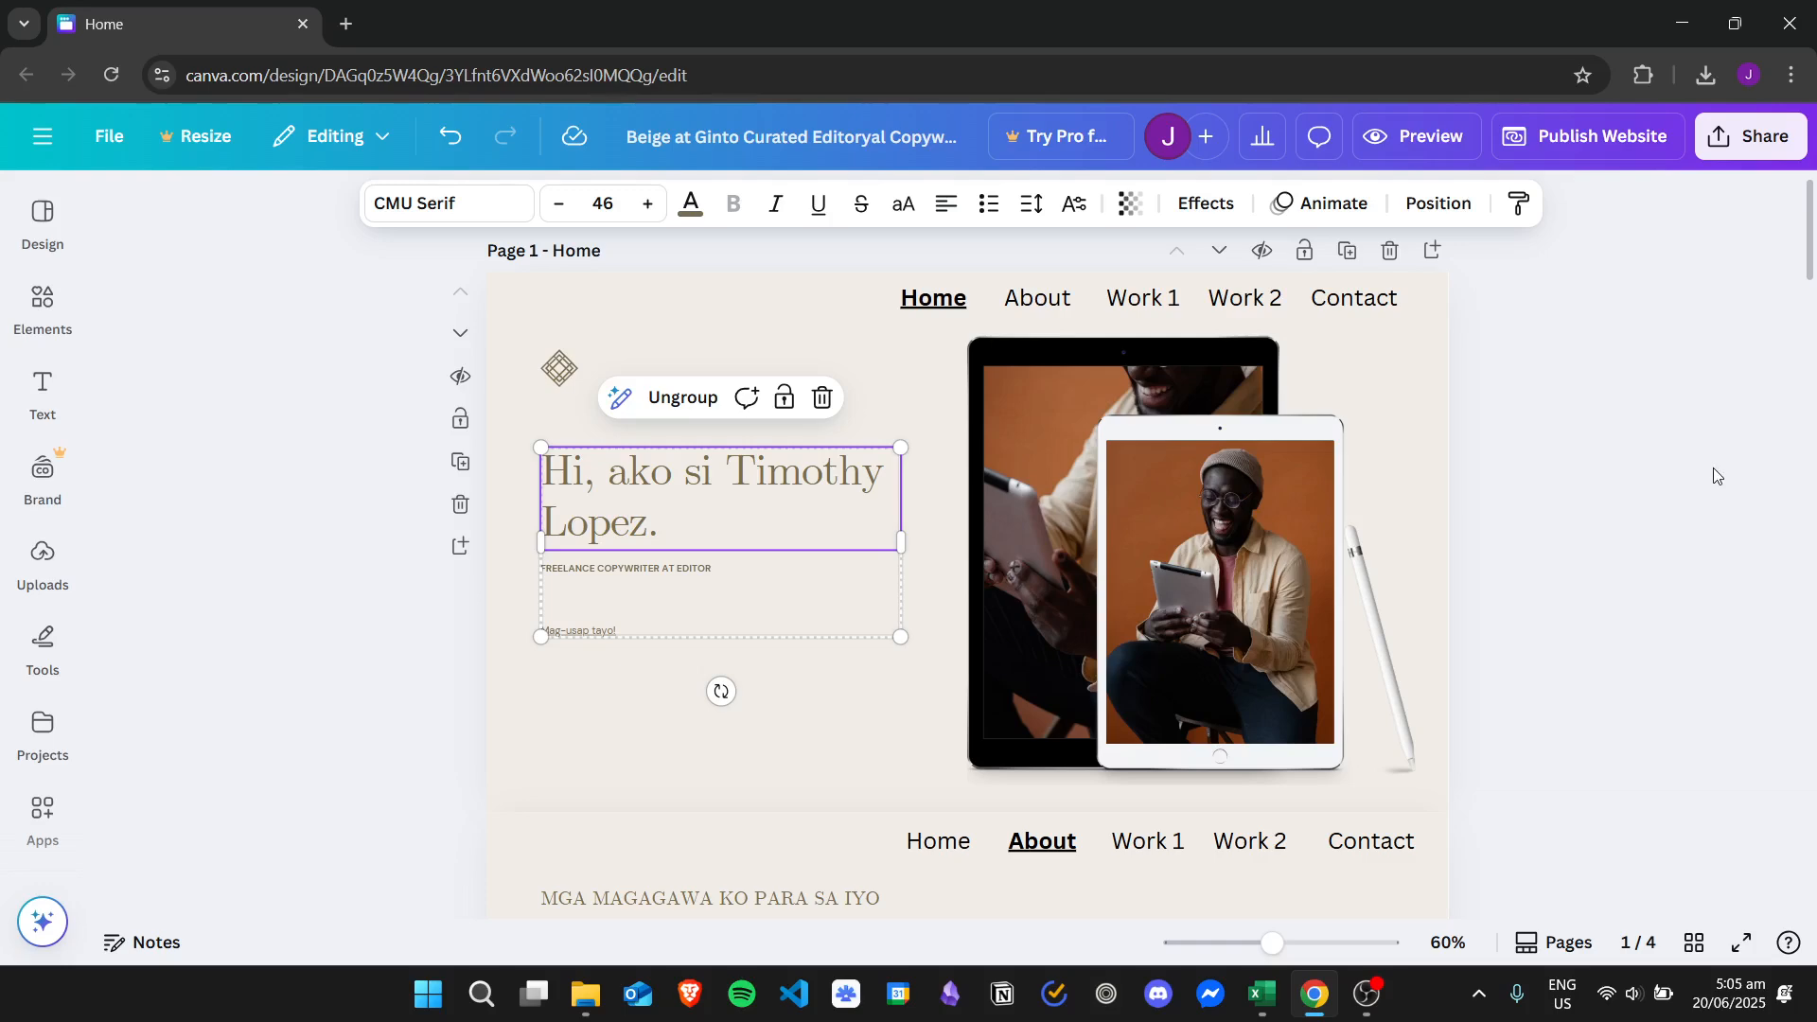
{"action": "scroll", "scroll_direction": "down", "scroll_amount": 3}
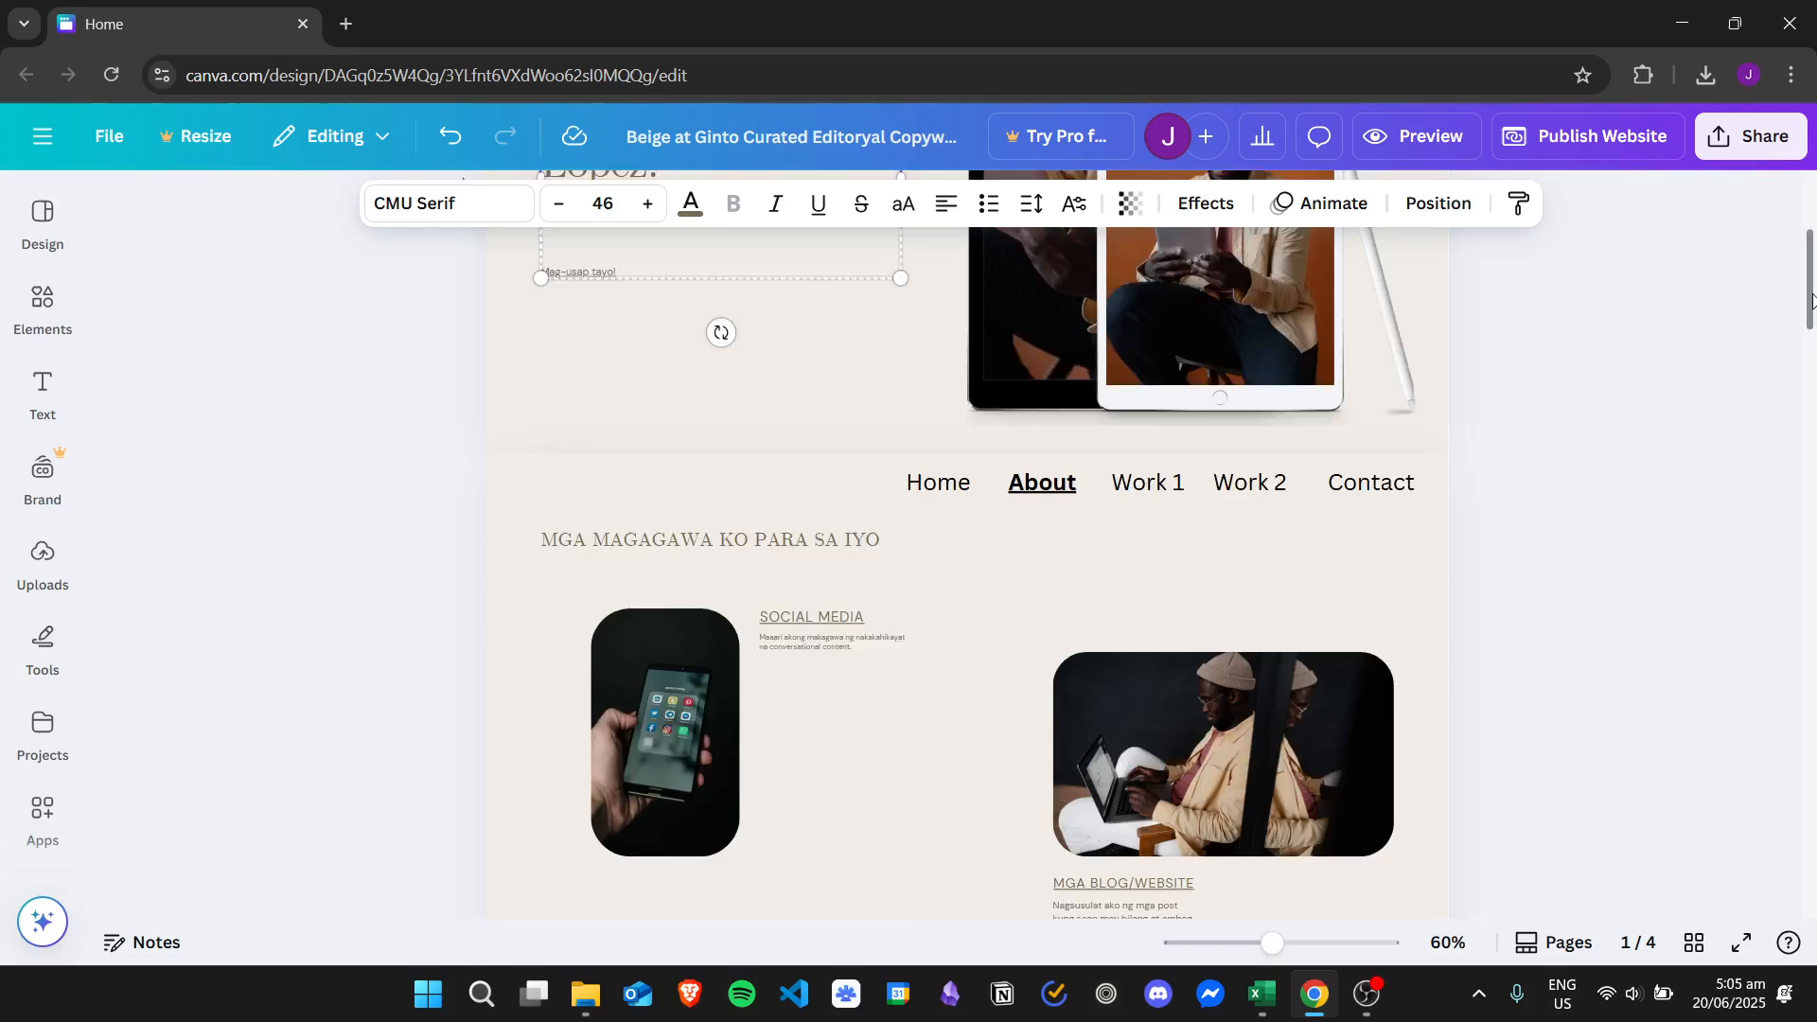
{"action": "scroll", "scroll_direction": "down", "scroll_amount": 3}
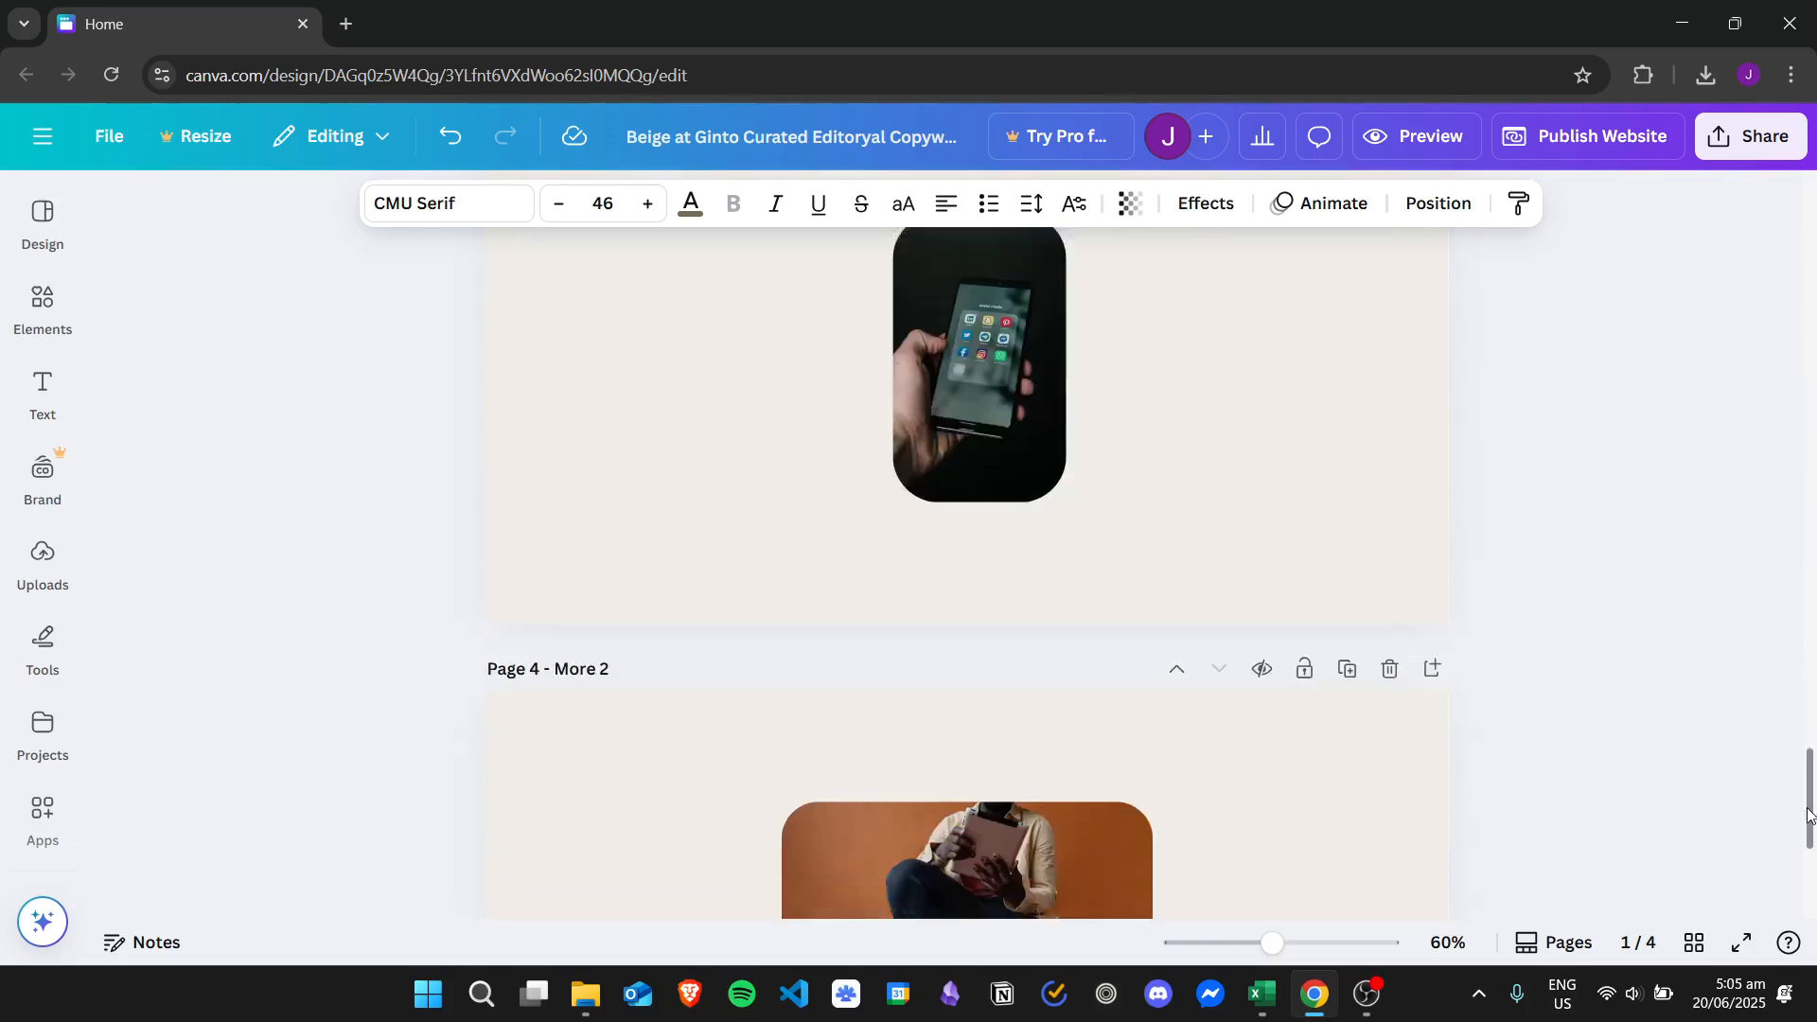
{"action": "scroll", "scroll_direction": "up", "scroll_amount": 3}
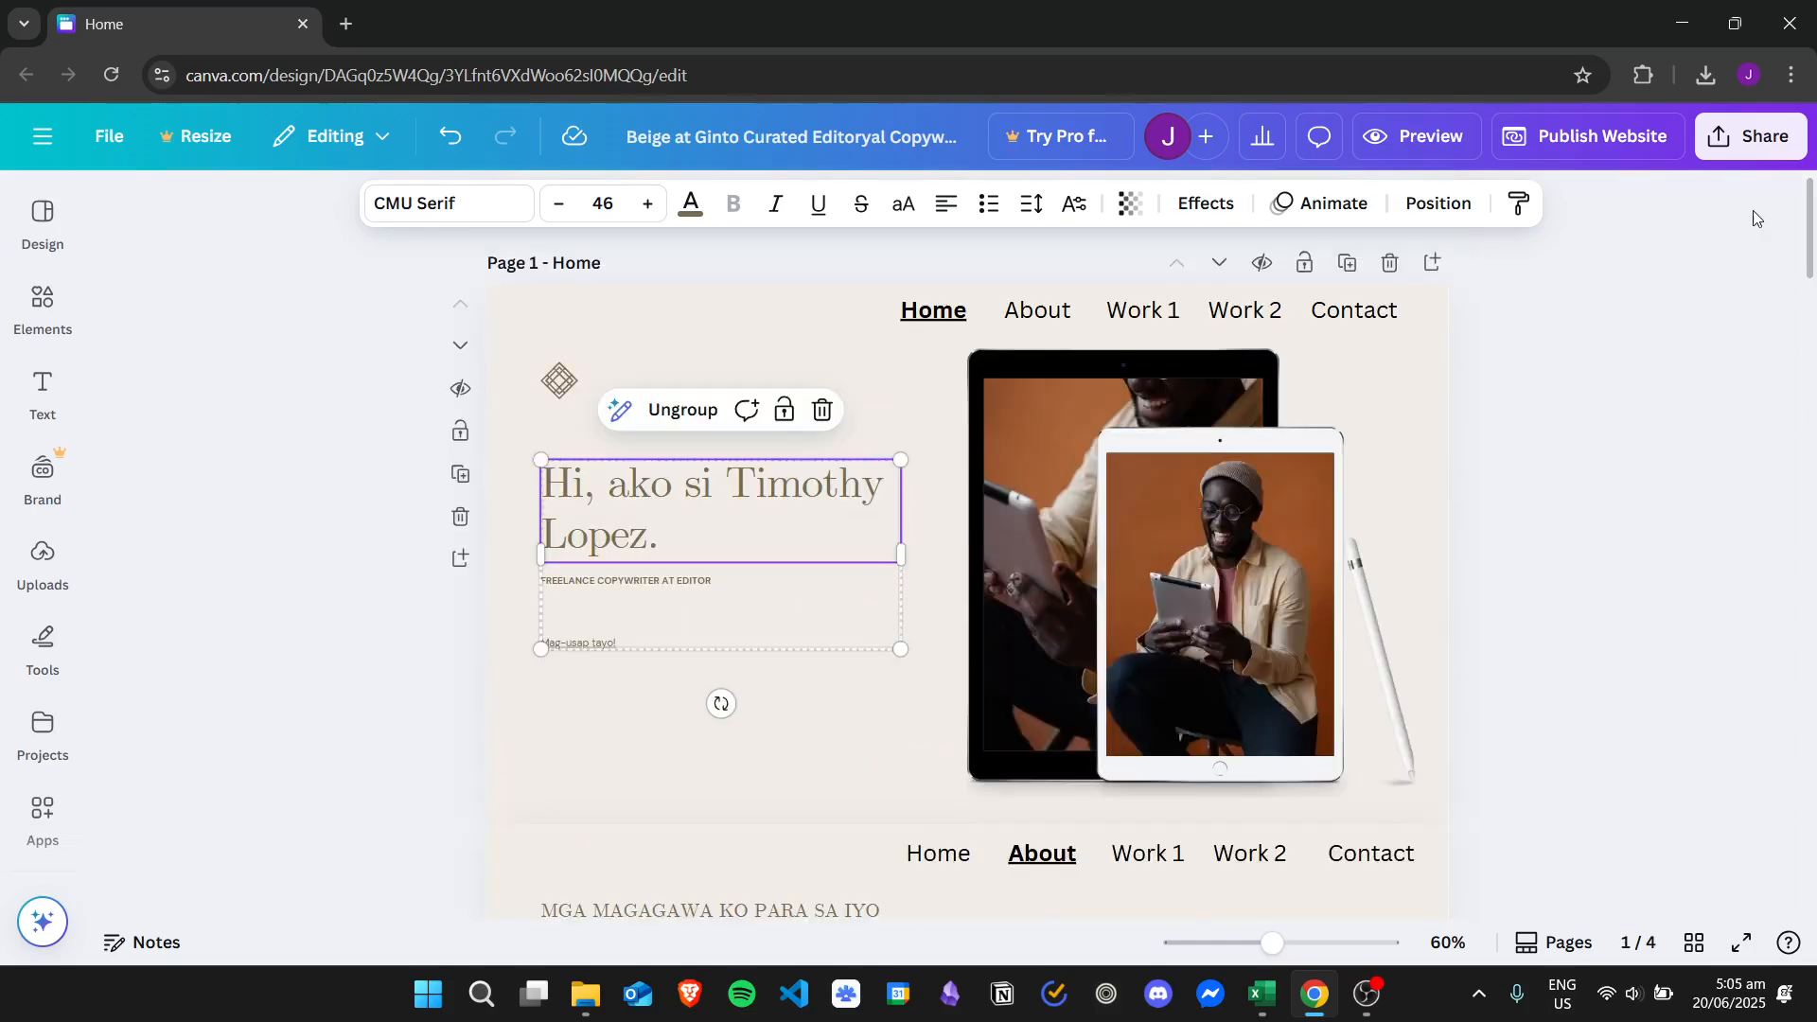